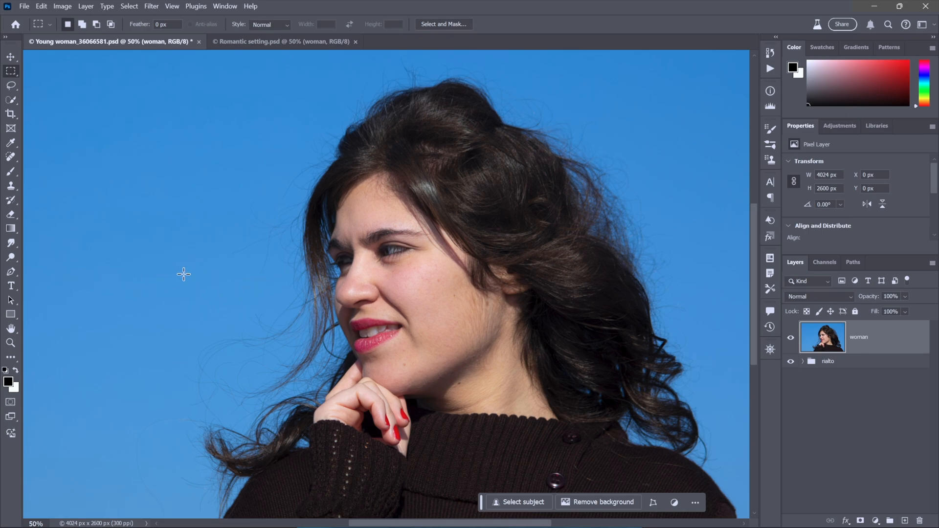
mouse_move(462, 281)
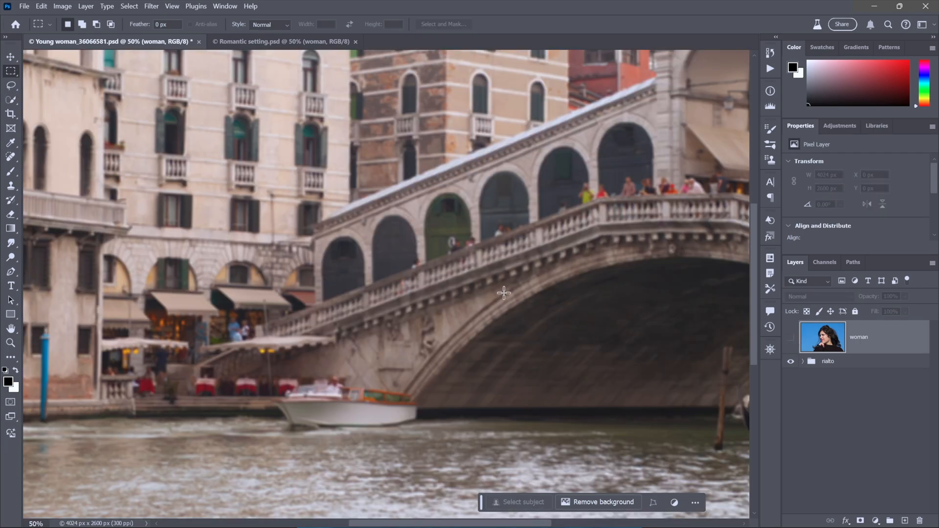
mouse_move(435, 366)
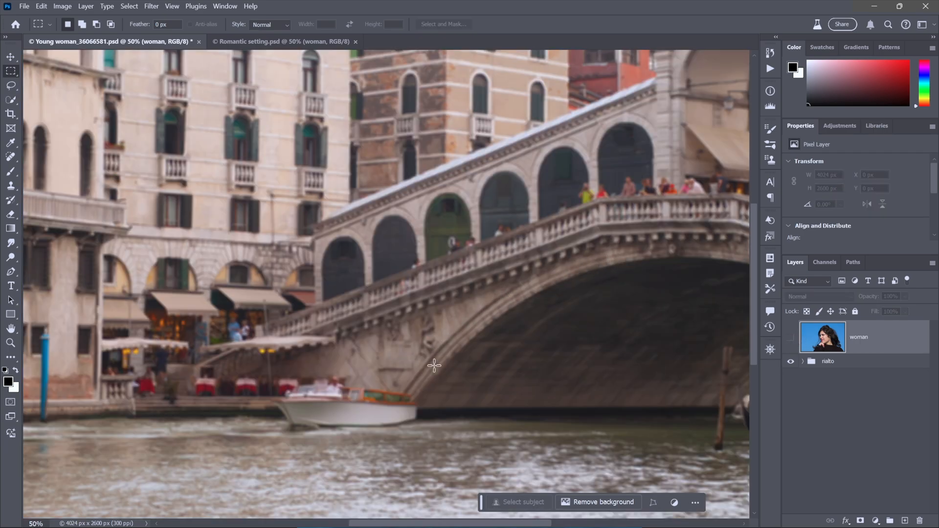
mouse_move(277, 369)
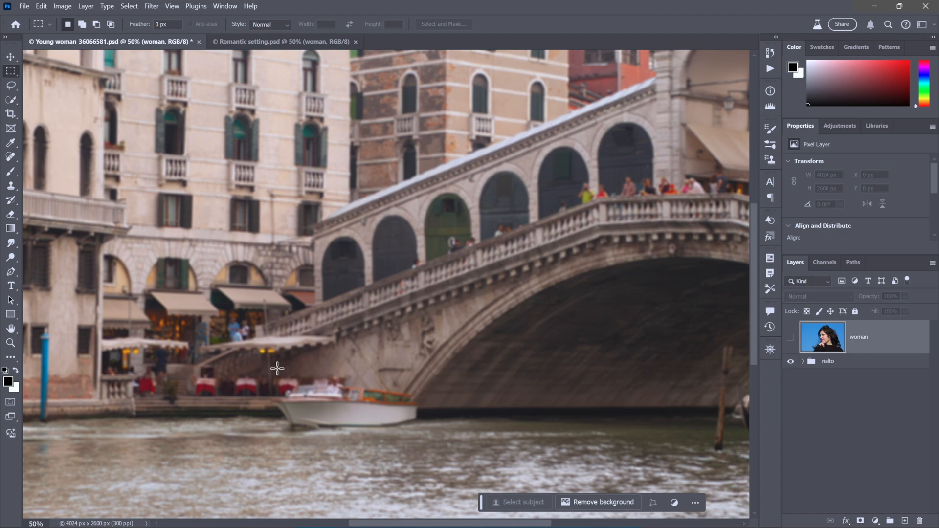
mouse_move(789, 344)
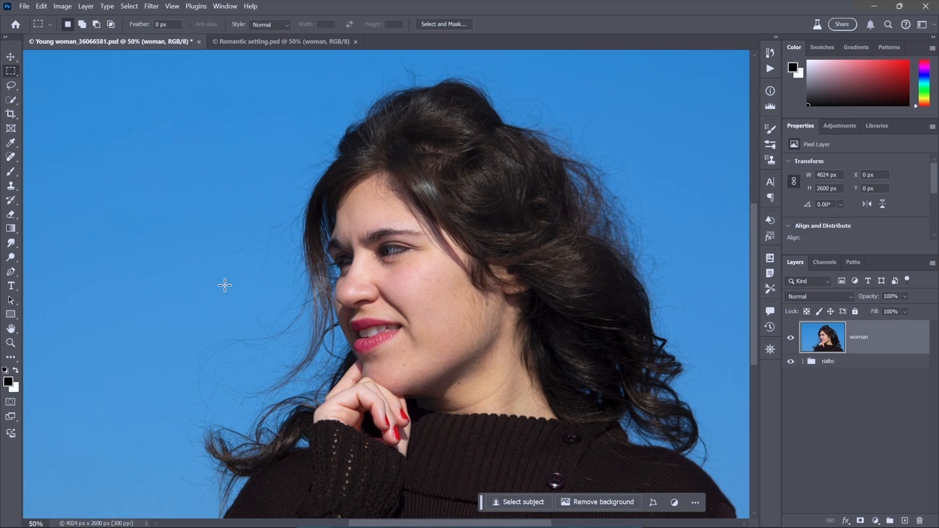
- Switch to the Venice composite document and view the woman's layer mask on its own
left_click(282, 41)
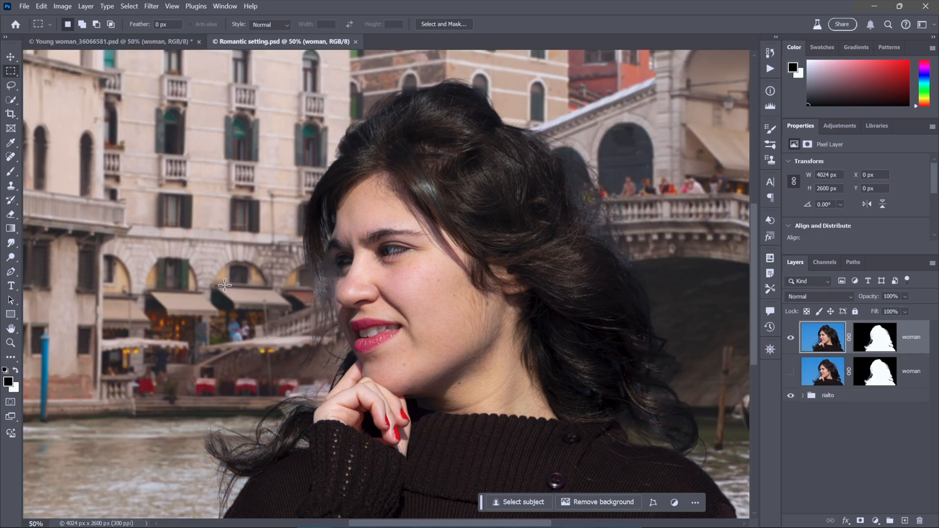
mouse_move(595, 258)
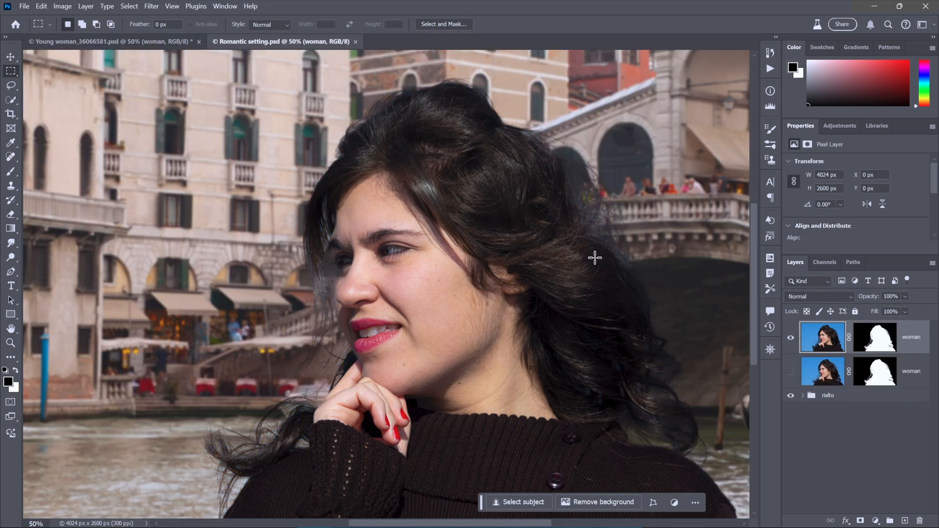
mouse_move(271, 226)
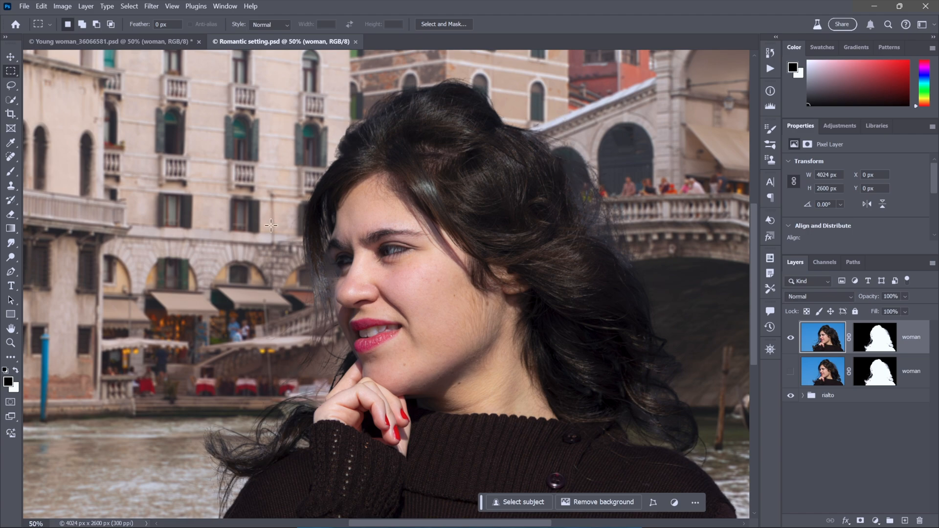
mouse_move(307, 294)
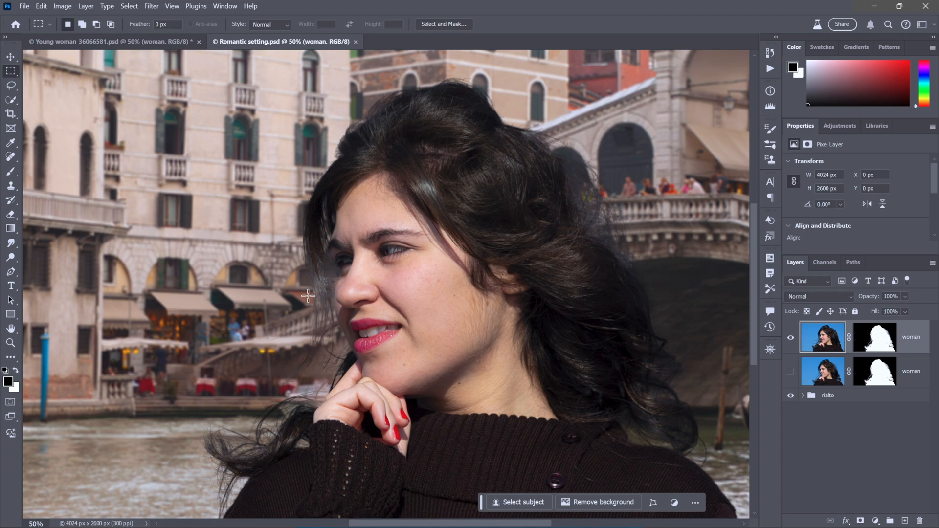
mouse_move(119, 294)
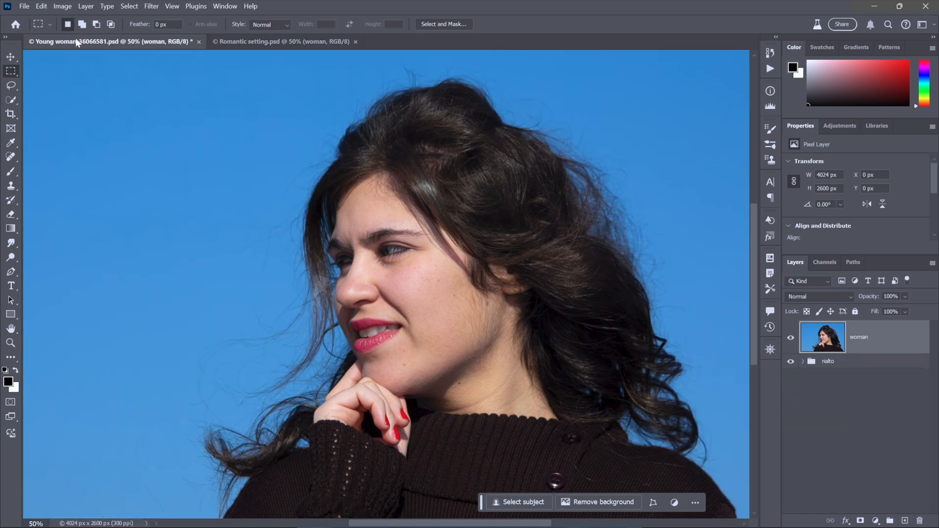
left_click(63, 6)
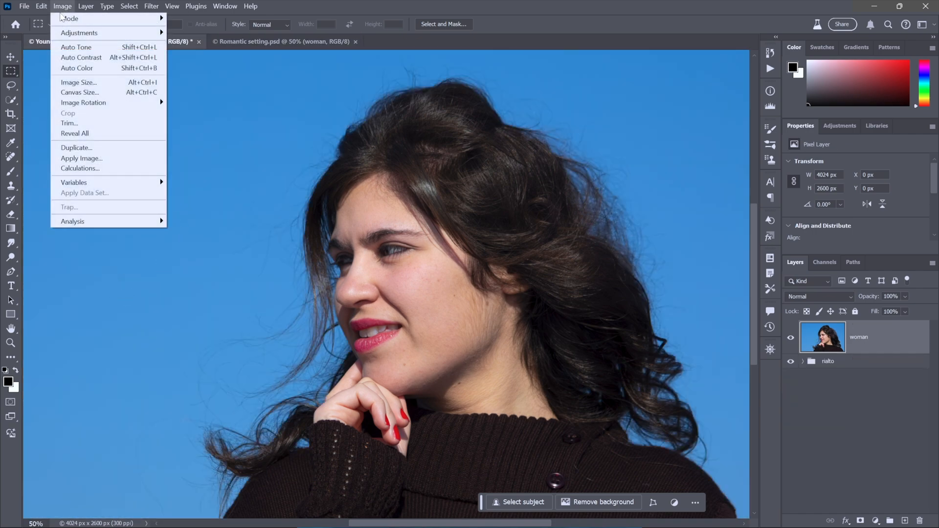
mouse_move(79, 168)
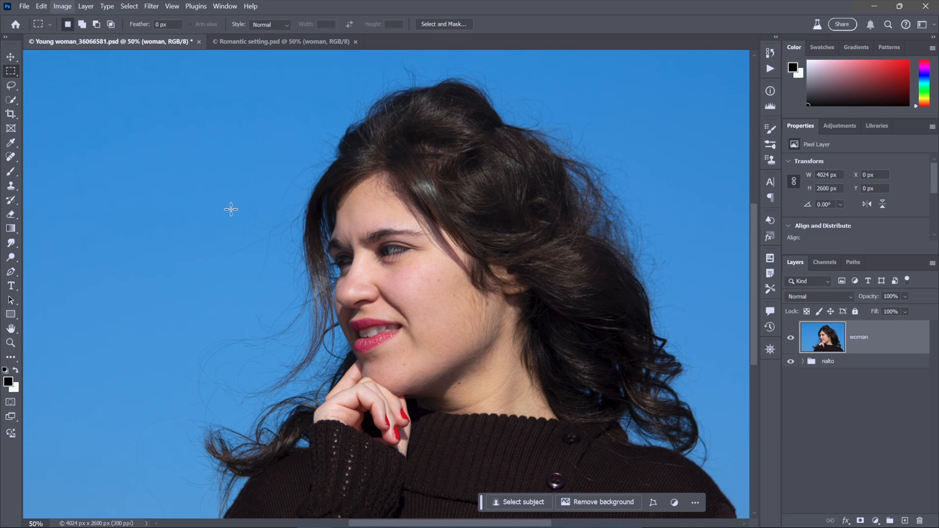
left_click(282, 42)
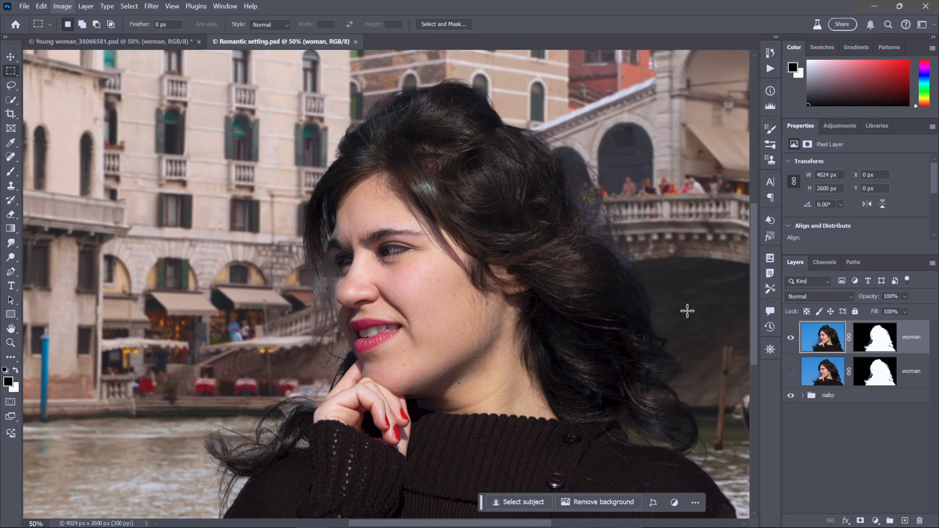
left_click(874, 337)
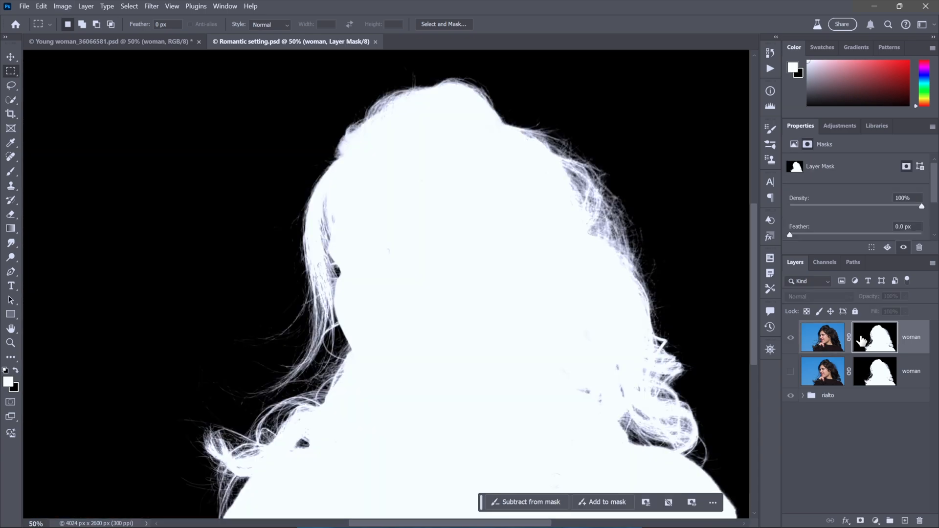
mouse_move(504, 313)
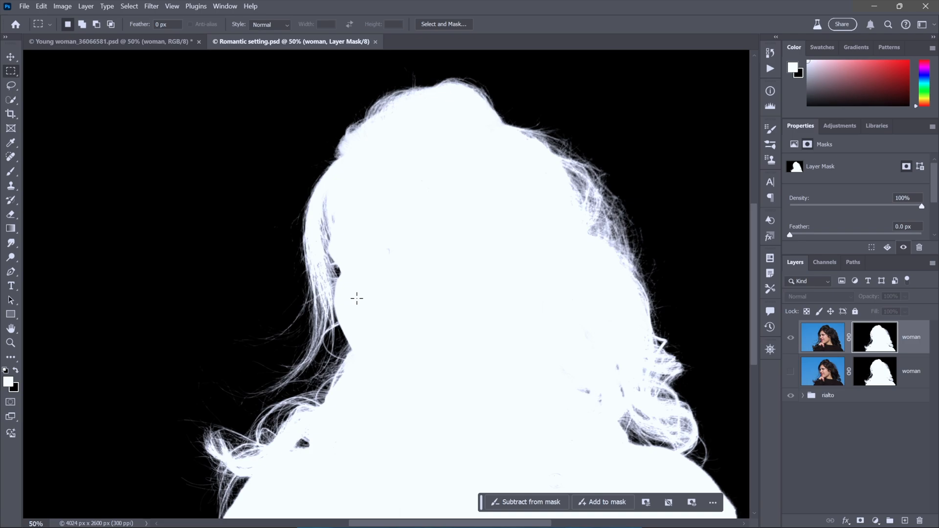
mouse_move(224, 296)
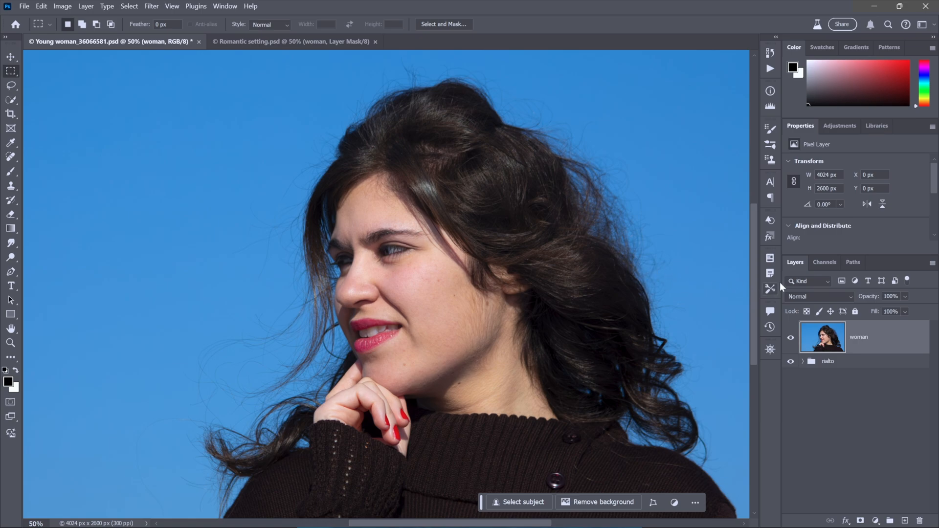
- In the Channels panel compare the Blue and Red channels, settling on Red for hair-against-sky contrast
left_click(824, 262)
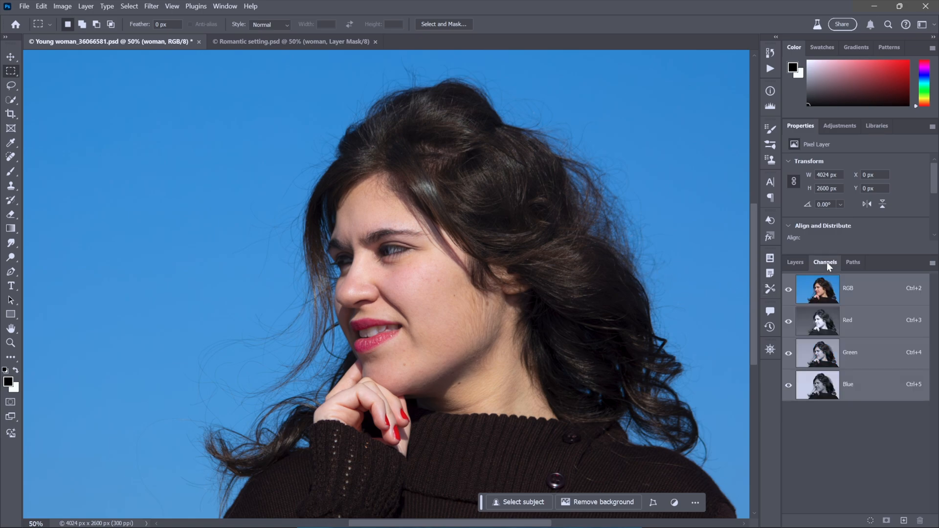
left_click(848, 320)
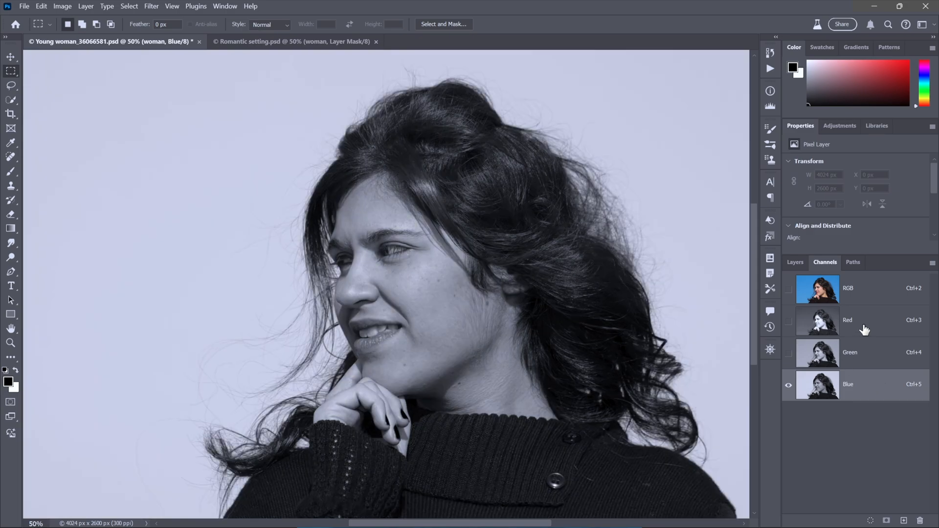
left_click(847, 320)
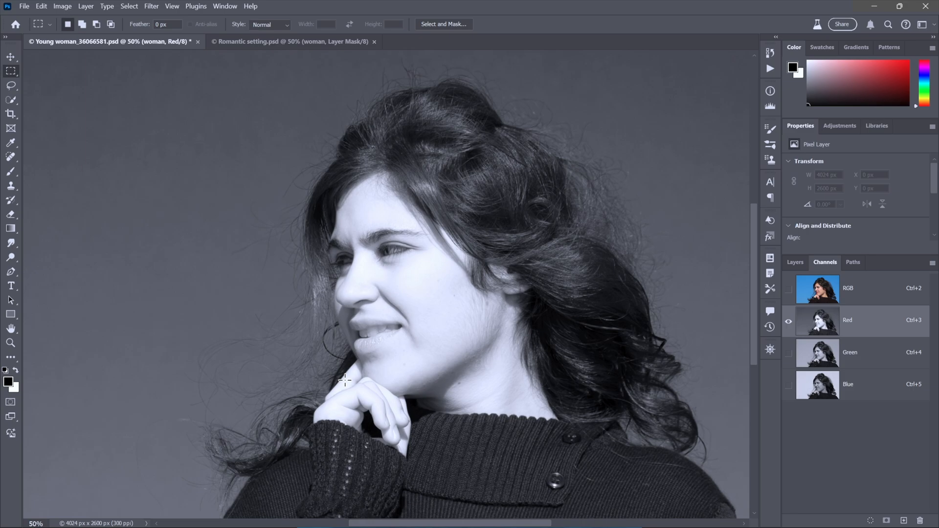
mouse_move(405, 335)
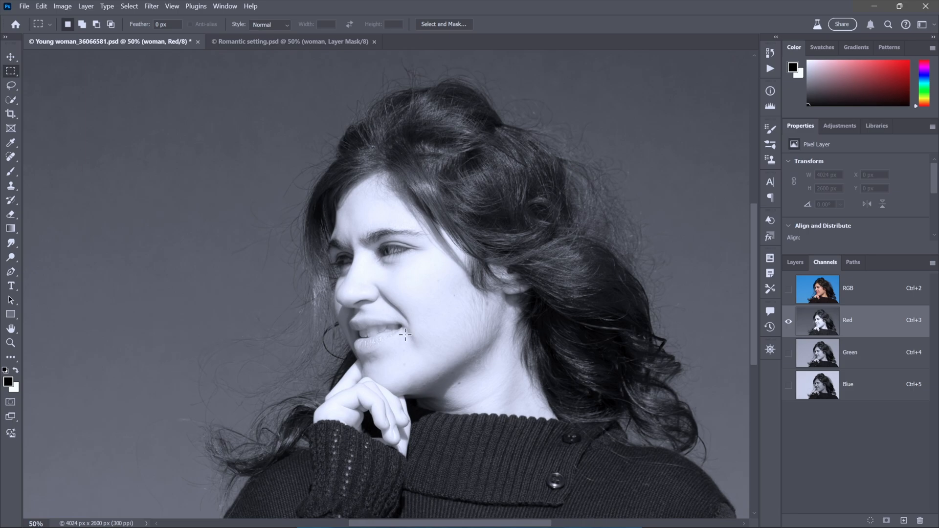
mouse_move(268, 282)
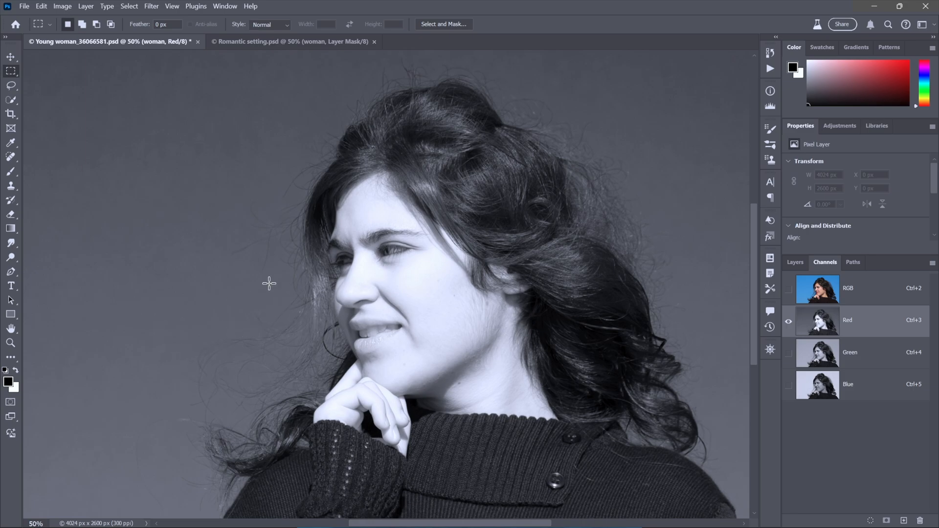
mouse_move(291, 327)
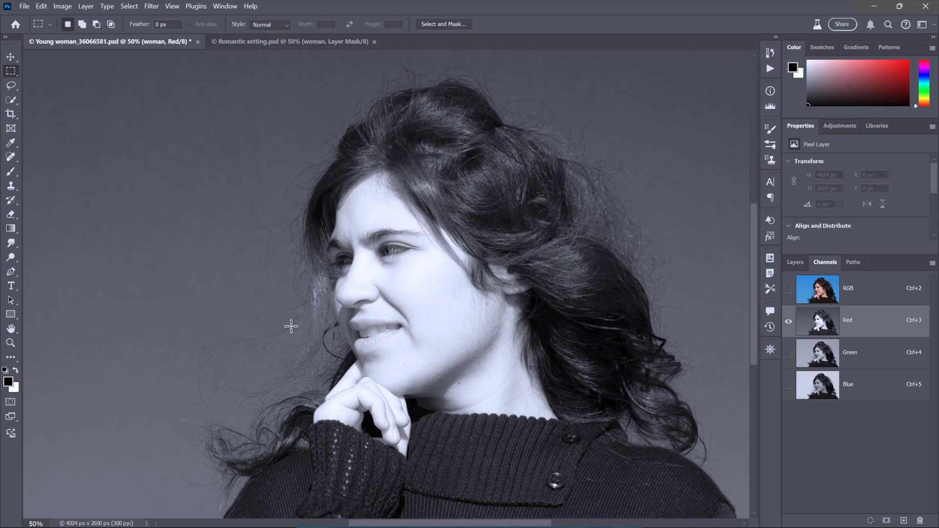
mouse_move(180, 318)
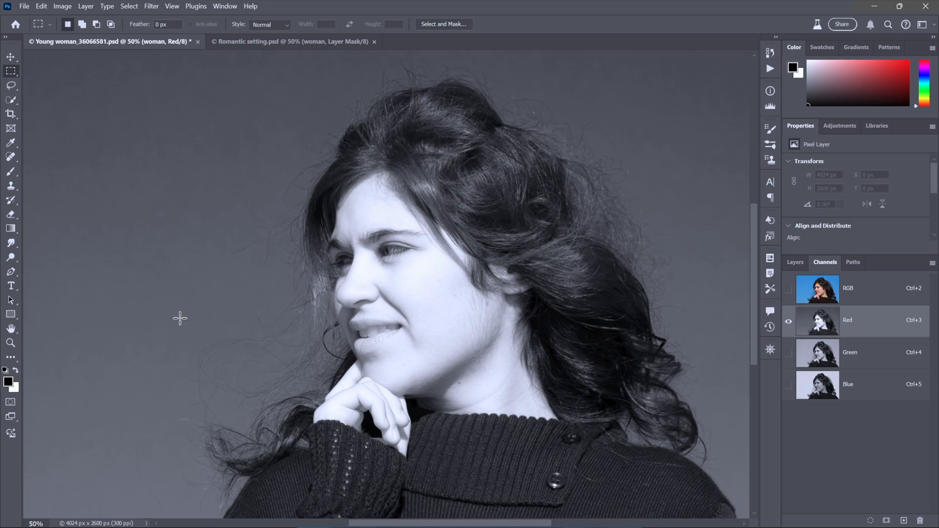
mouse_move(594, 288)
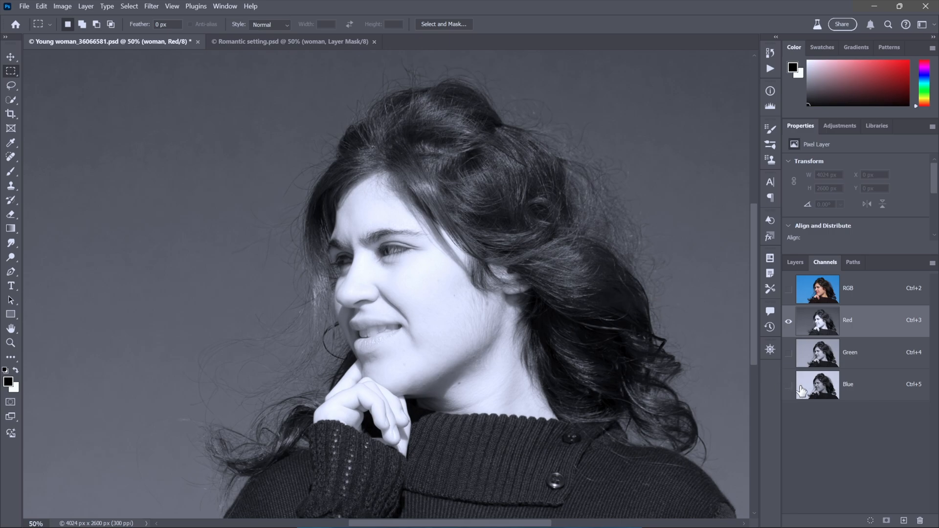
left_click(816, 385)
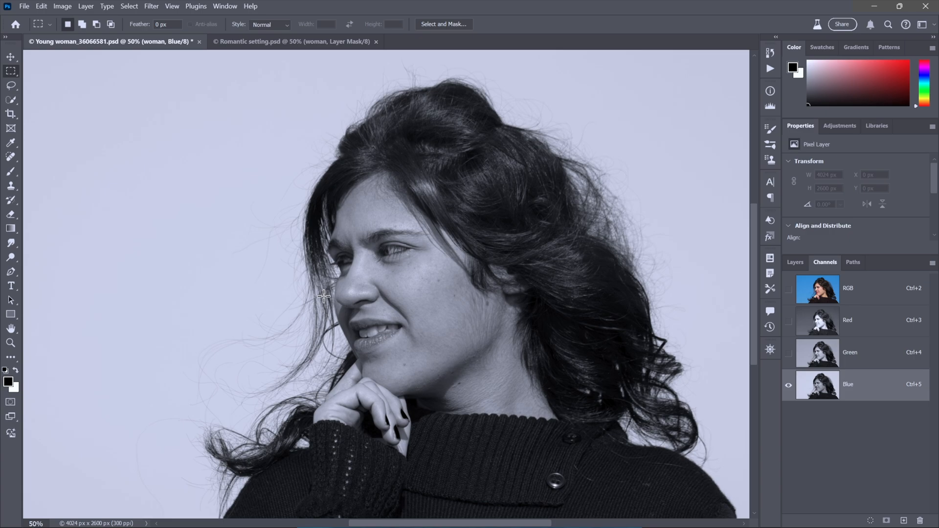
left_click(848, 320)
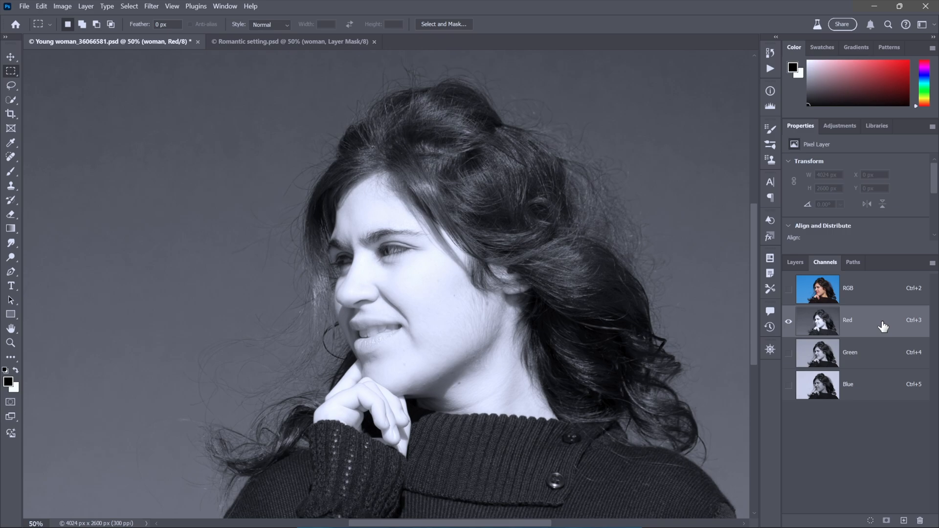
mouse_move(883, 326)
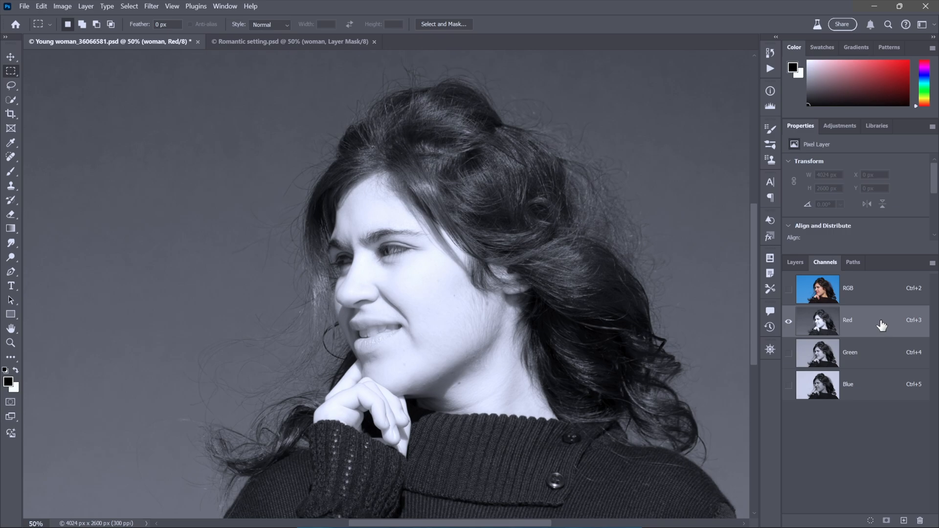
mouse_move(879, 290)
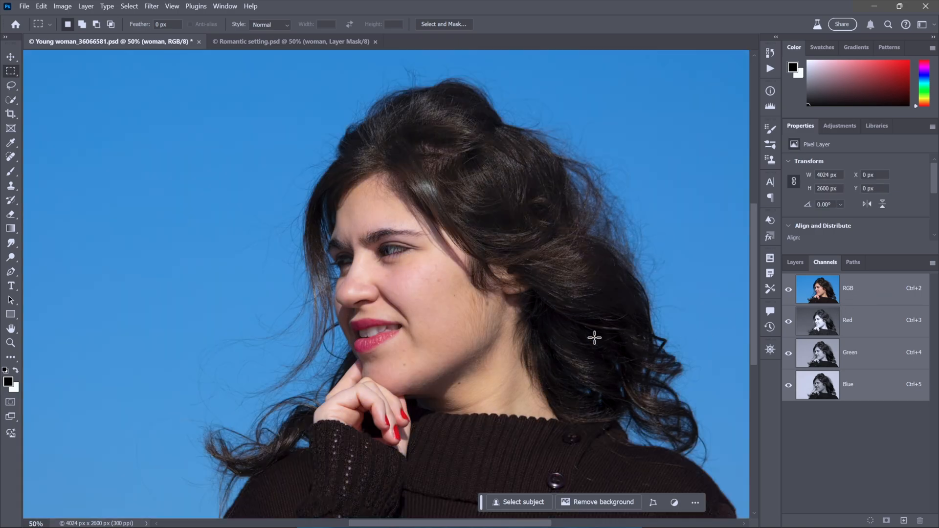
- Start Image > Calculations with Source 1 Red, Source 2 Blue and Normal blending
left_click(63, 6)
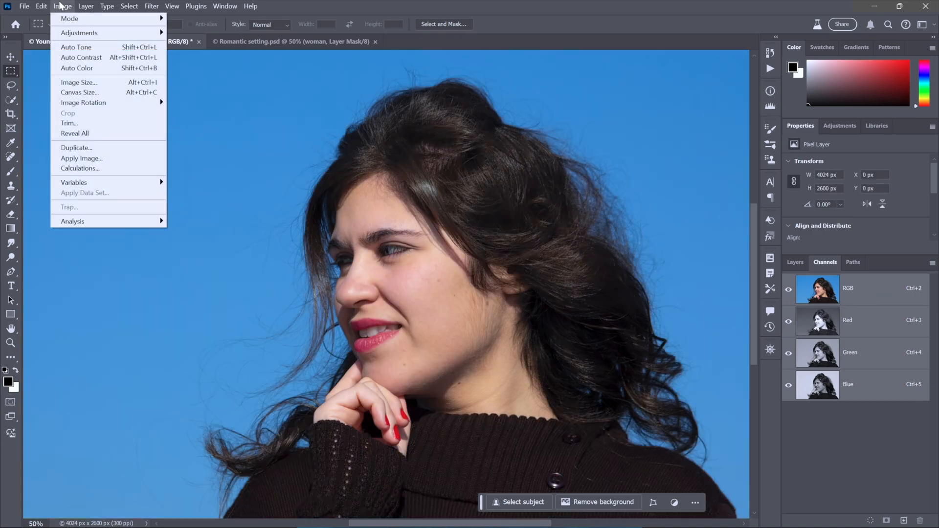
mouse_move(109, 168)
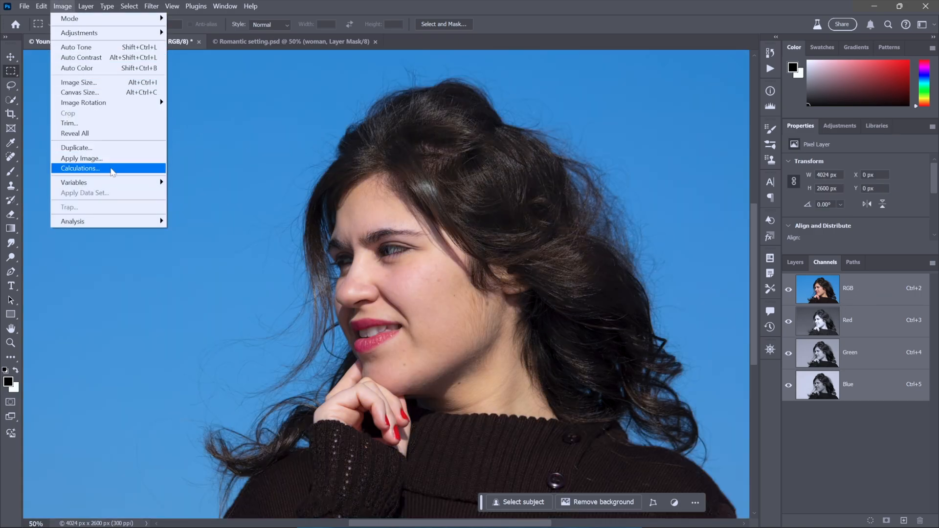
left_click(80, 168)
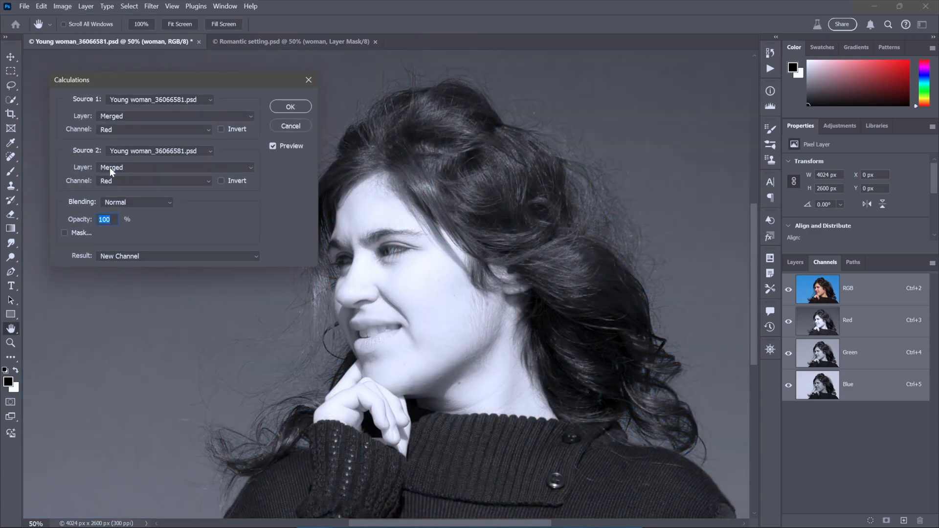
mouse_move(159, 137)
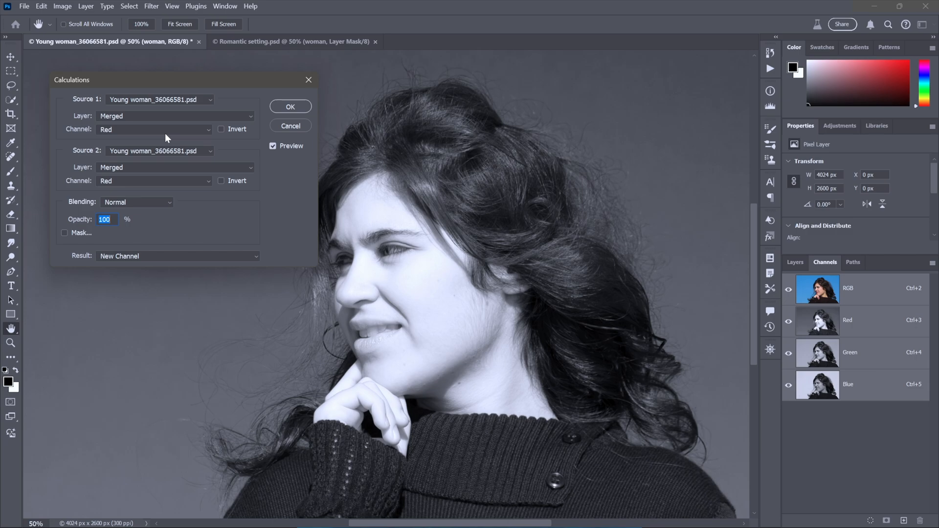
mouse_move(99, 107)
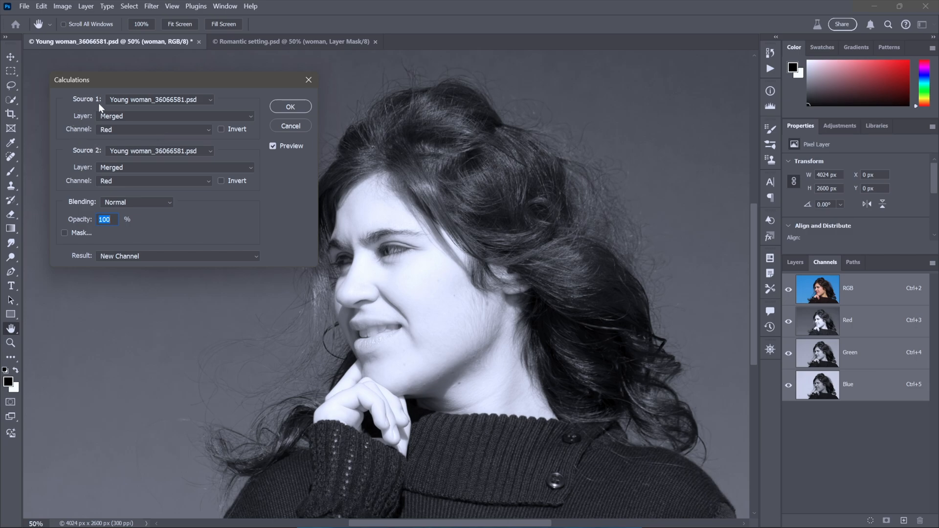
mouse_move(82, 158)
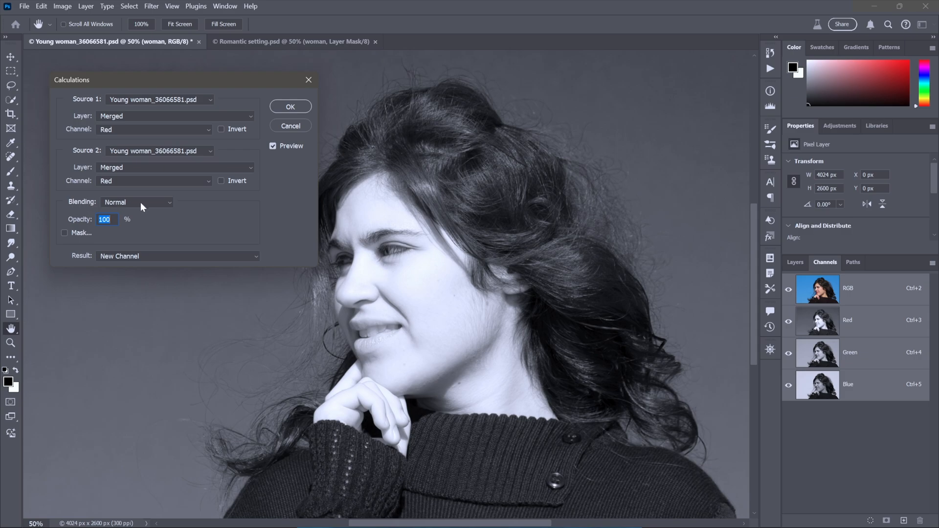
left_click(137, 202)
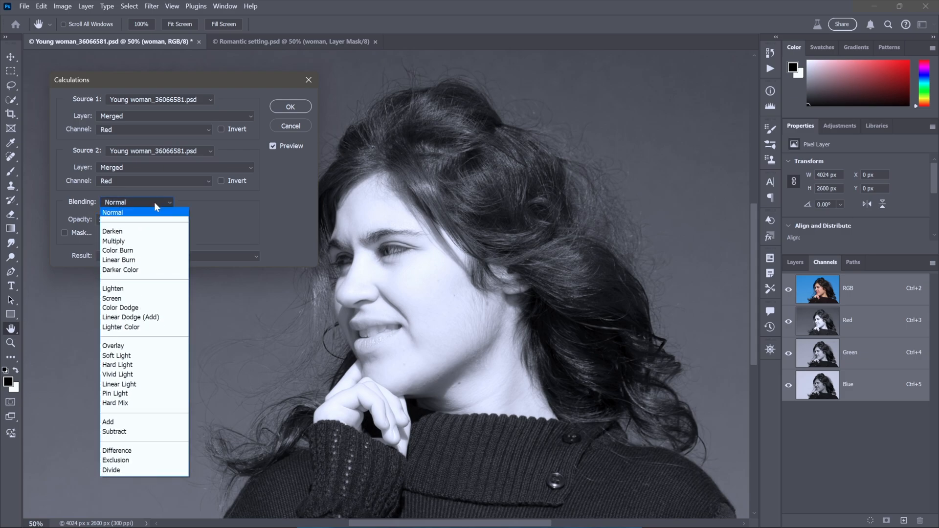
left_click(113, 212)
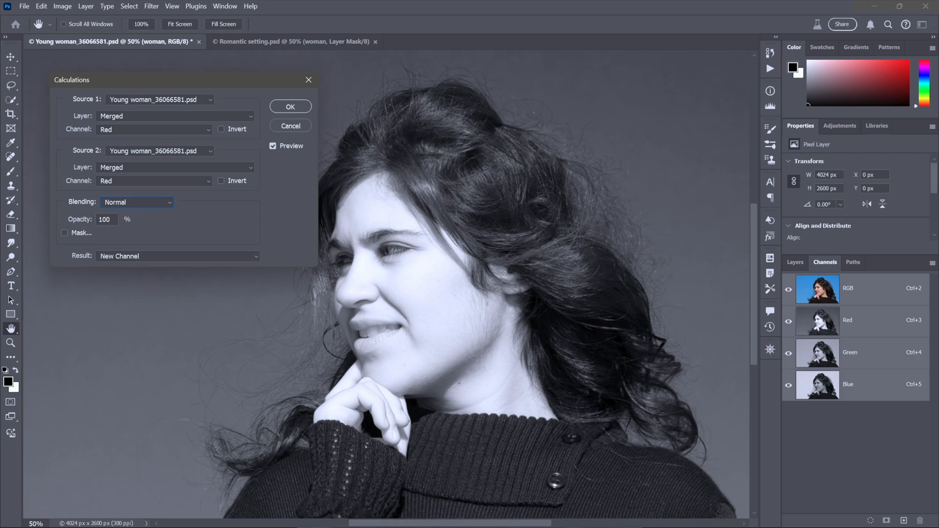
mouse_move(65, 137)
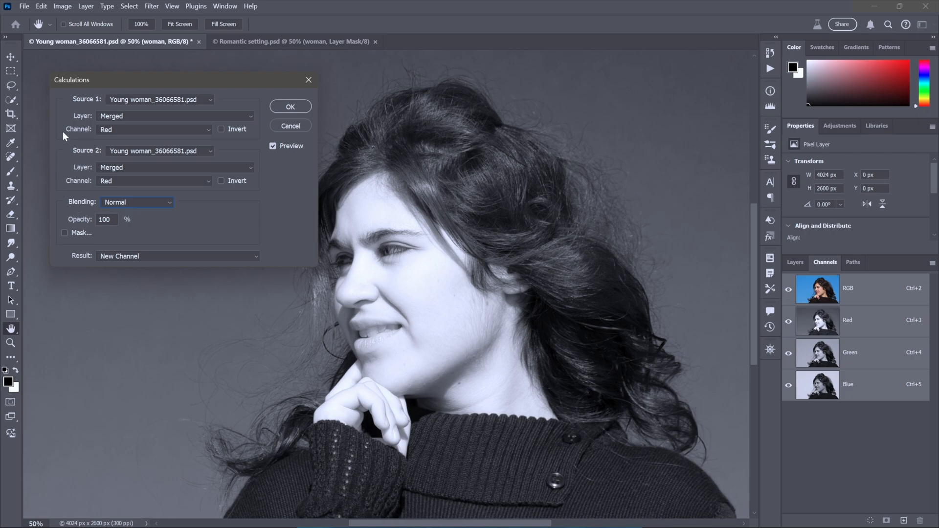
mouse_move(54, 186)
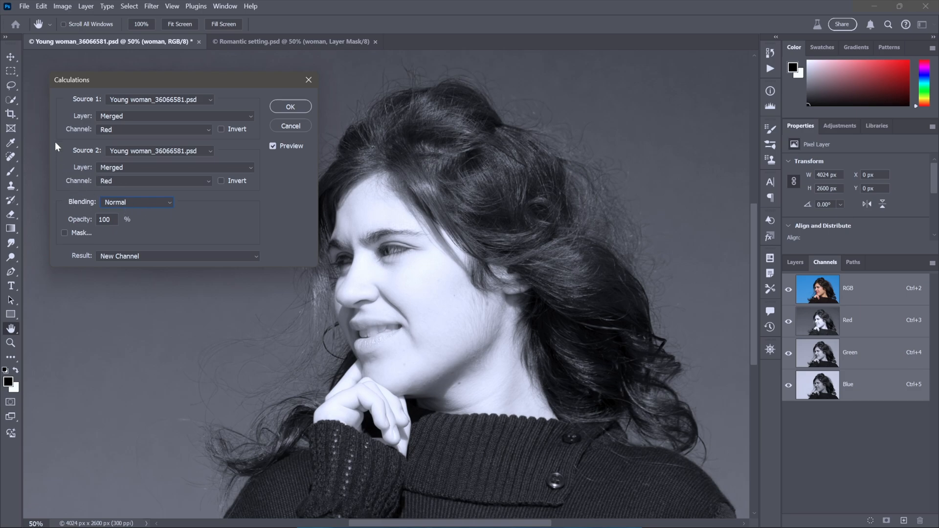
mouse_move(118, 93)
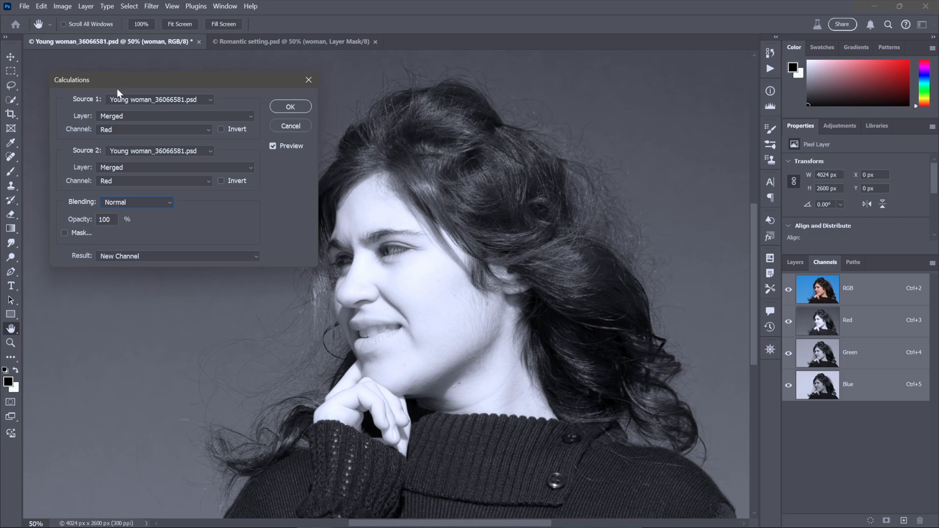
mouse_move(198, 100)
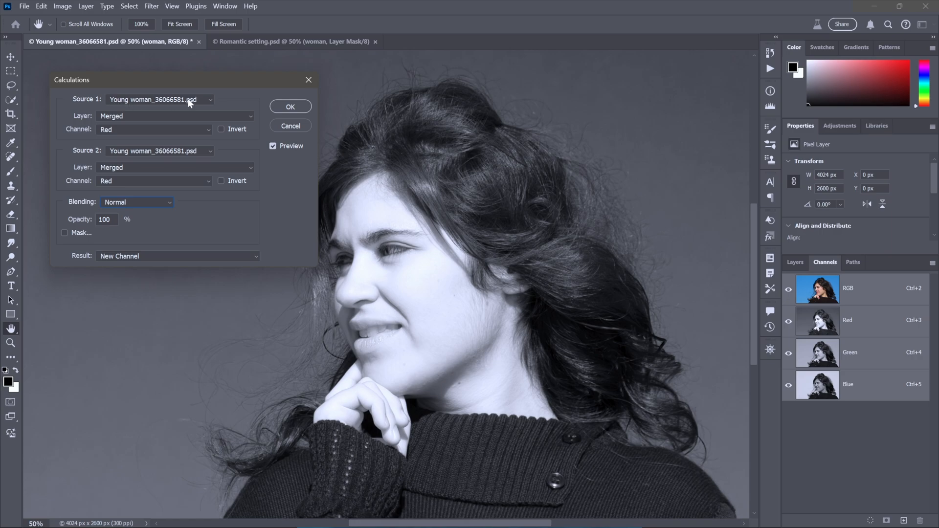
left_click(175, 117)
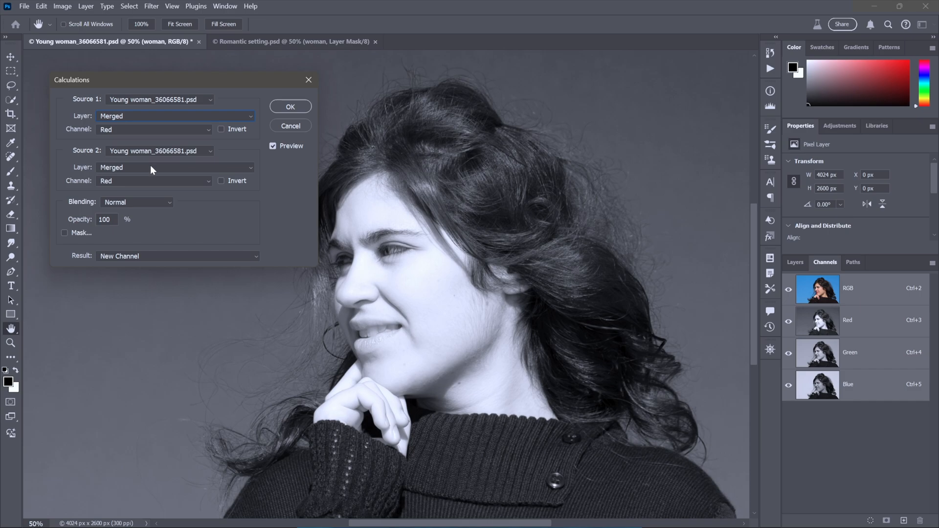
mouse_move(93, 161)
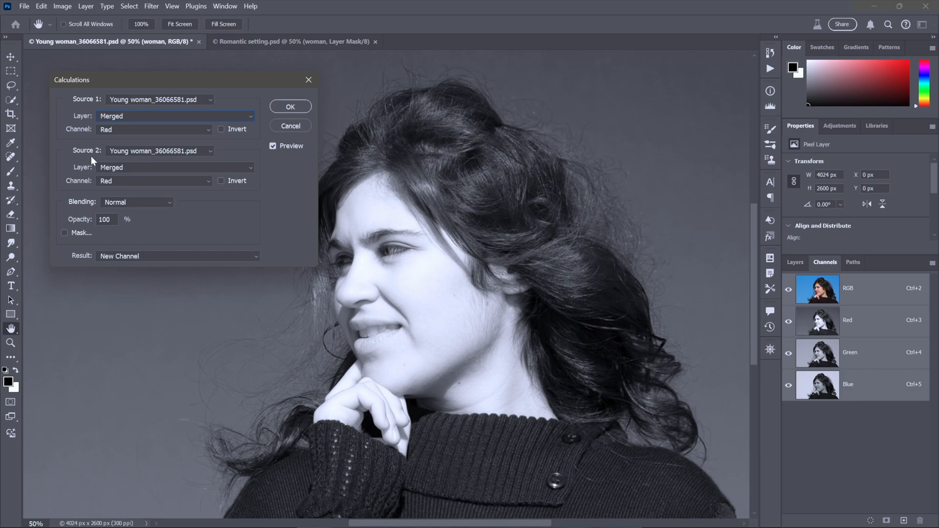
mouse_move(72, 142)
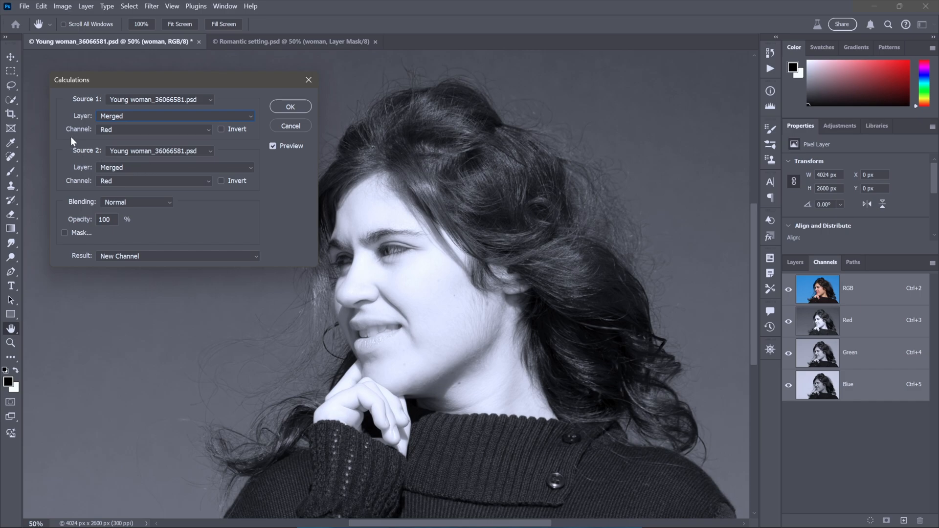
left_click(152, 181)
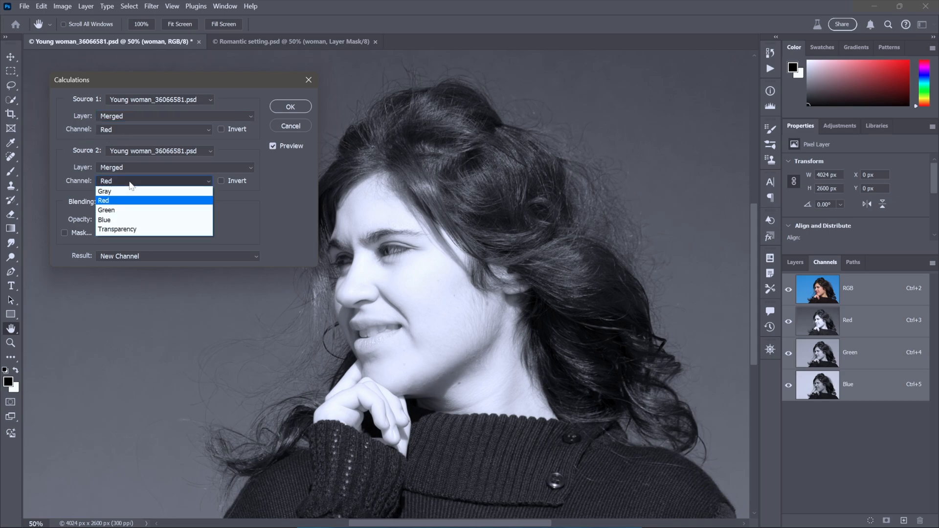
mouse_move(138, 220)
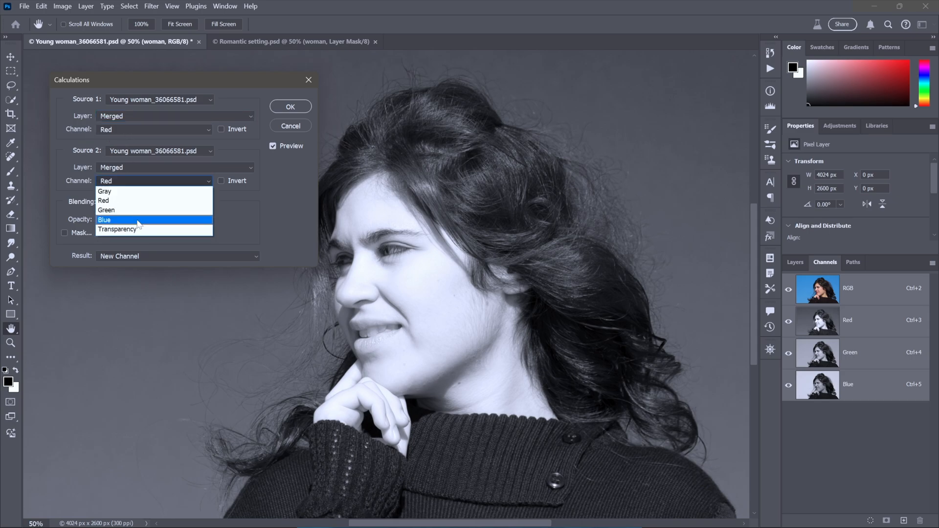
left_click(104, 220)
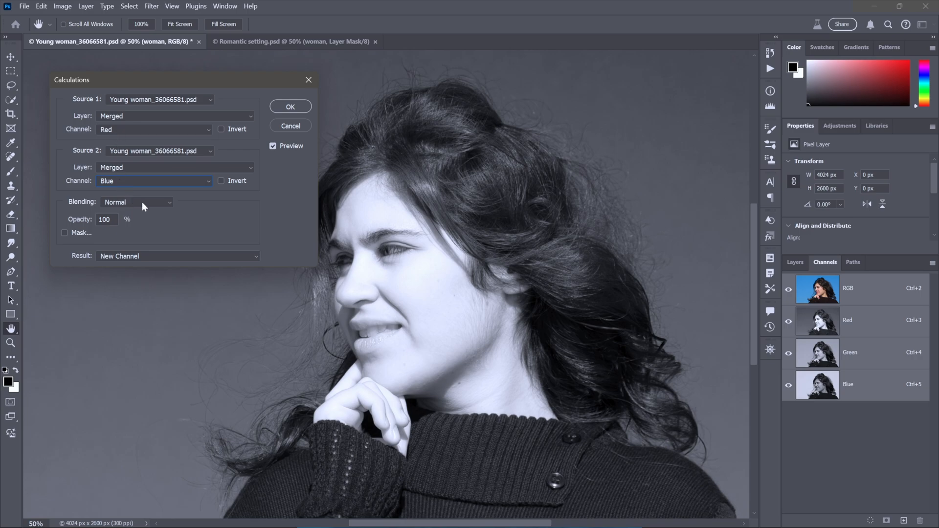
left_click(137, 202)
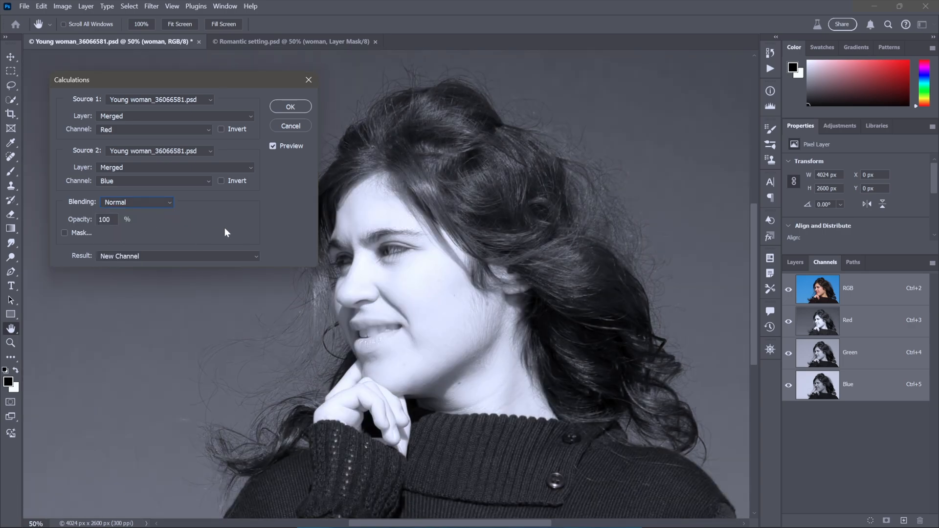
mouse_move(412, 233)
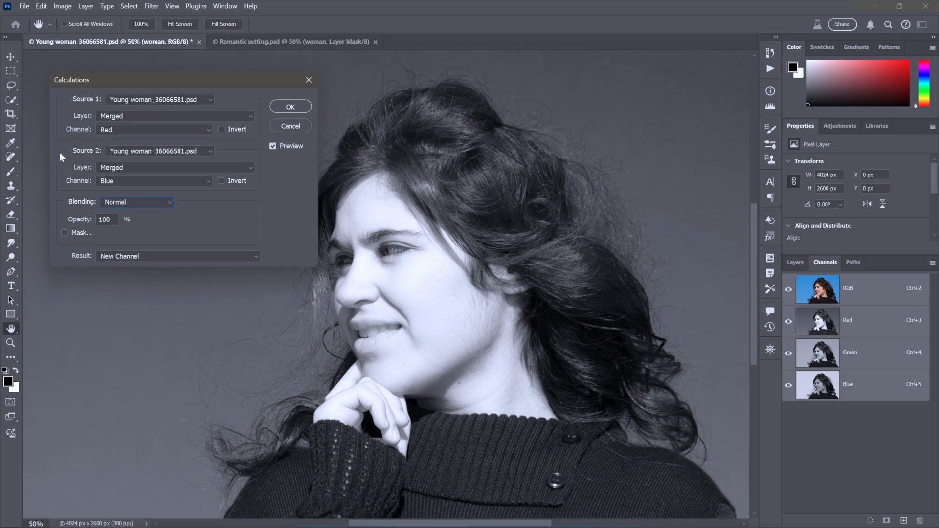
mouse_move(99, 162)
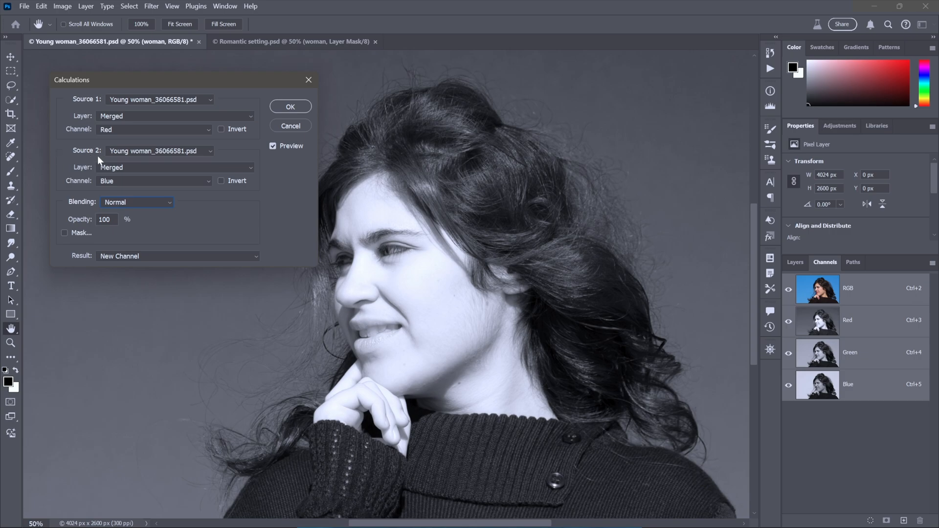
mouse_move(89, 96)
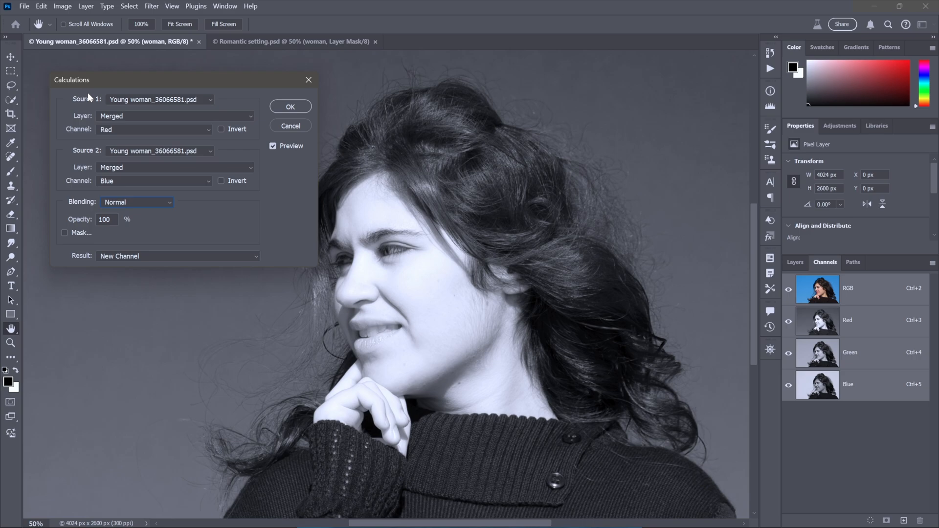
mouse_move(97, 207)
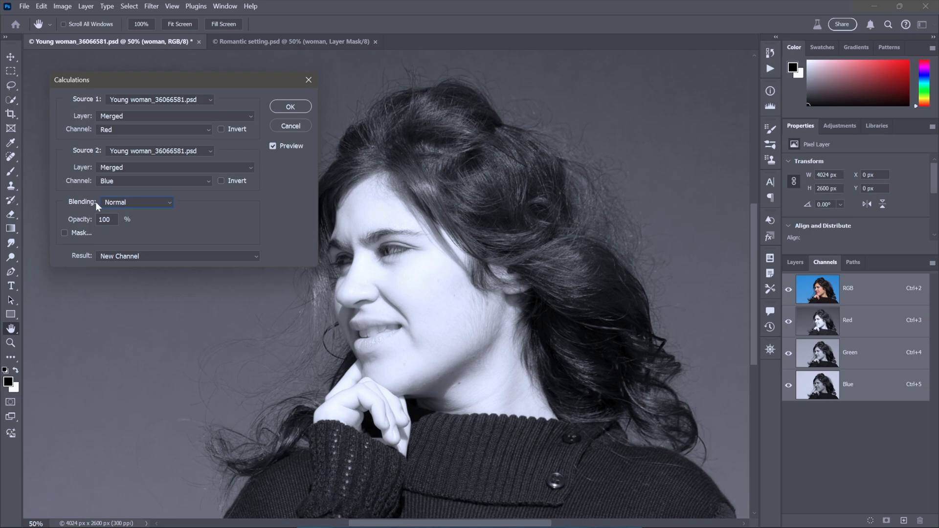
mouse_move(98, 188)
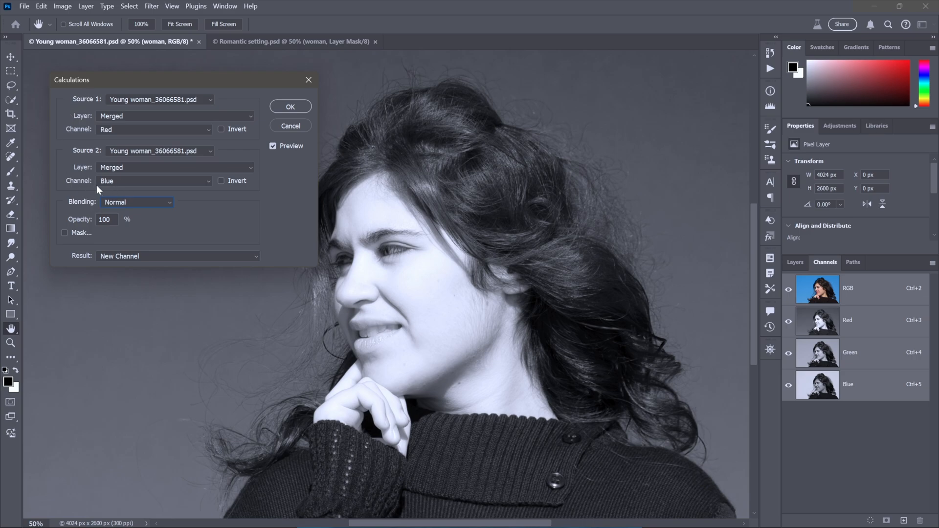
- Invert the Blue source and set the blend opacity to 100% into a new channel
left_click(105, 218)
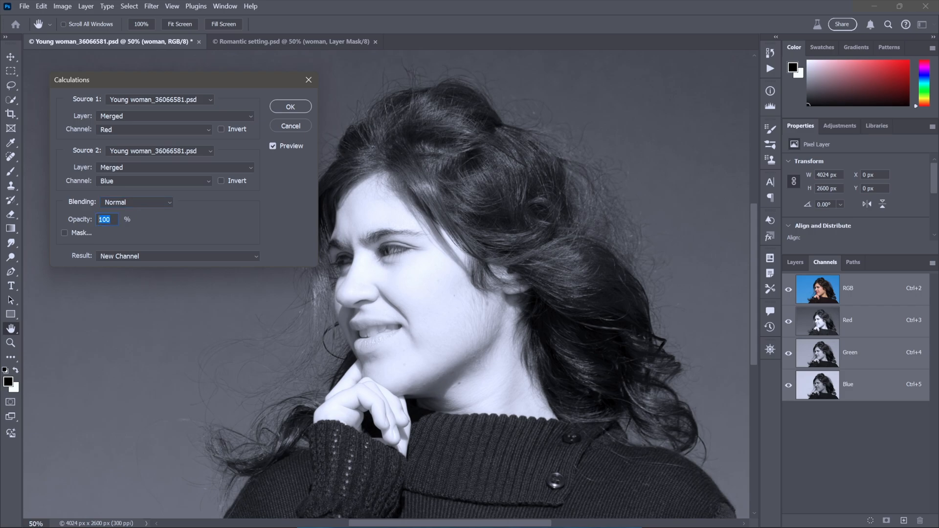
type("0")
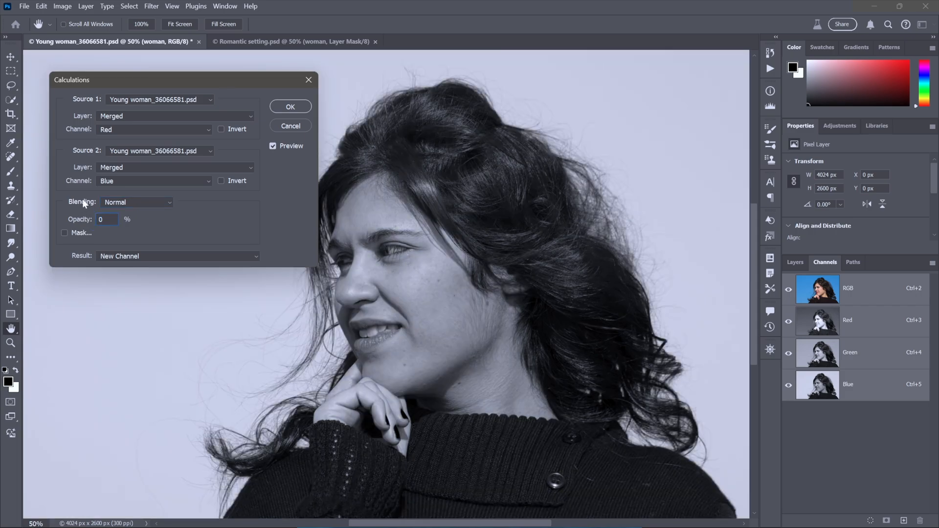
mouse_move(560, 256)
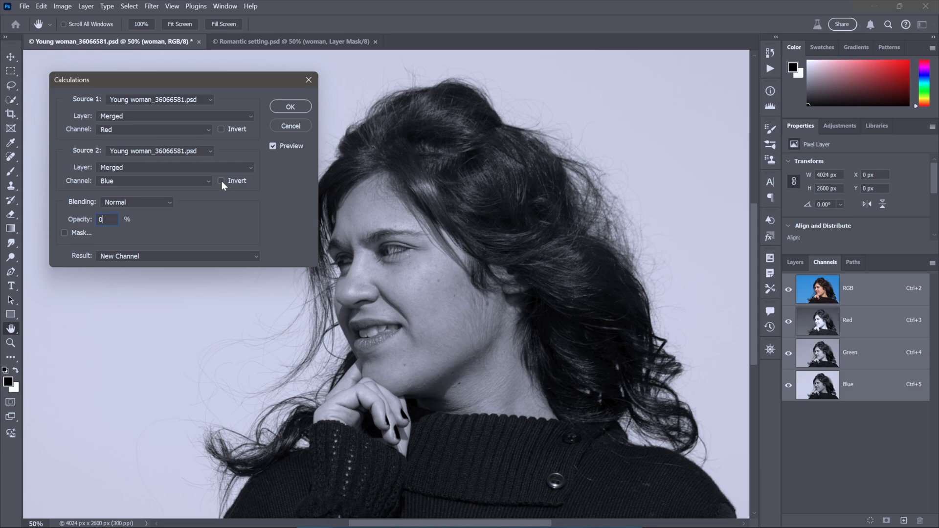
left_click(222, 181)
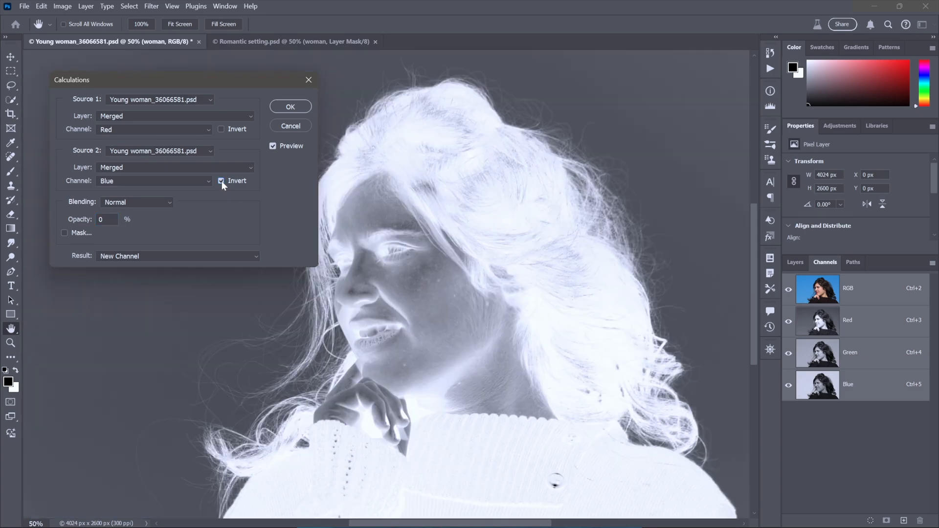
left_click(221, 181)
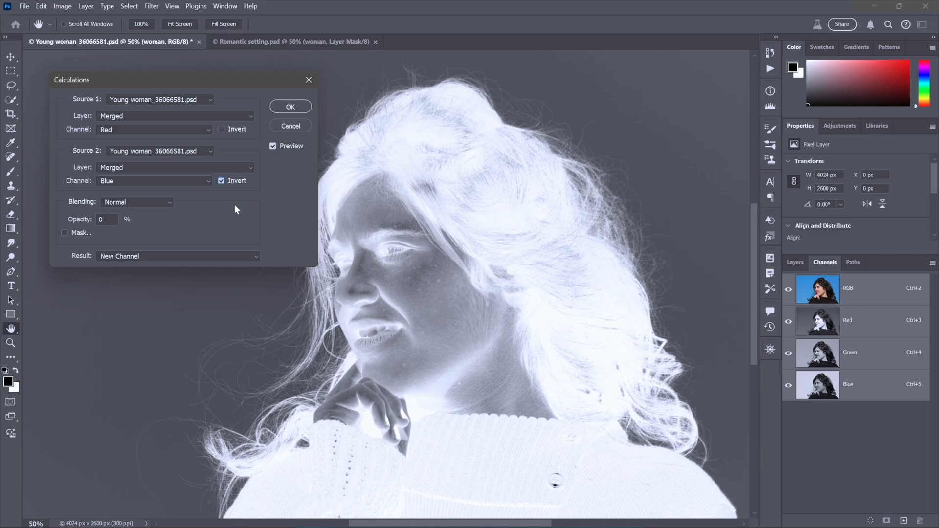
mouse_move(363, 276)
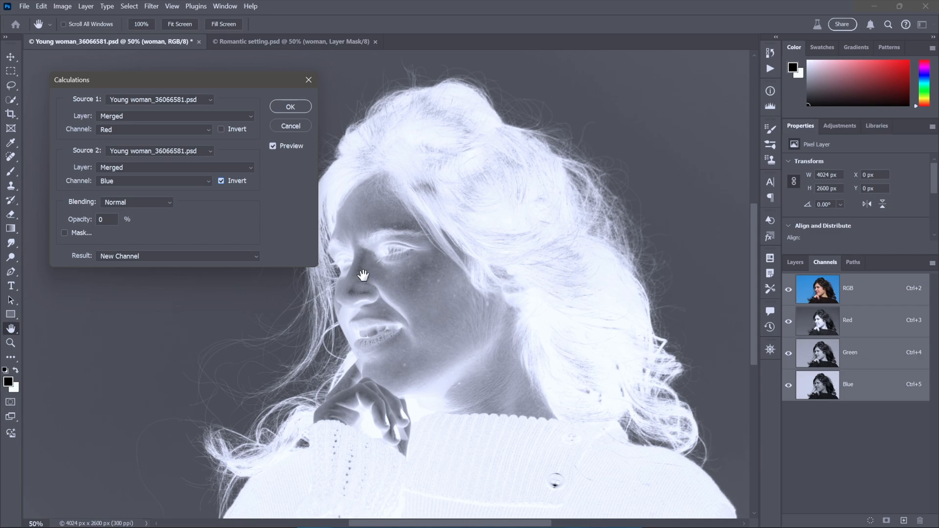
mouse_move(480, 228)
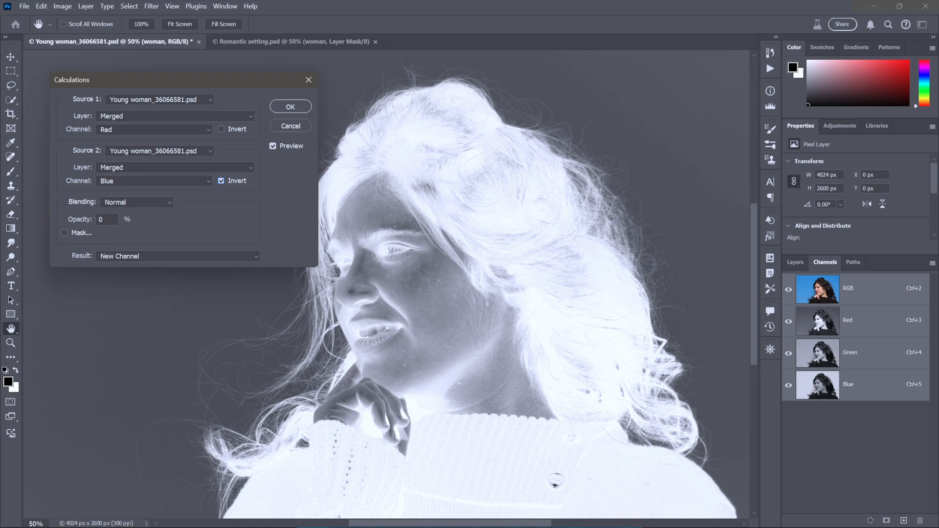
type("100")
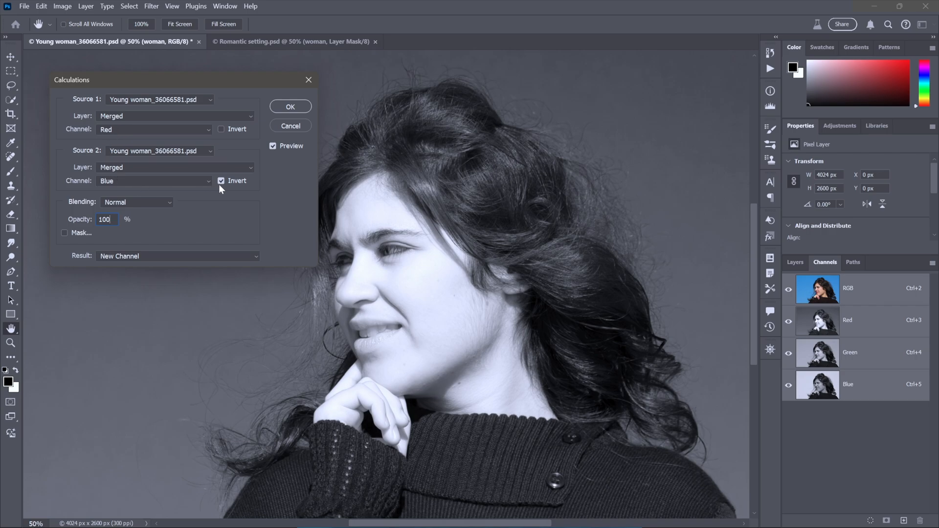
mouse_move(238, 140)
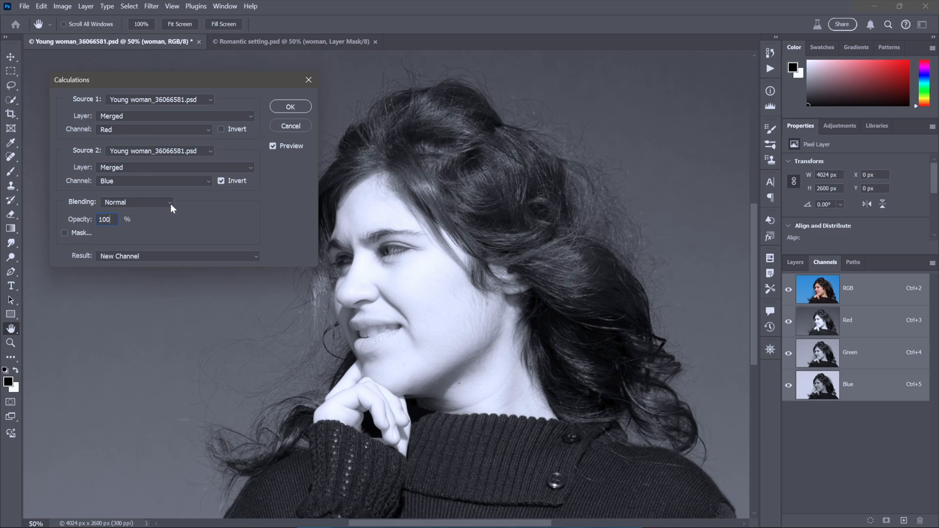
- Blend with Hard Mix, trying opacities 90, 60 and 50 before returning to 100%
left_click(137, 201)
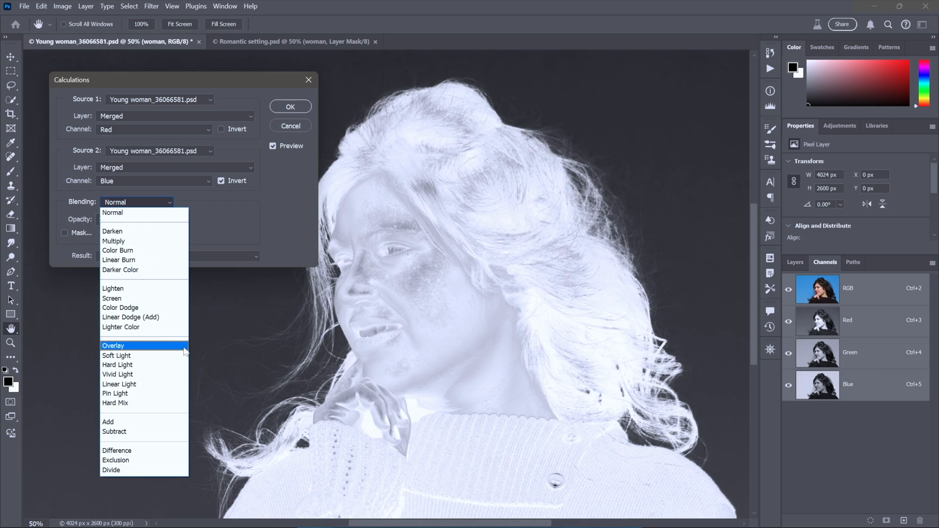
mouse_move(174, 351)
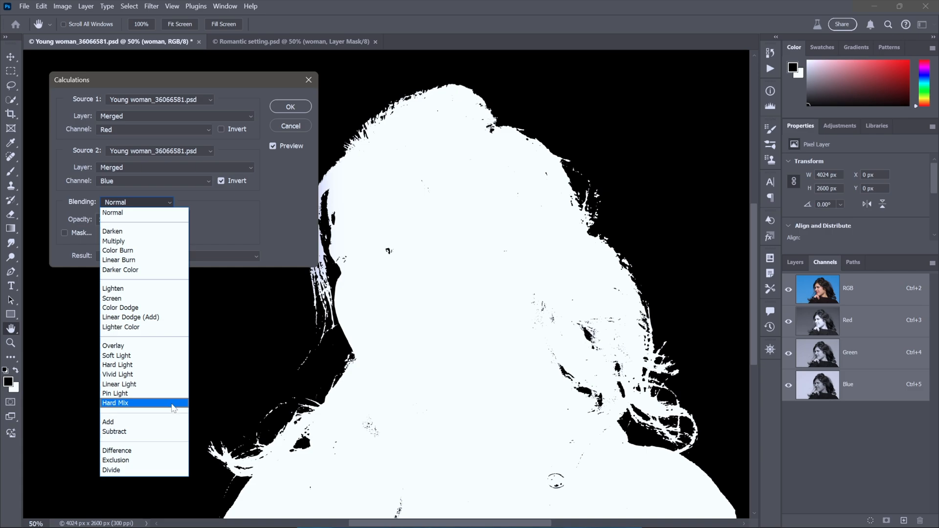
left_click(116, 403)
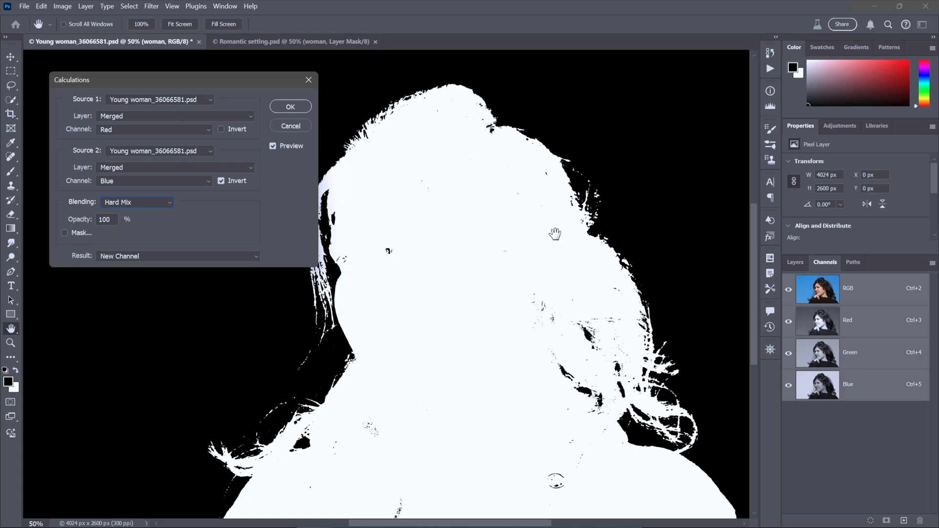
mouse_move(447, 234)
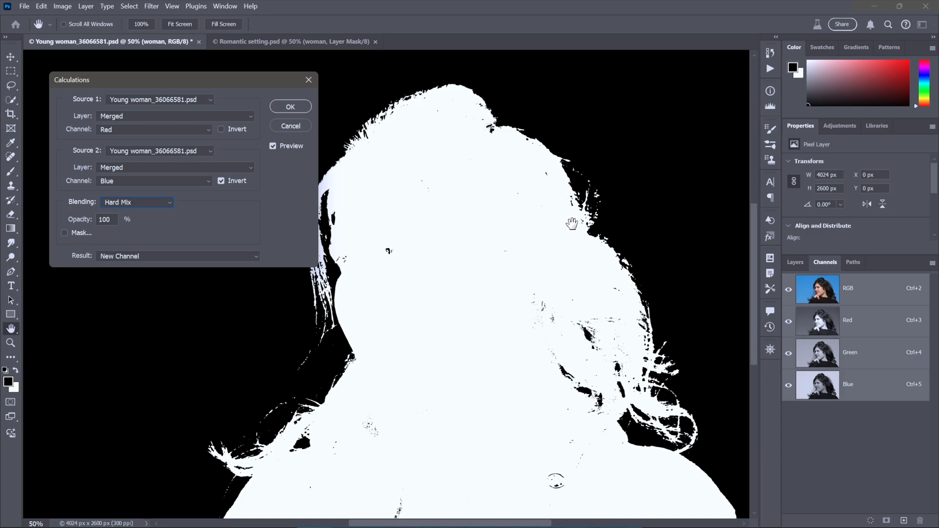
mouse_move(380, 311)
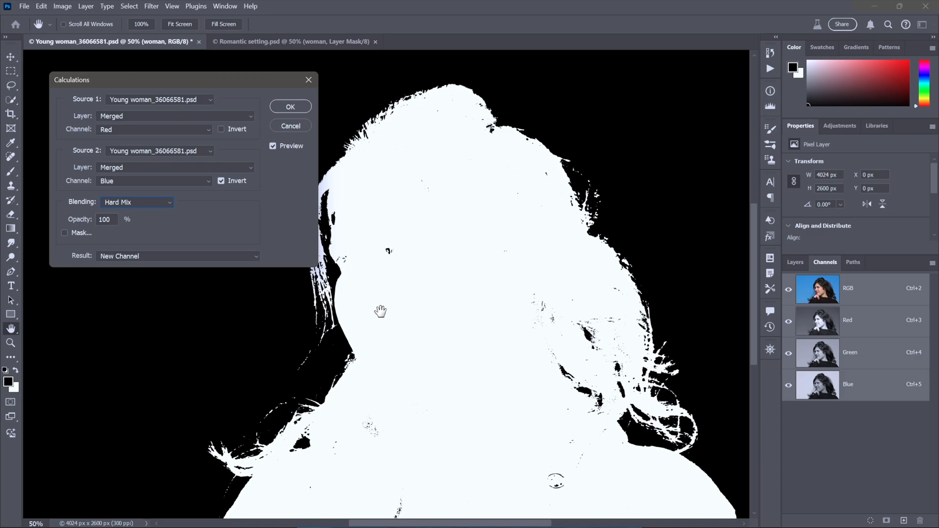
left_click(106, 220)
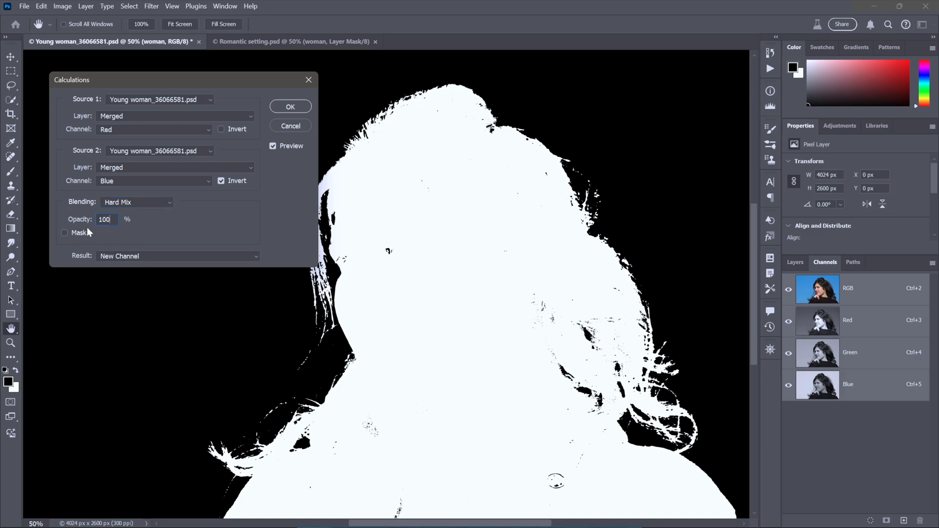
type("90")
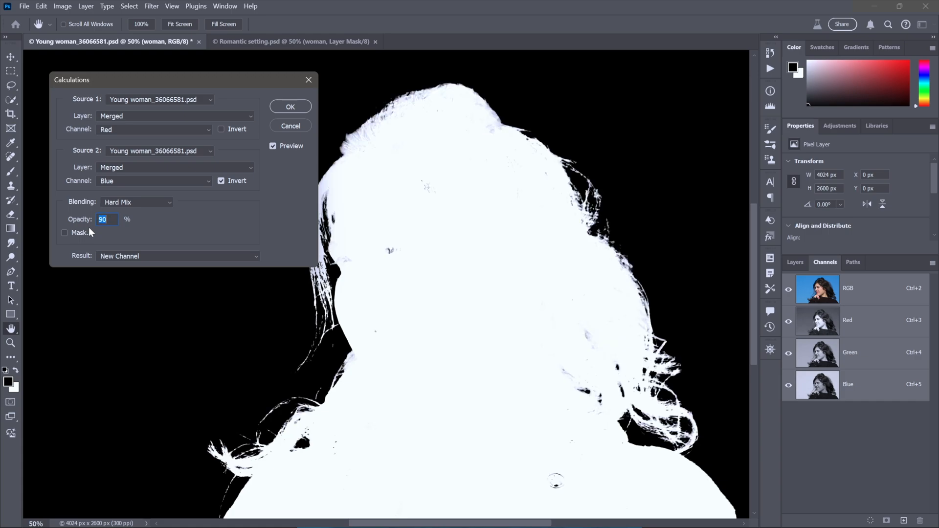
type("60")
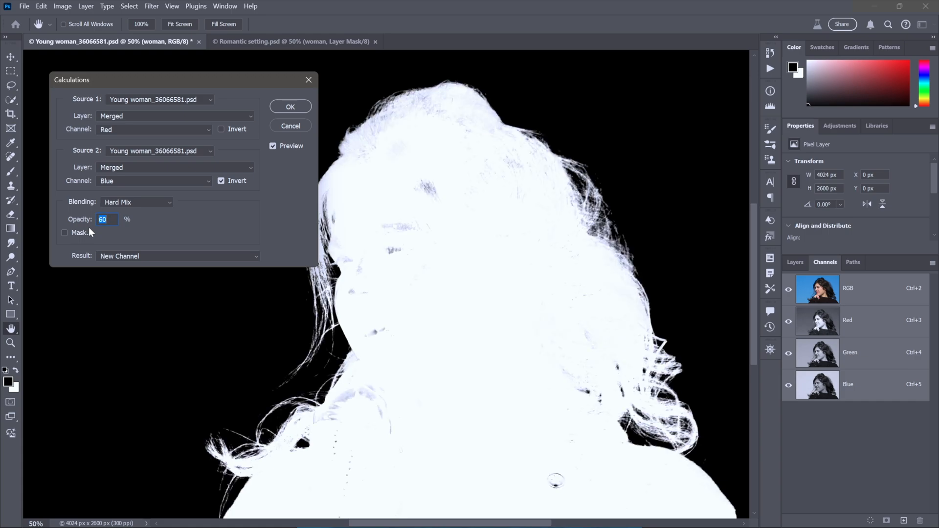
type("50")
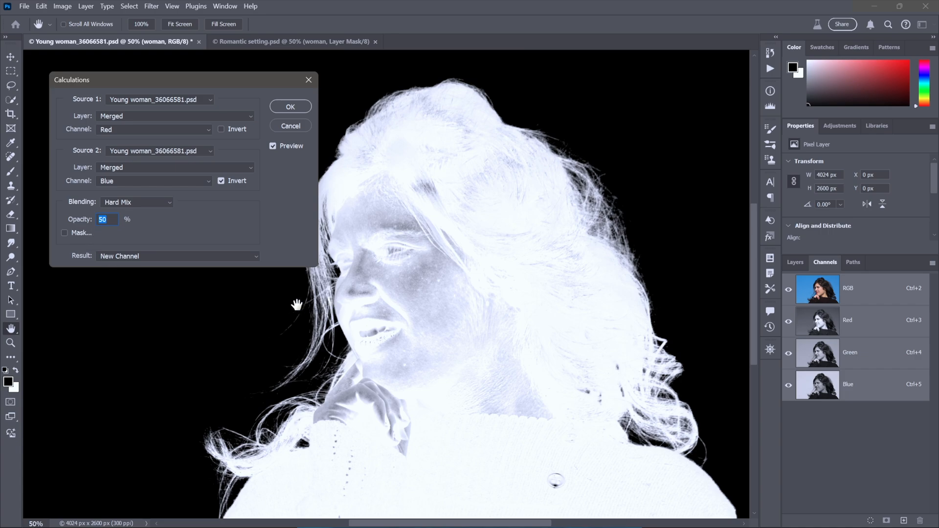
mouse_move(439, 273)
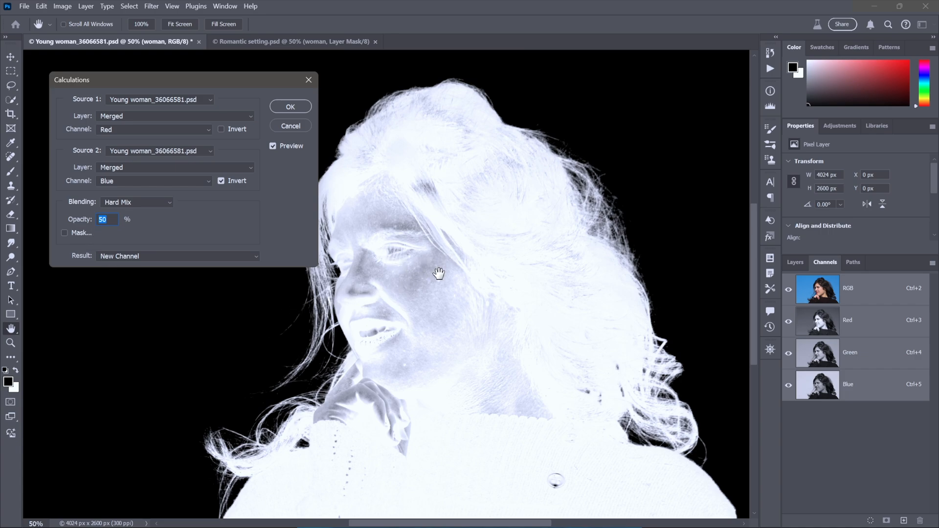
mouse_move(436, 281)
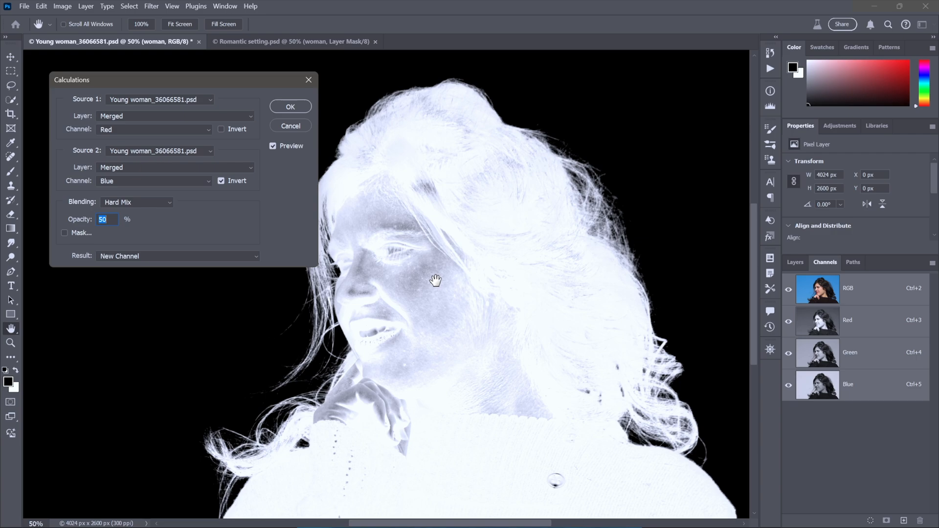
mouse_move(654, 309)
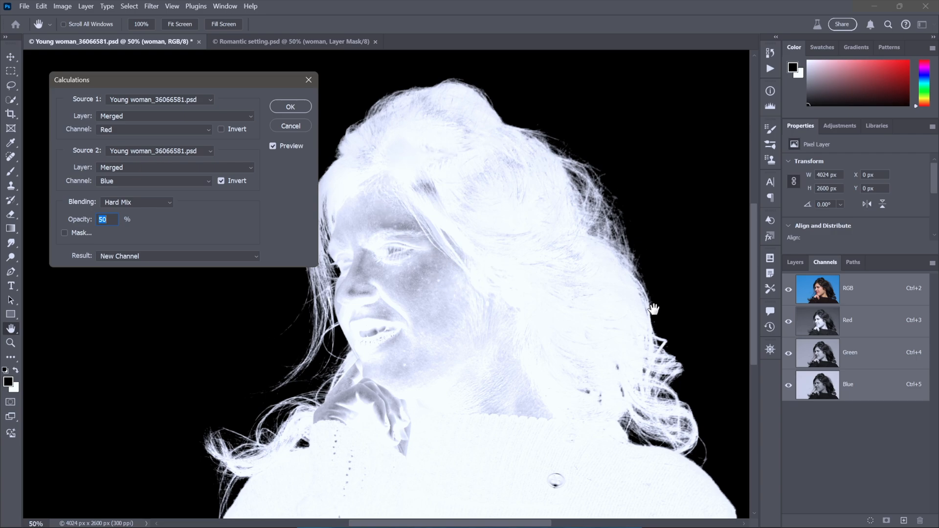
mouse_move(255, 214)
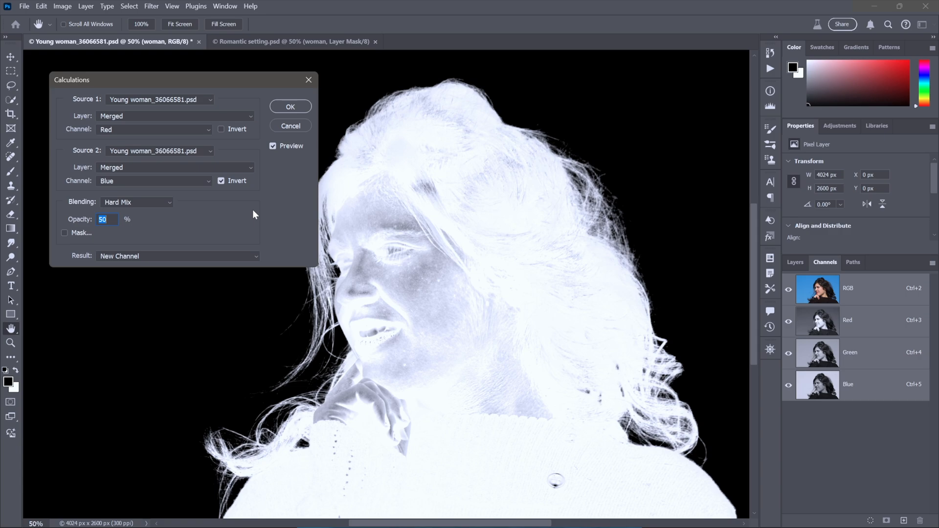
type("100")
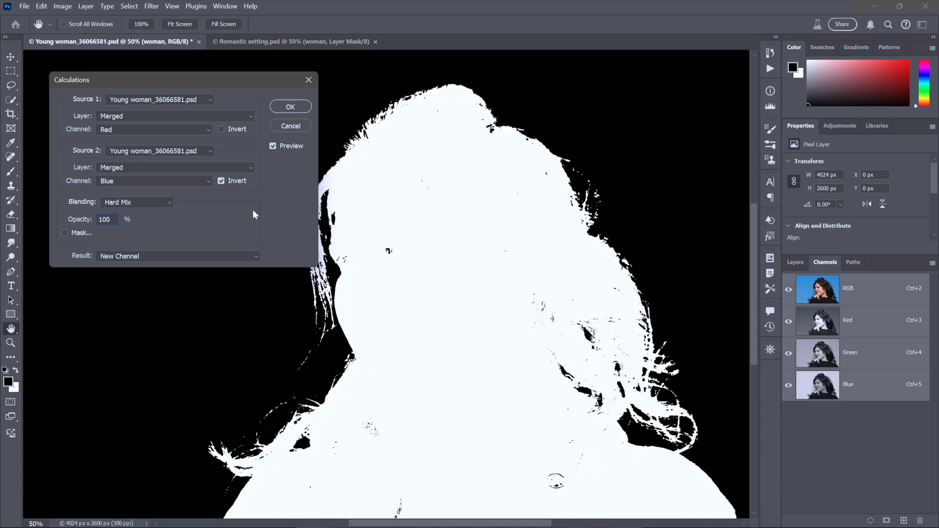
left_click(137, 202)
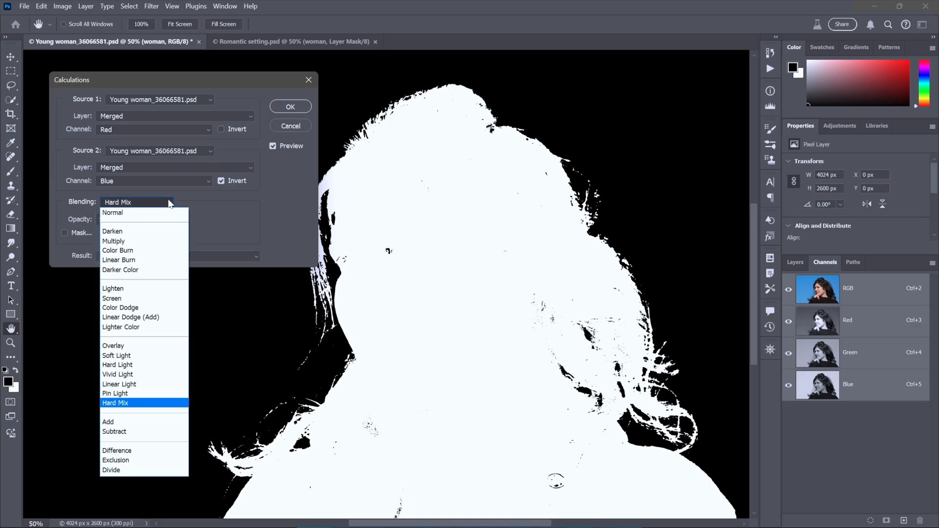
left_click(119, 307)
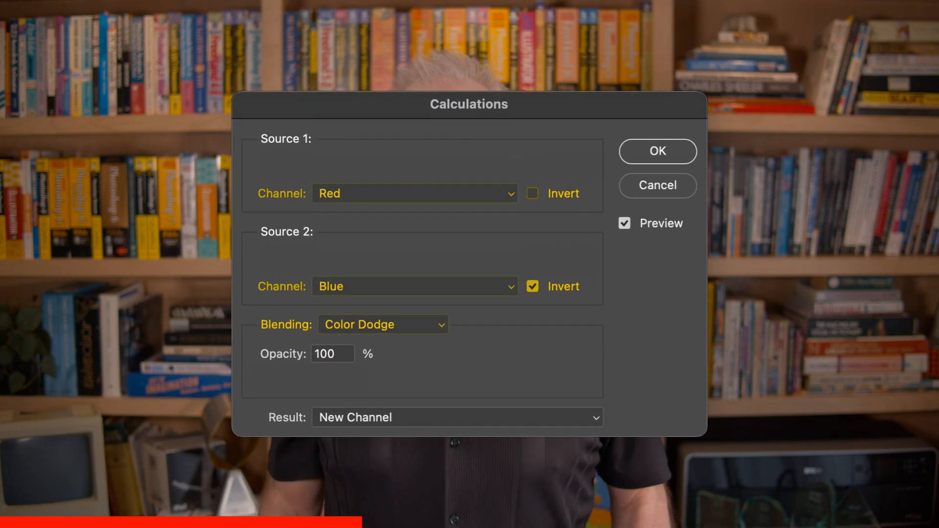
left_click(137, 202)
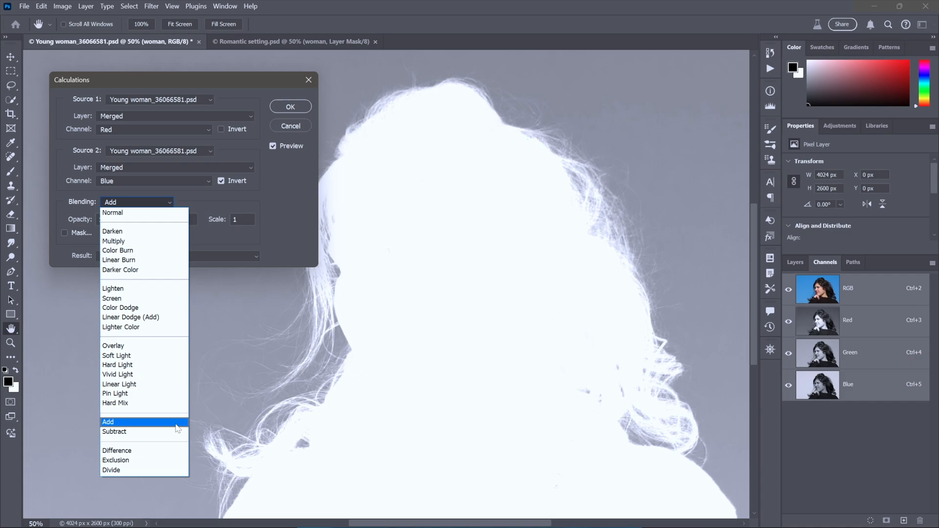
mouse_move(183, 426)
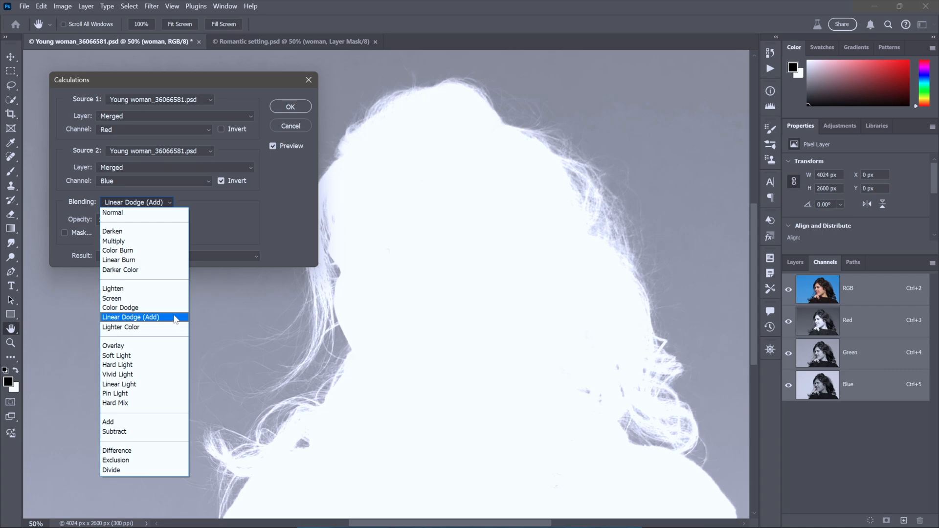
mouse_move(120, 307)
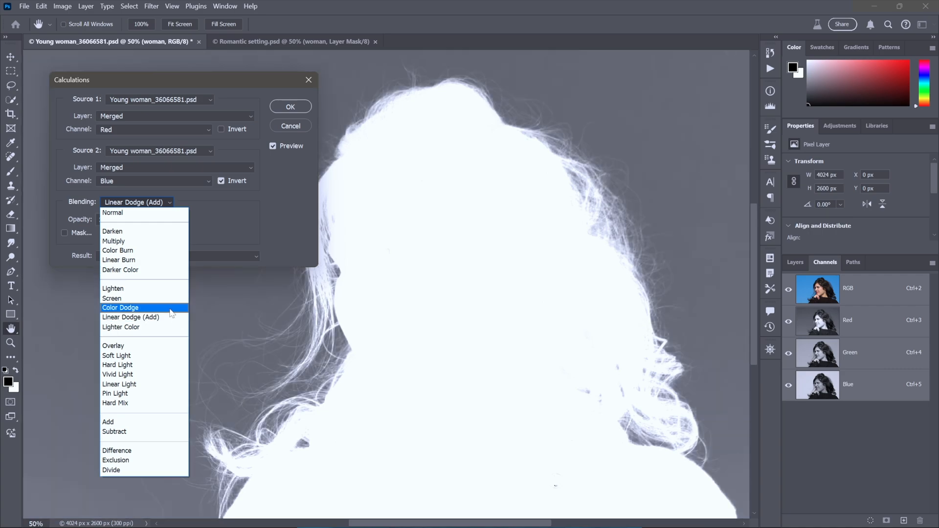
- Choose Color Dodge blending and commit the calculation as a new Alpha 1 channel
left_click(119, 308)
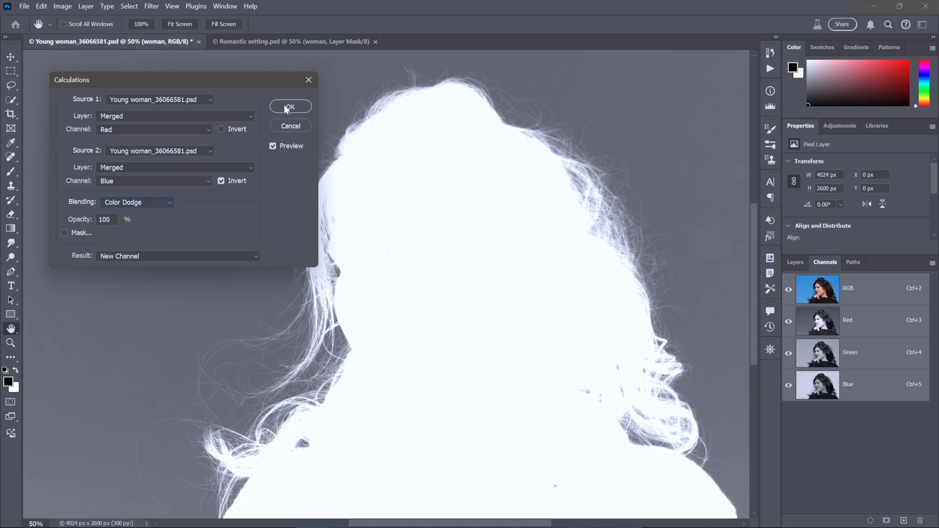
mouse_move(529, 133)
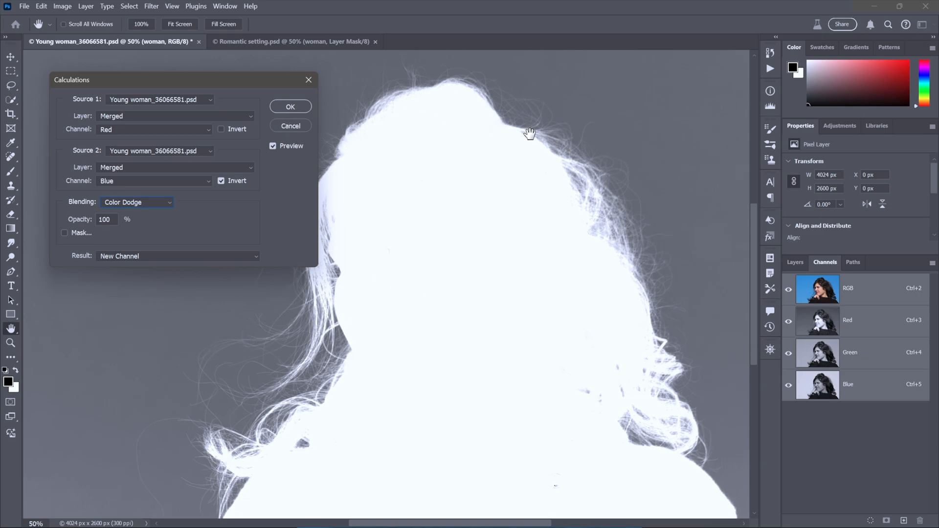
mouse_move(294, 121)
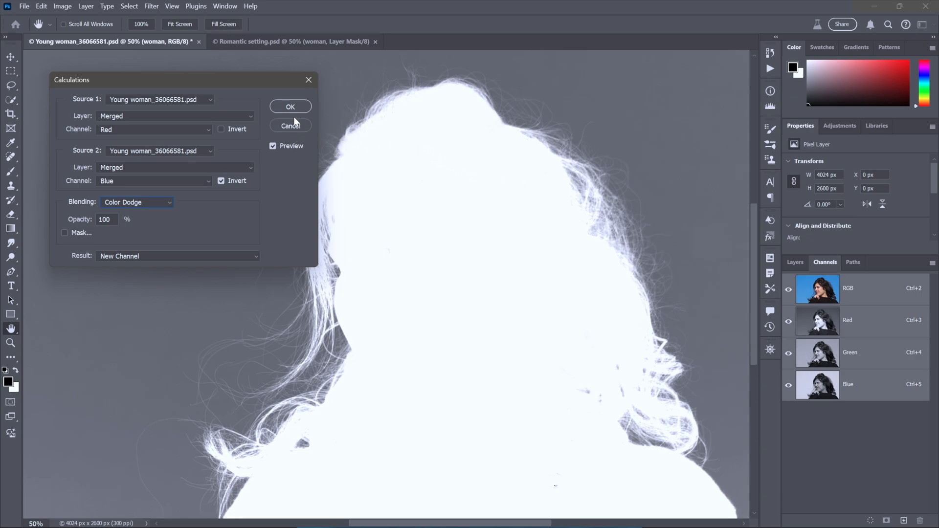
left_click(289, 106)
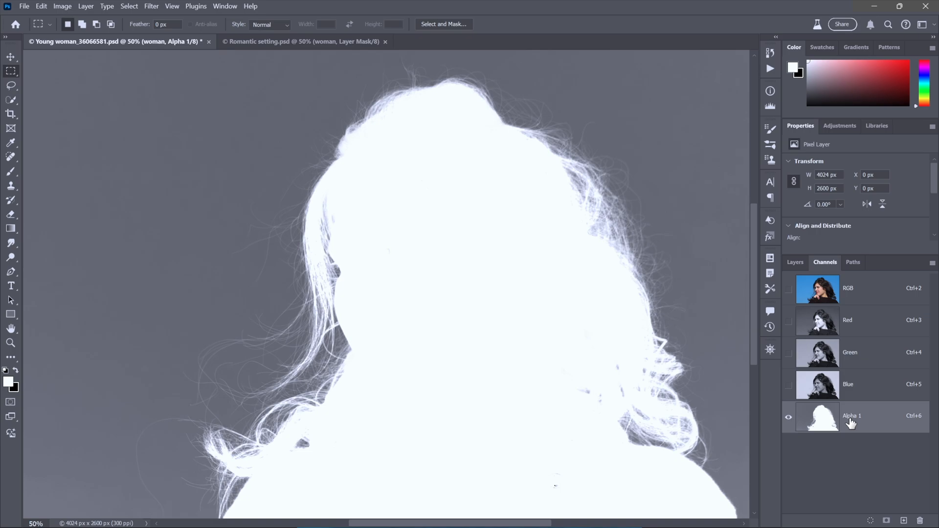
- Rename the new alpha channel to 'color dodge'
double_click(852, 416)
type("color dodge")
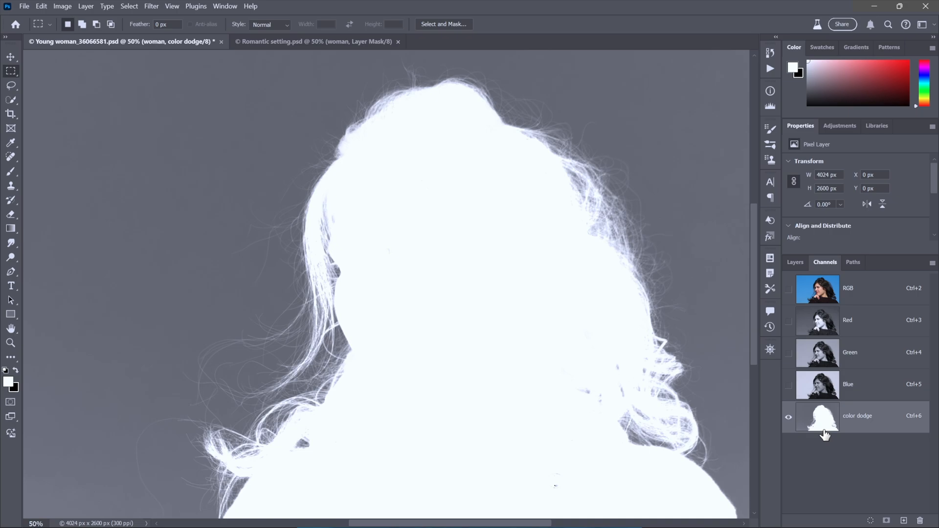
mouse_move(826, 421)
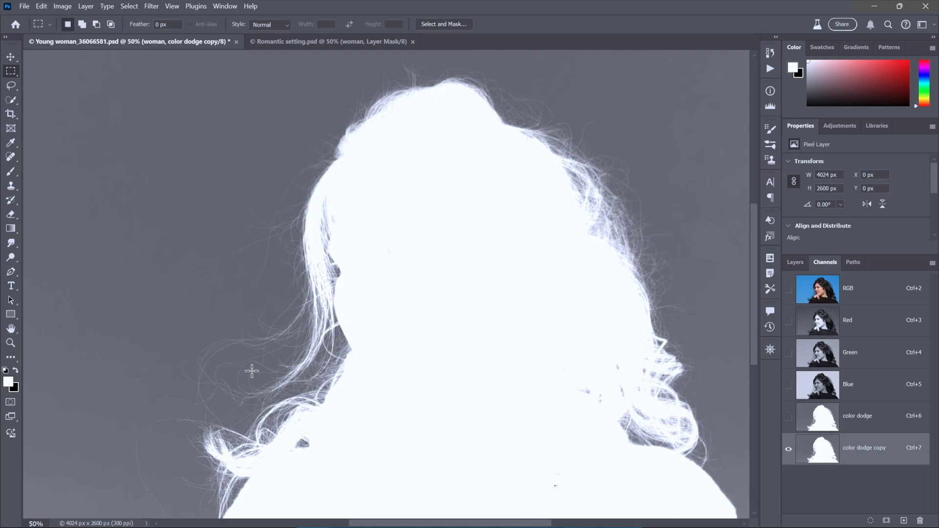
mouse_move(167, 289)
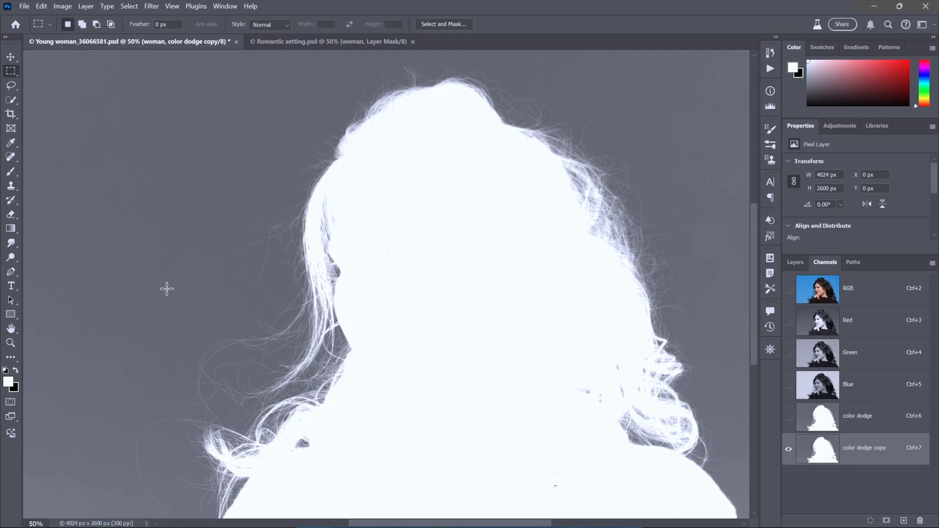
mouse_move(101, 159)
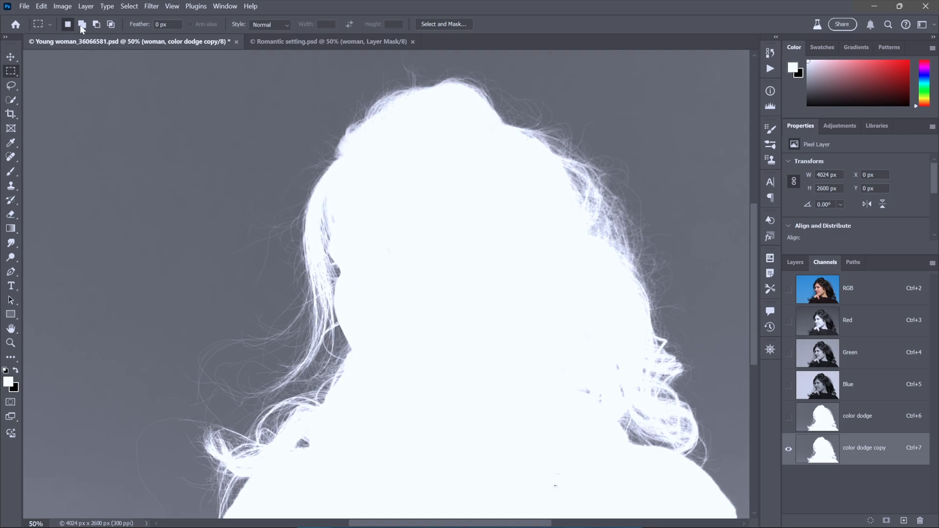
- Apply Levels to the channel with input black point 100, white point left at full
left_click(61, 5)
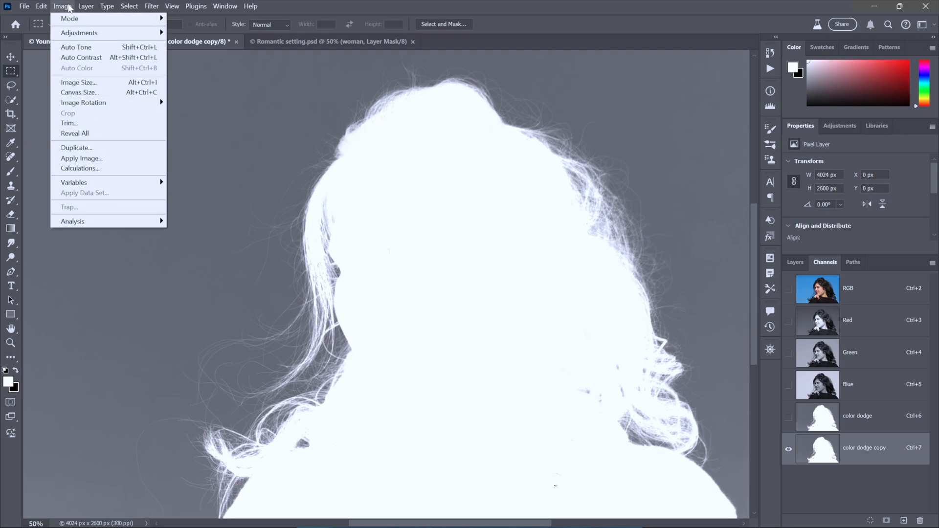
mouse_move(79, 33)
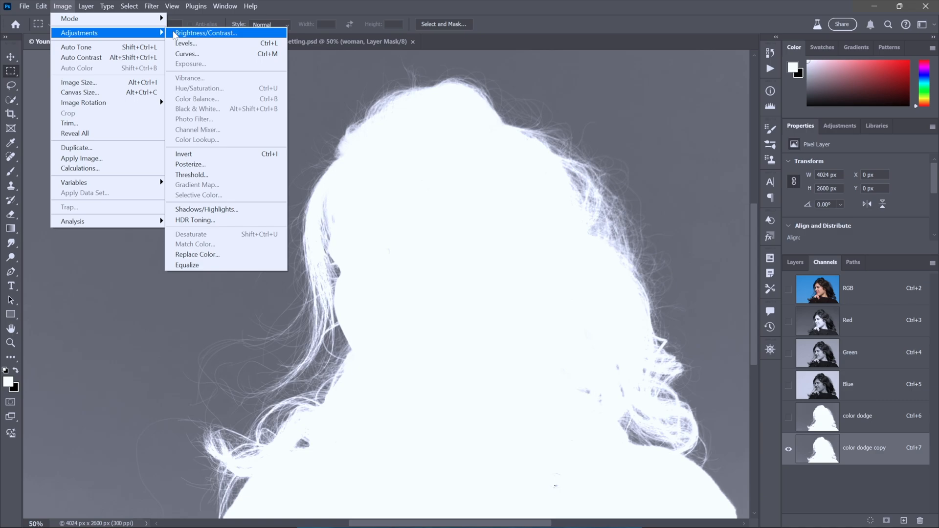
mouse_move(209, 43)
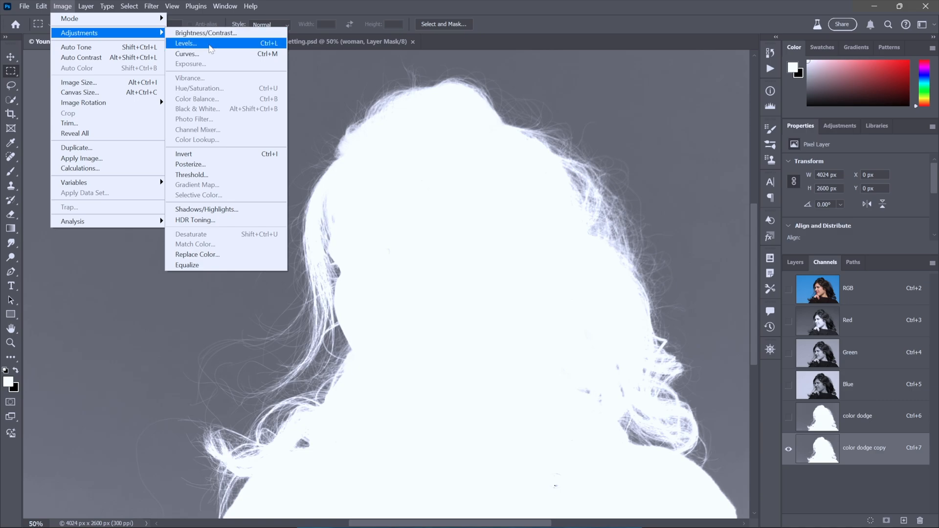
mouse_move(213, 54)
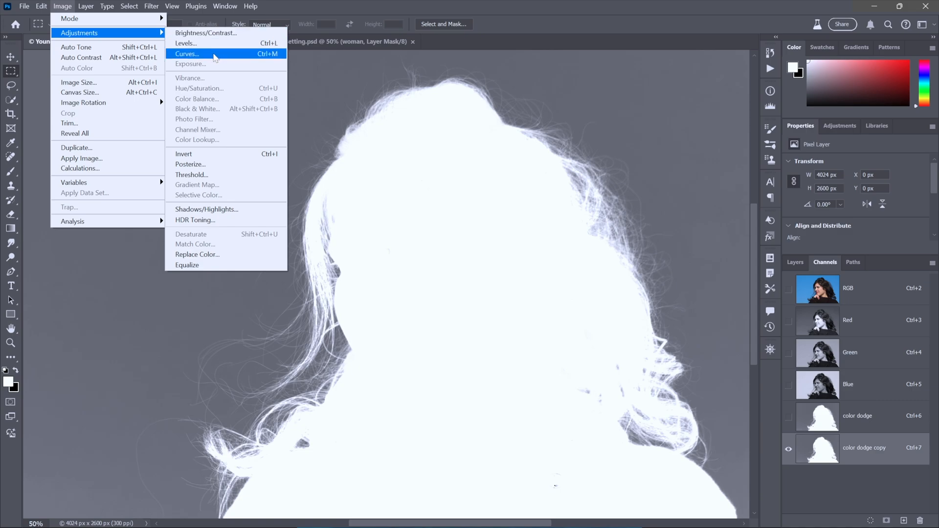
mouse_move(211, 47)
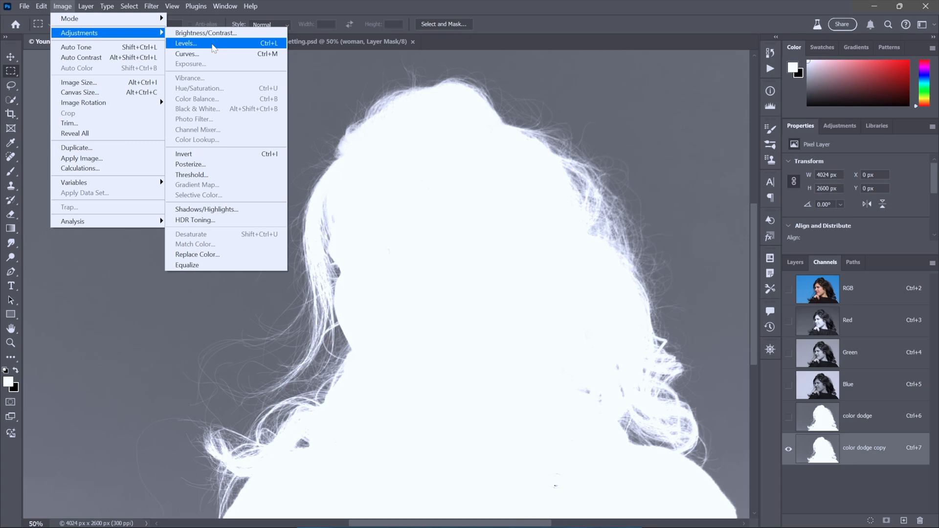
left_click(186, 43)
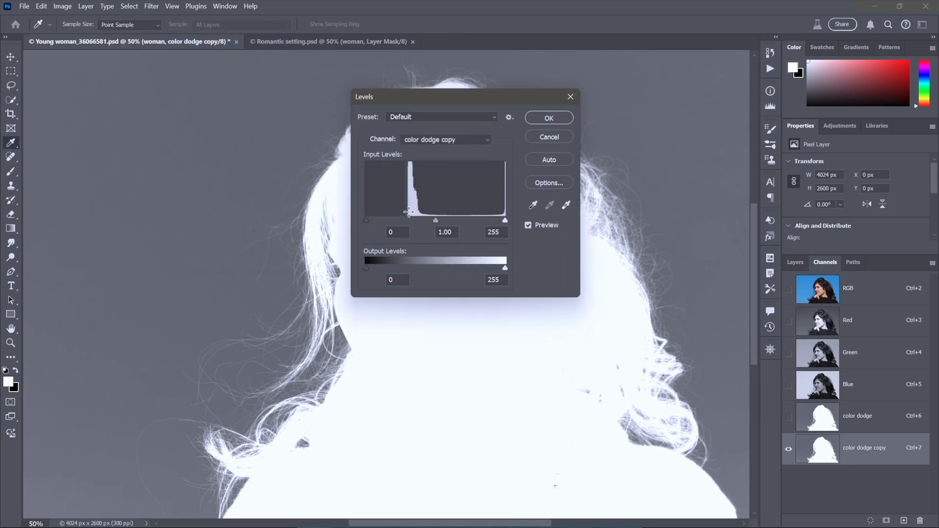
left_click_drag(409, 220, 421, 220)
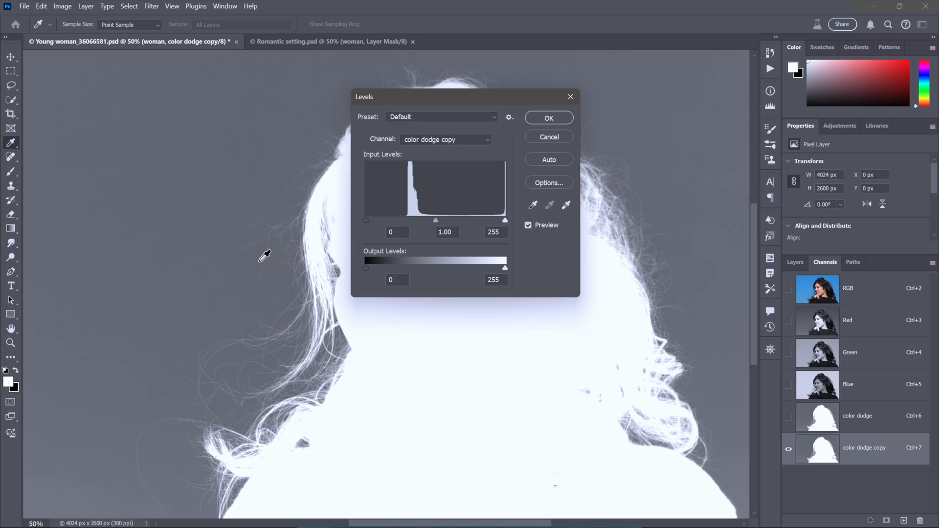
mouse_move(362, 228)
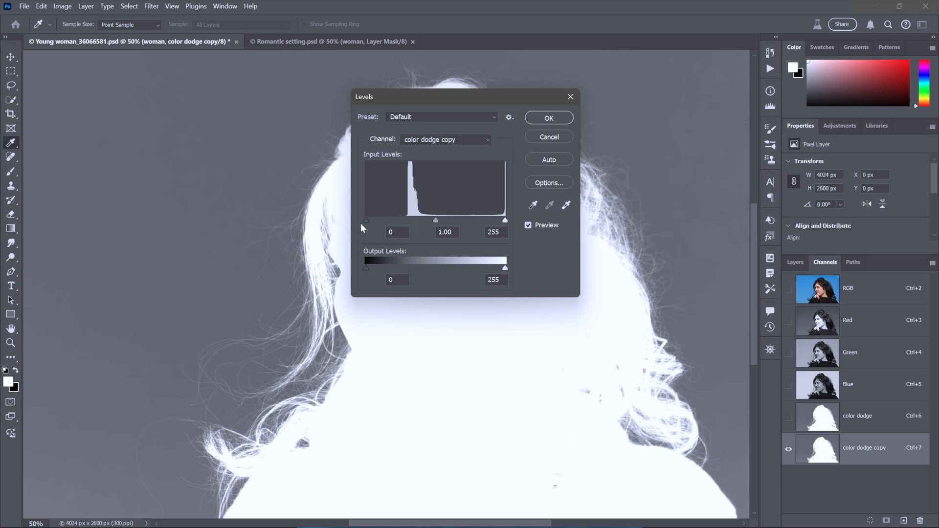
left_click_drag(366, 220, 463, 220)
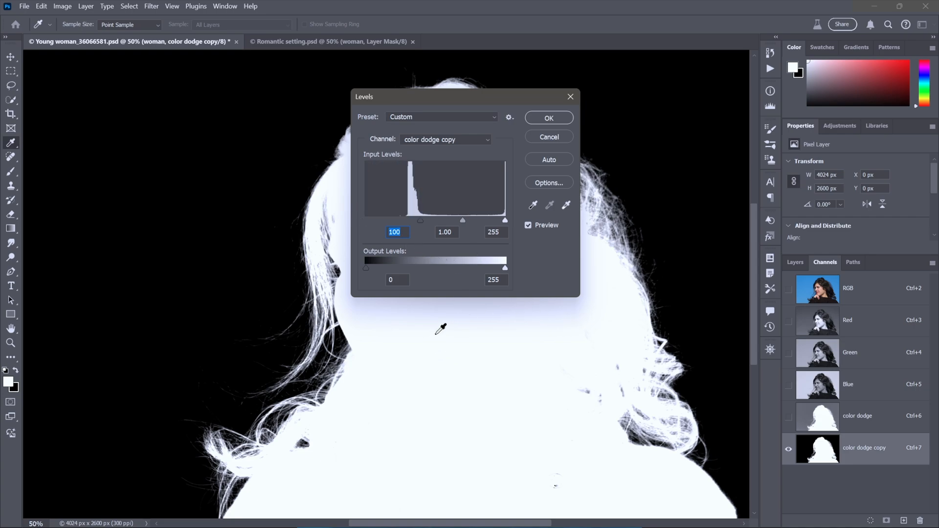
mouse_move(545, 297)
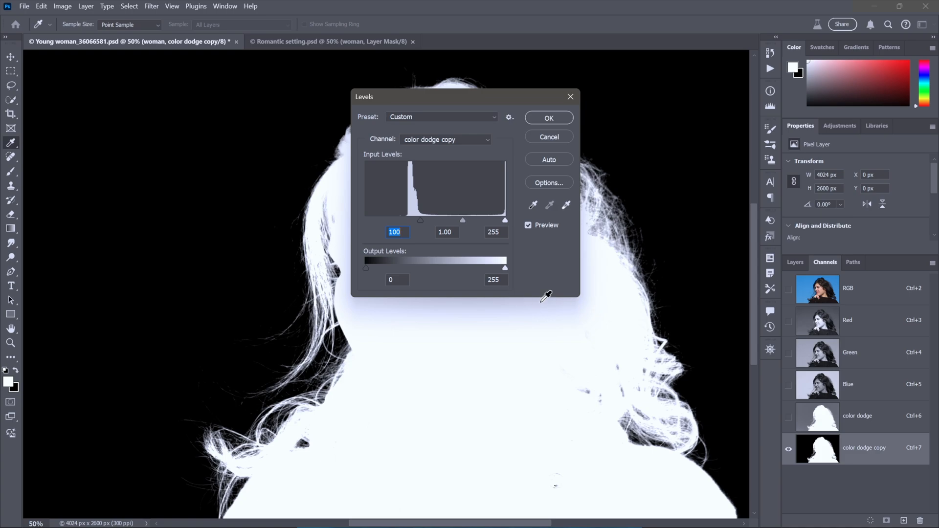
left_click_drag(504, 220, 480, 220)
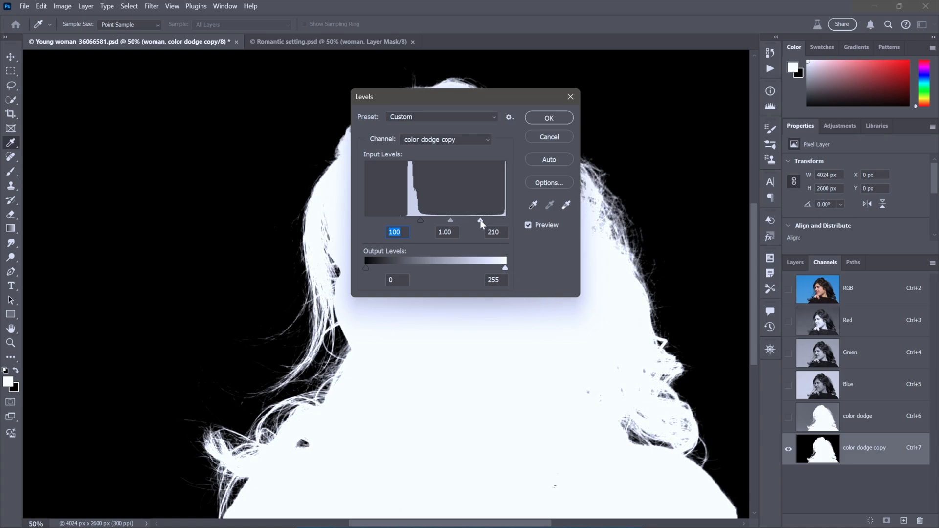
left_click_drag(480, 221, 444, 220)
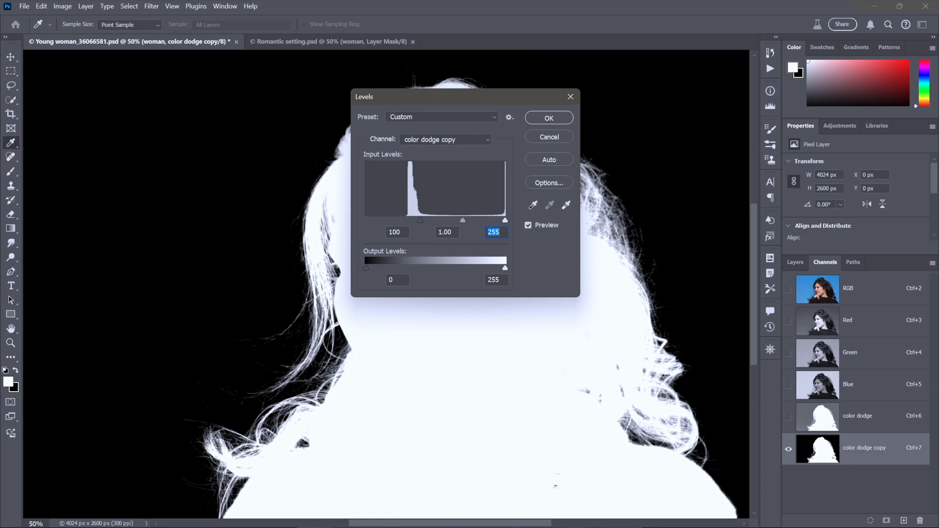
mouse_move(443, 250)
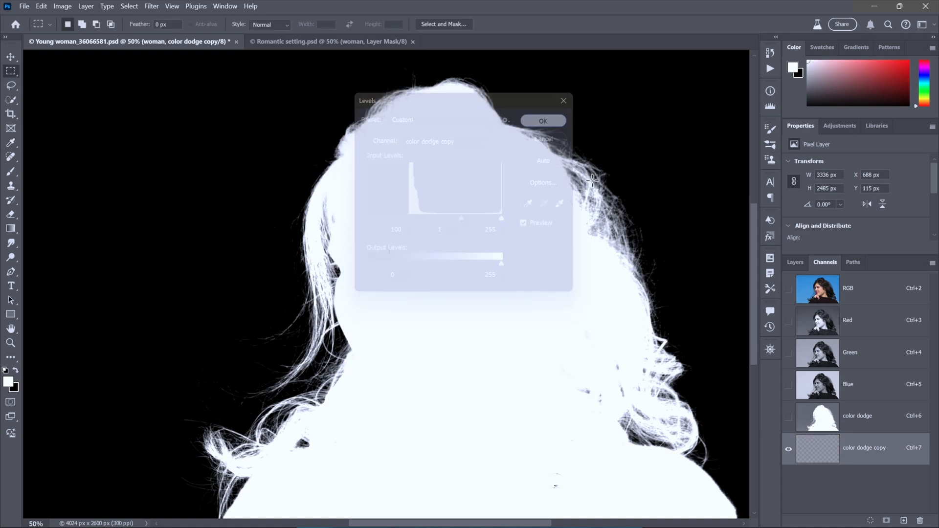
left_click(542, 121)
type("100//255")
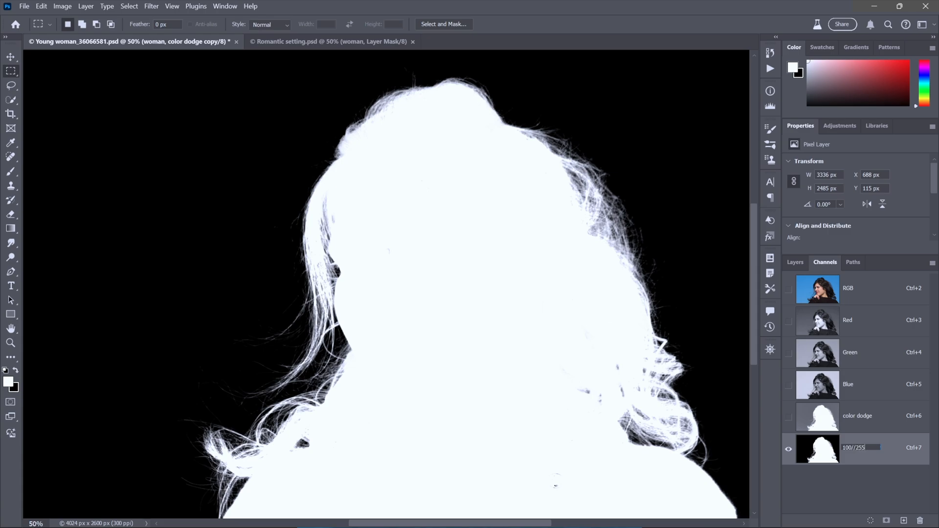
- Confirm the name 100/255, load that channel as a selection and show the Layers list
left_click(853, 447)
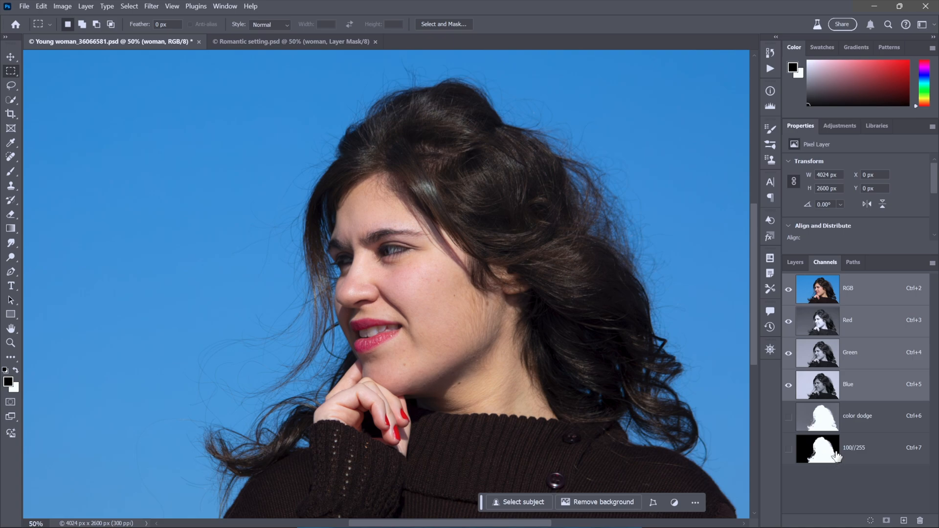
left_click(817, 449)
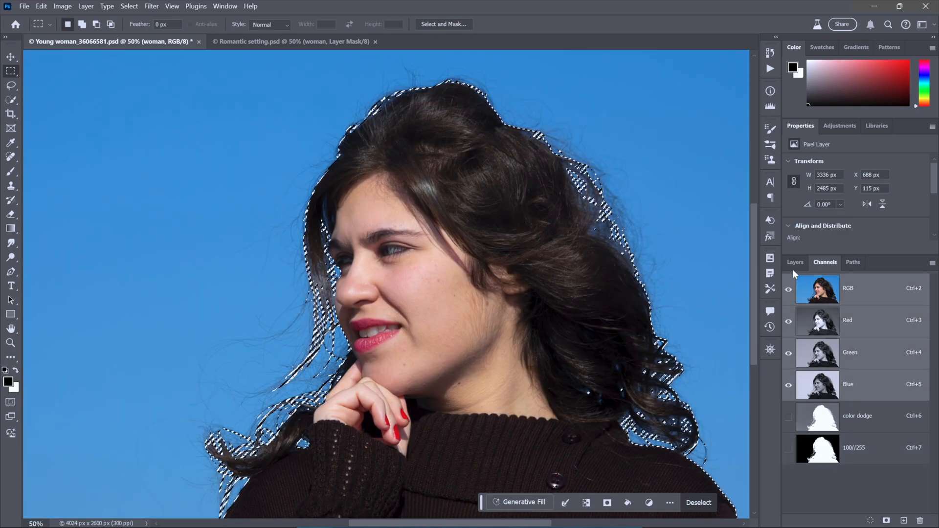
left_click(796, 262)
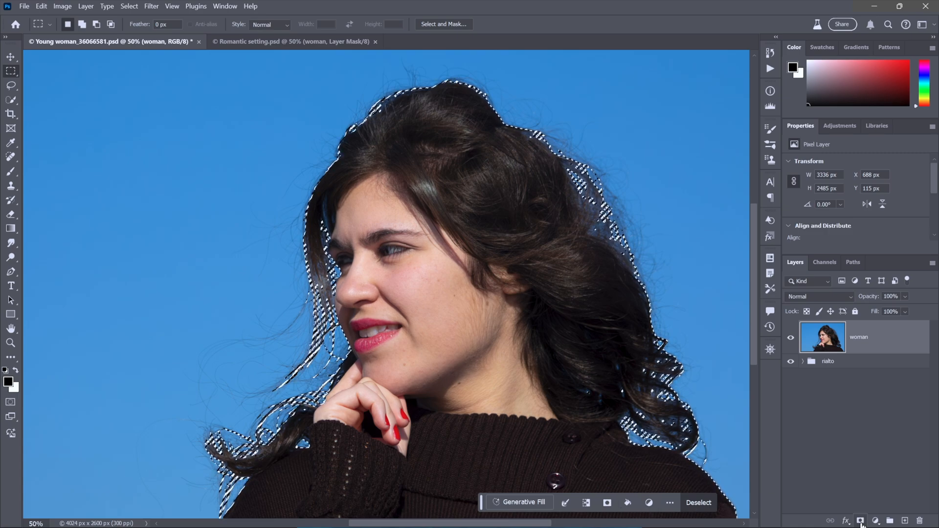
- Add a layer mask from the selection so the woman sits over the Venice background
left_click(861, 521)
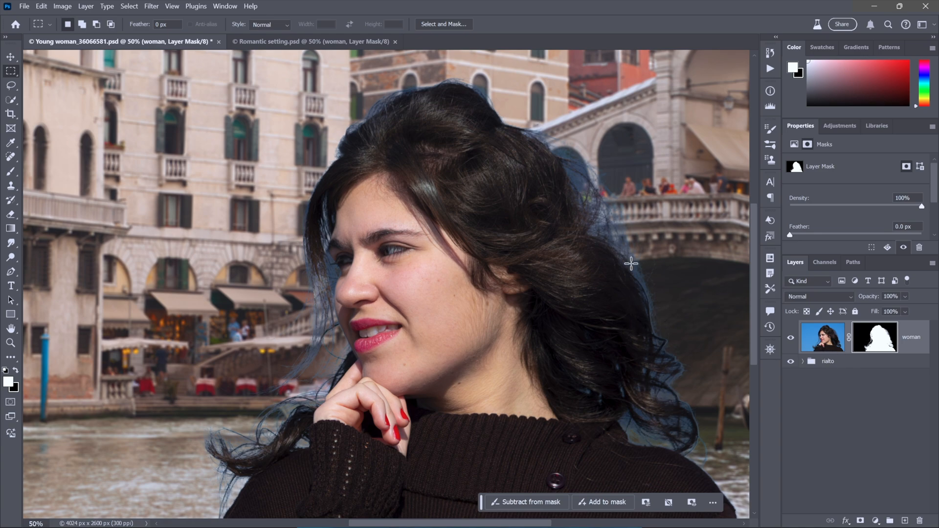
mouse_move(233, 345)
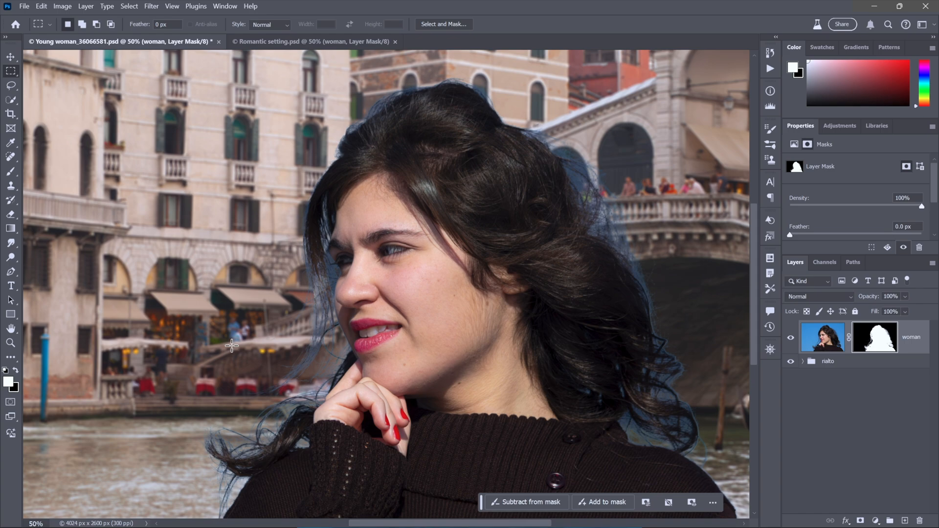
mouse_move(255, 298)
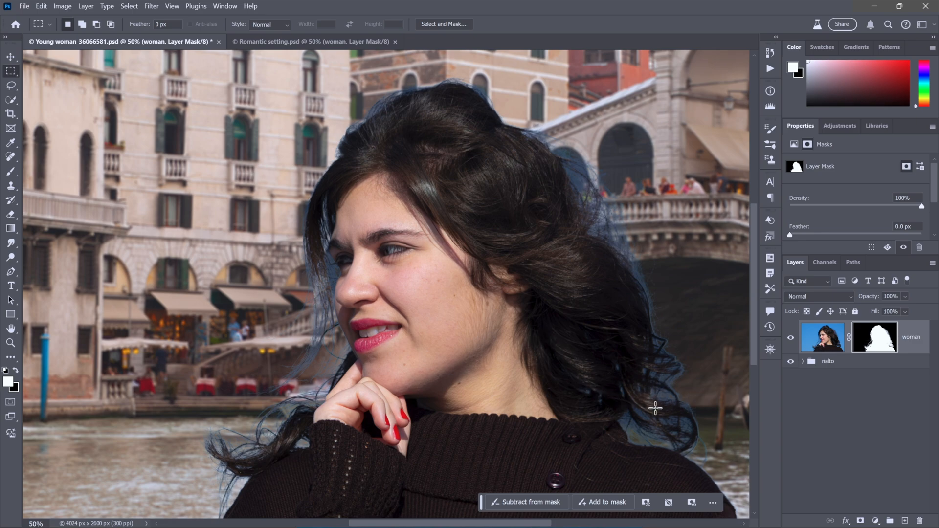
mouse_move(284, 313)
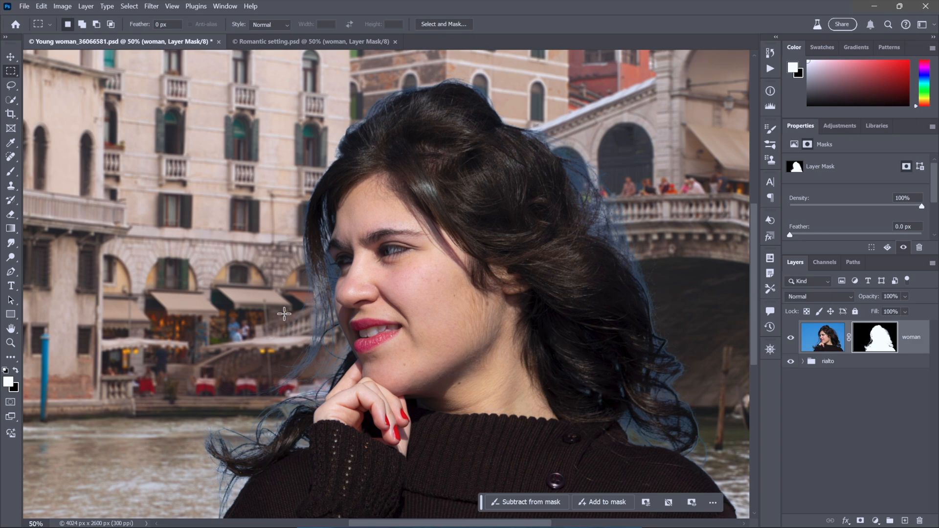
mouse_move(610, 229)
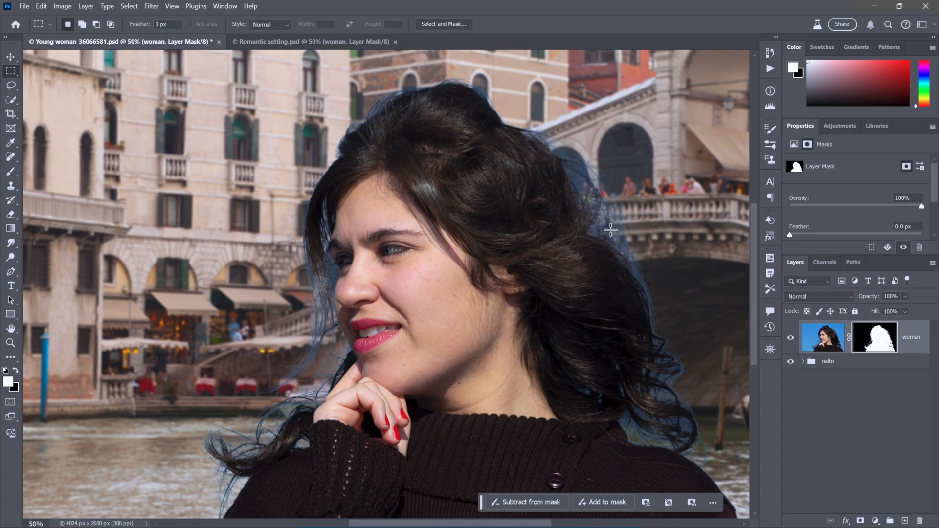
mouse_move(238, 168)
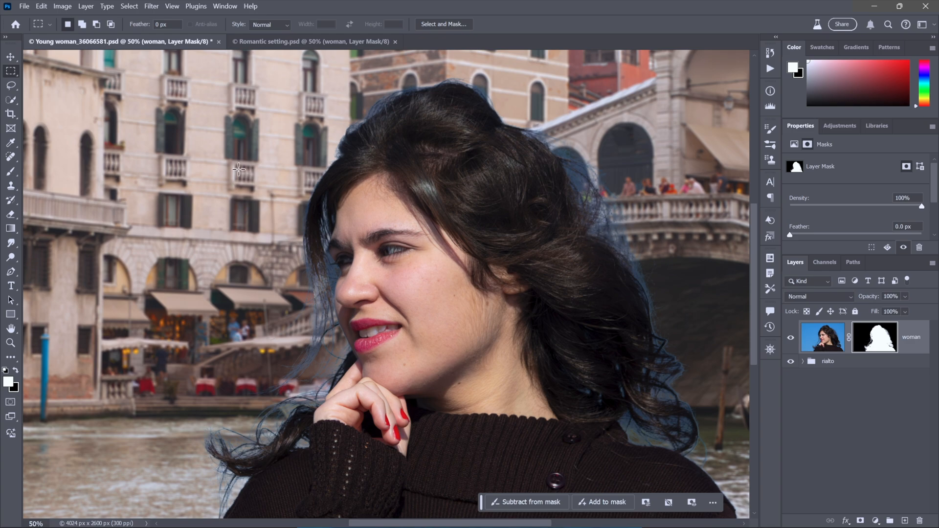
mouse_move(283, 148)
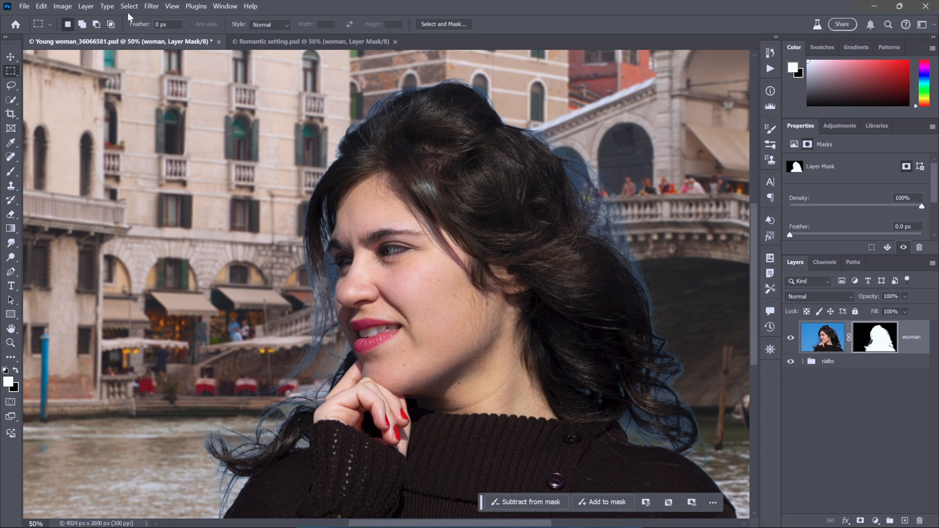
left_click(128, 5)
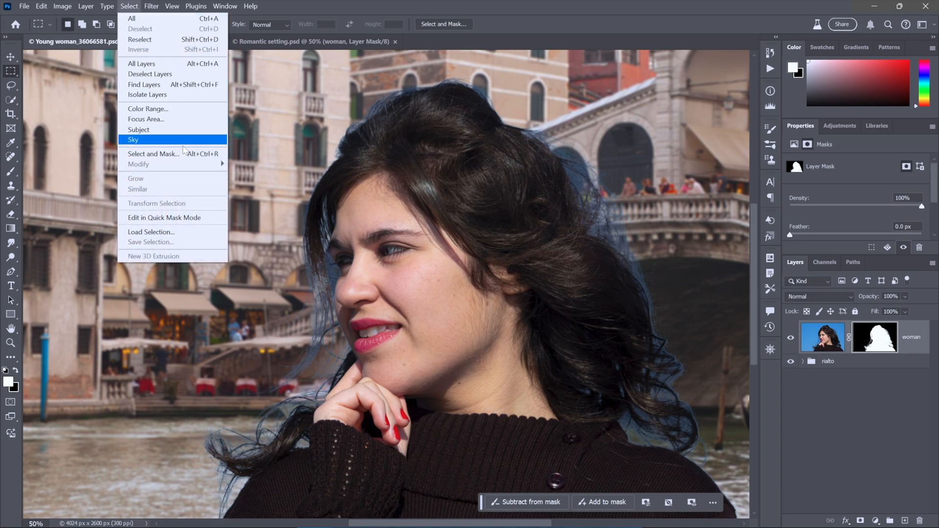
mouse_move(153, 154)
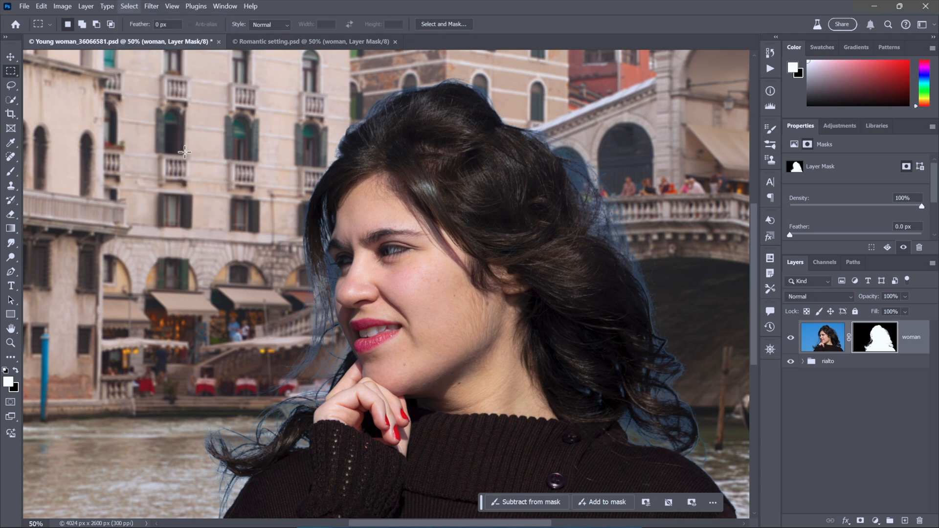
mouse_move(172, 77)
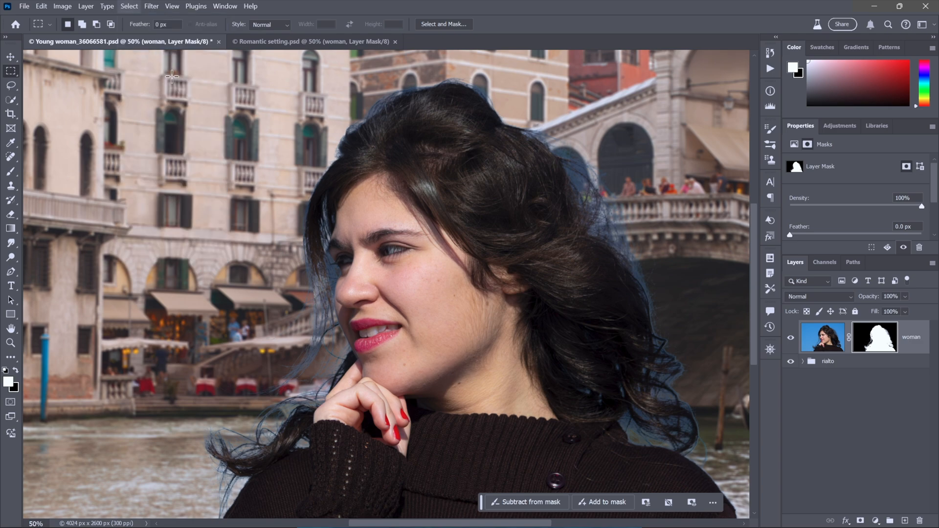
mouse_move(141, 58)
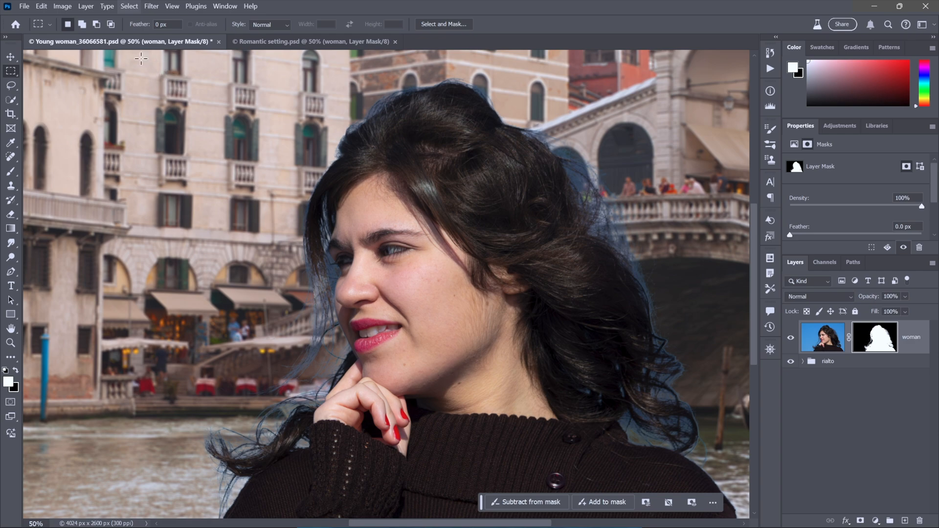
- Open Select > Select and Mask, set Radius 10 px, test Shift Edge -100 and reset it to 0
left_click(129, 6)
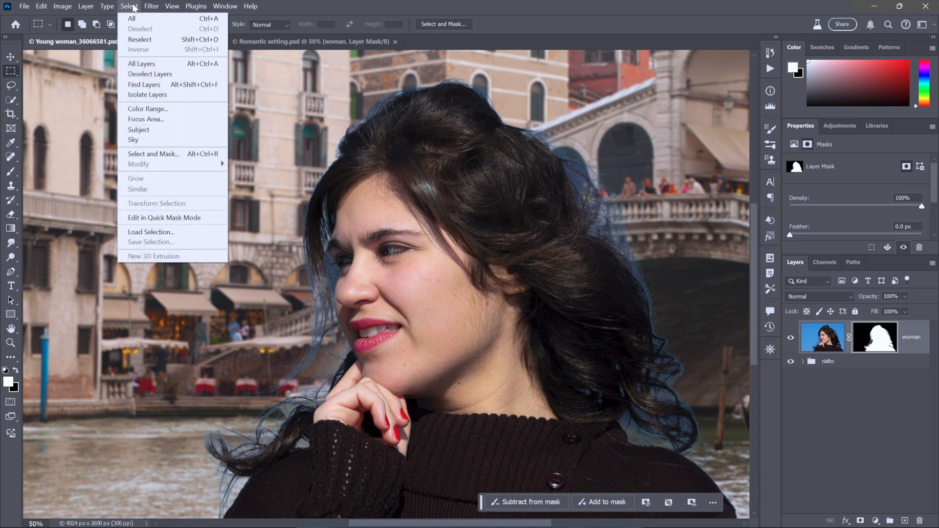
mouse_move(178, 156)
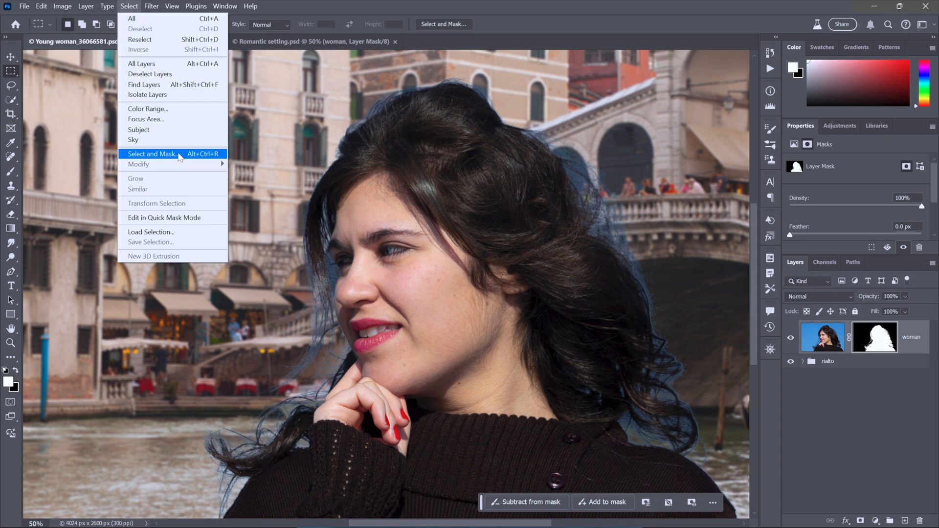
left_click(152, 153)
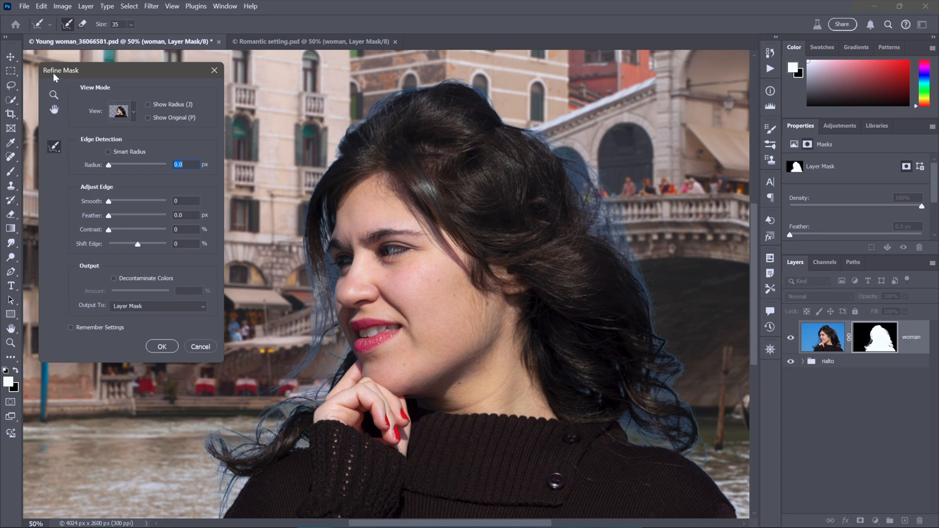
mouse_move(51, 98)
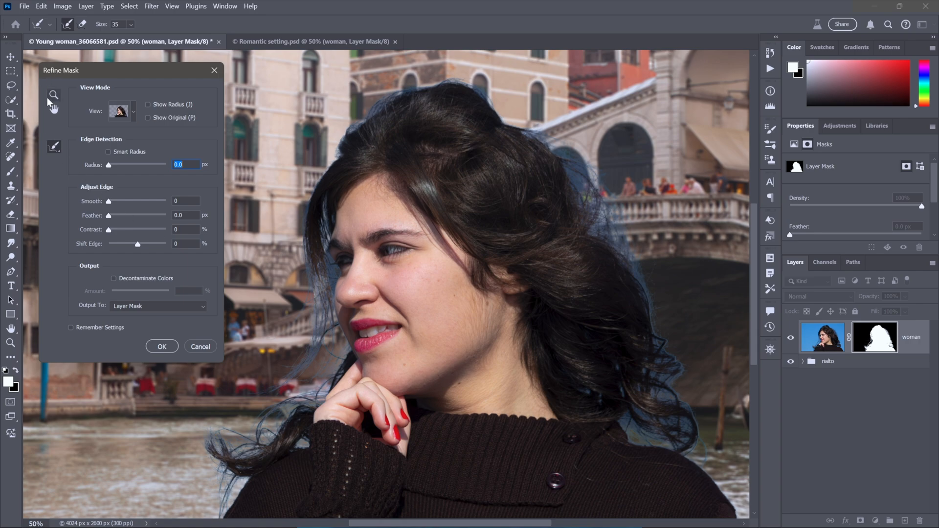
mouse_move(152, 178)
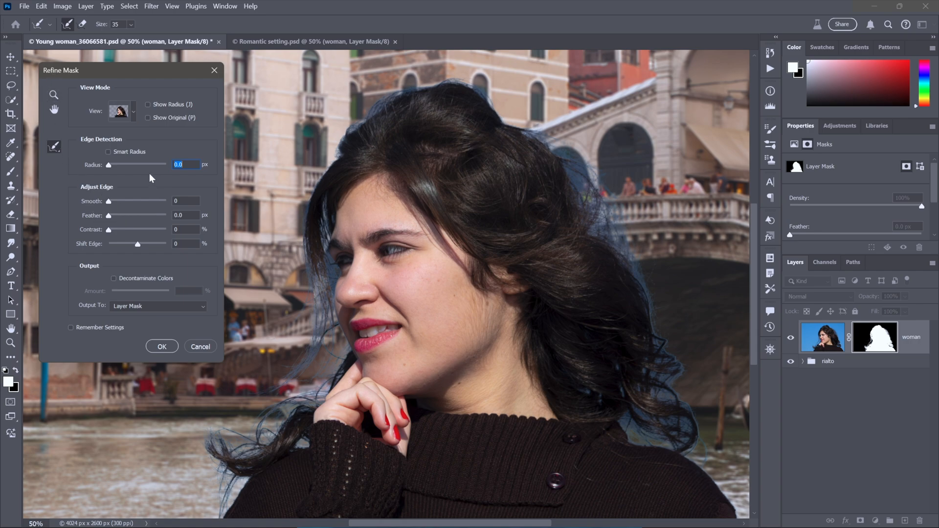
mouse_move(164, 174)
type("1")
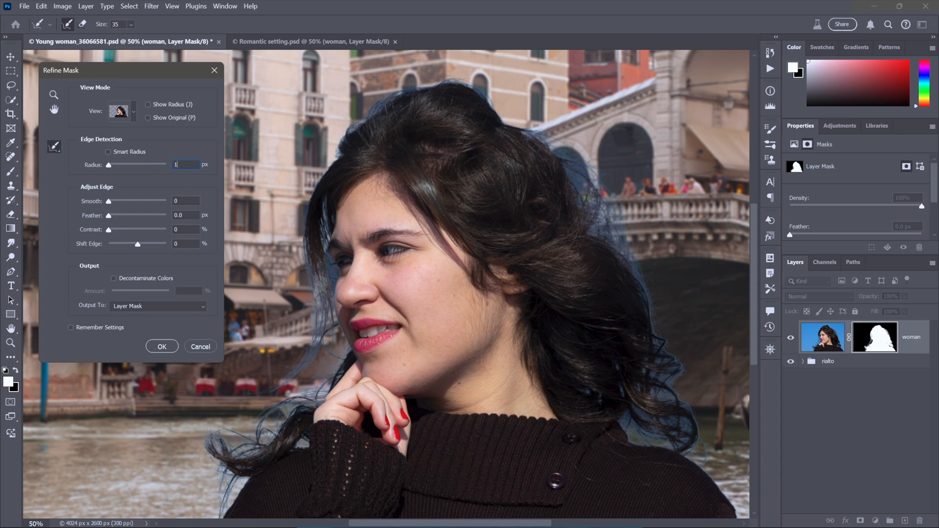
left_click_drag(93, 165, 132, 164)
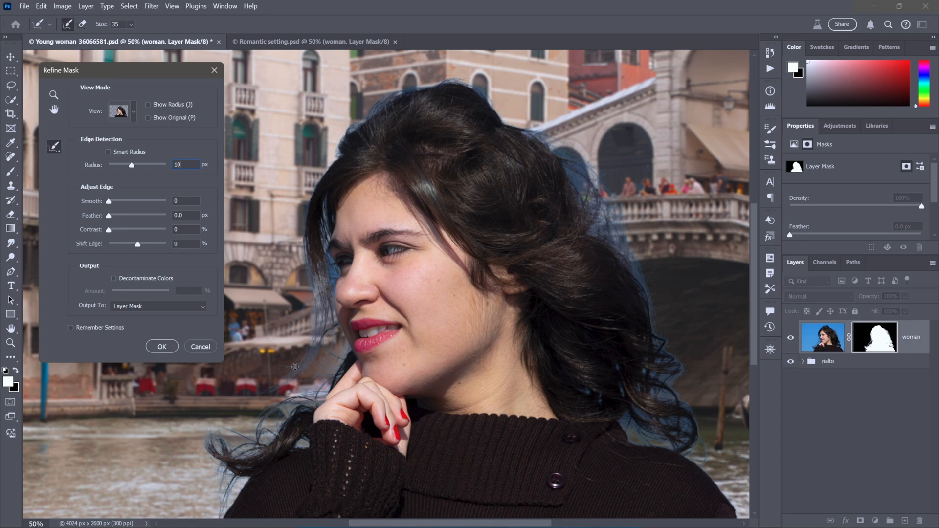
mouse_move(344, 325)
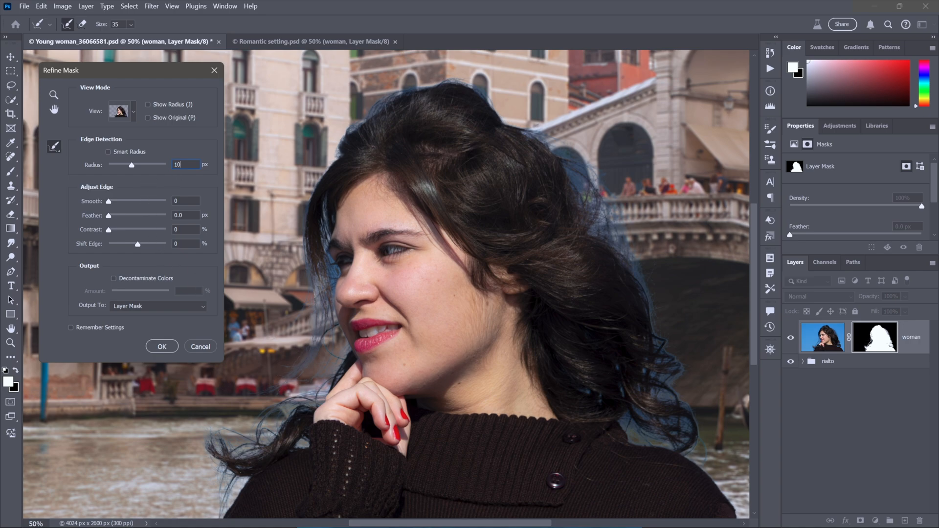
mouse_move(202, 208)
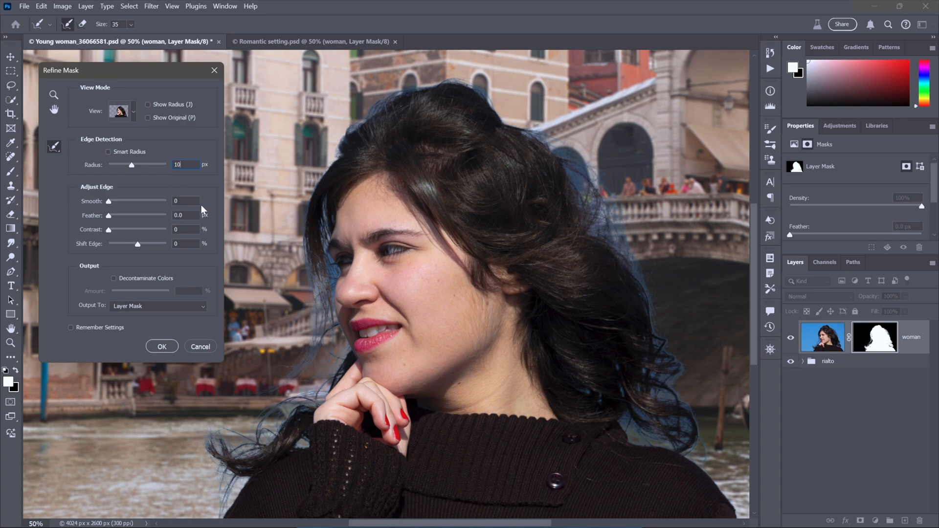
mouse_move(308, 290)
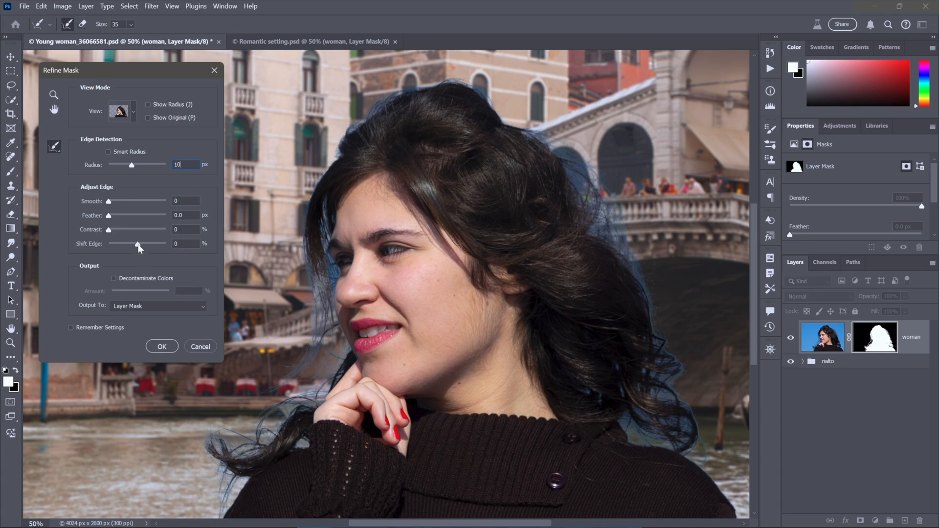
left_click_drag(137, 244, 102, 244)
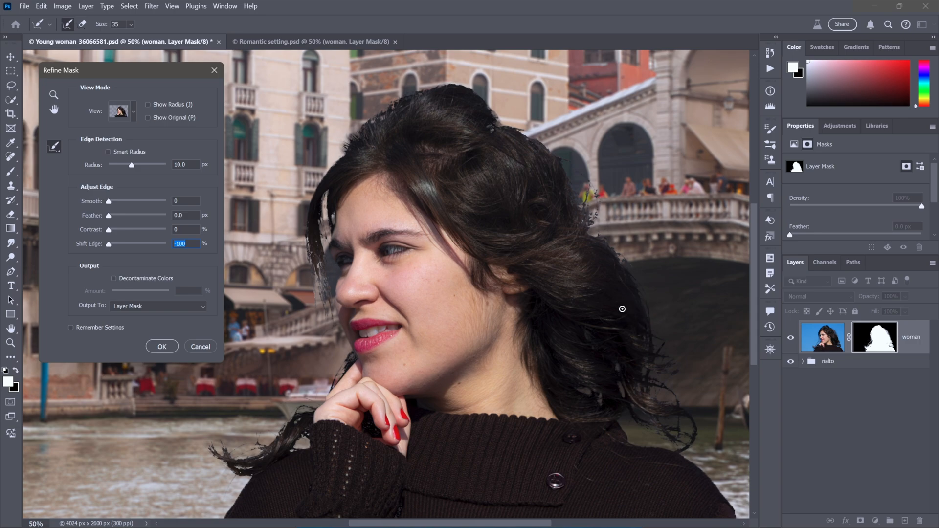
mouse_move(329, 271)
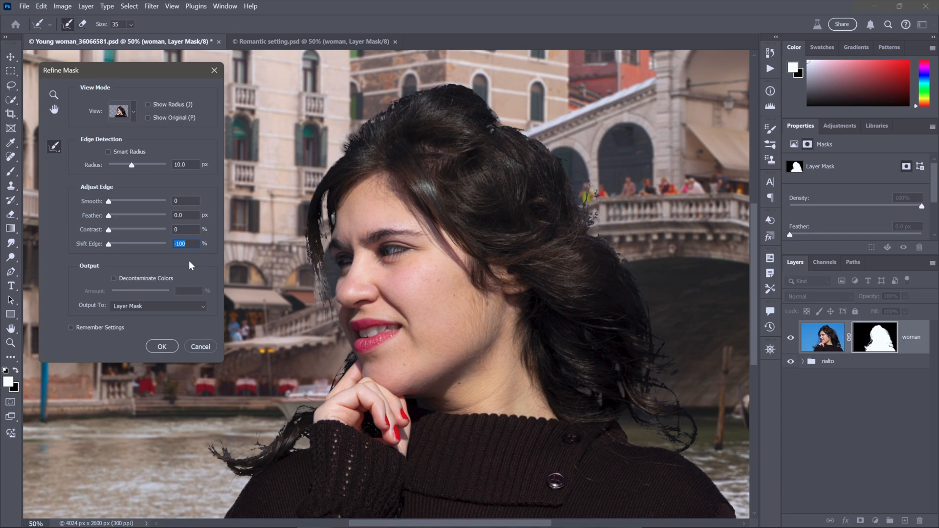
left_click_drag(160, 244, 137, 244)
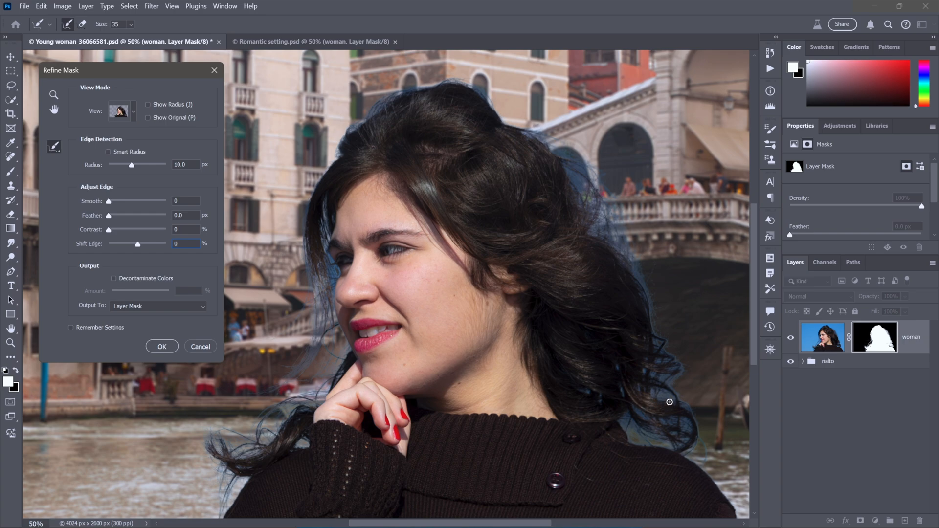
mouse_move(627, 284)
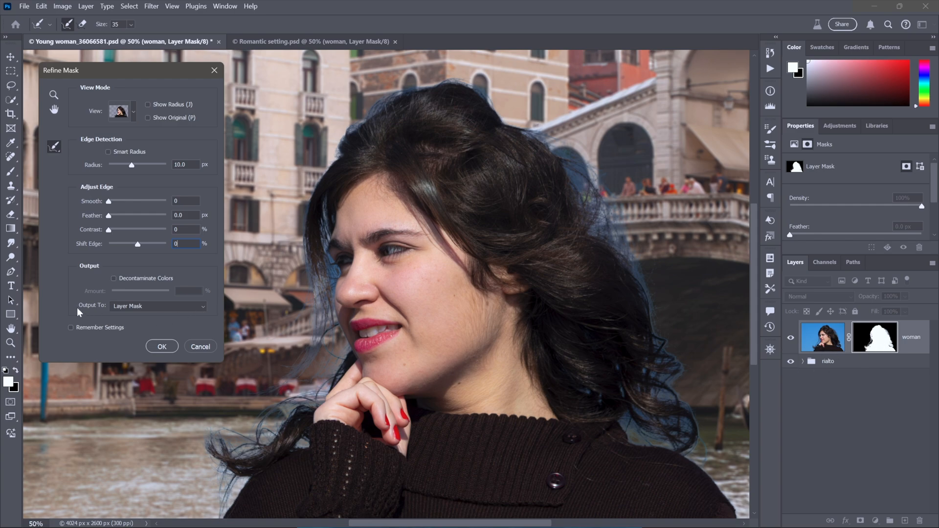
mouse_move(168, 308)
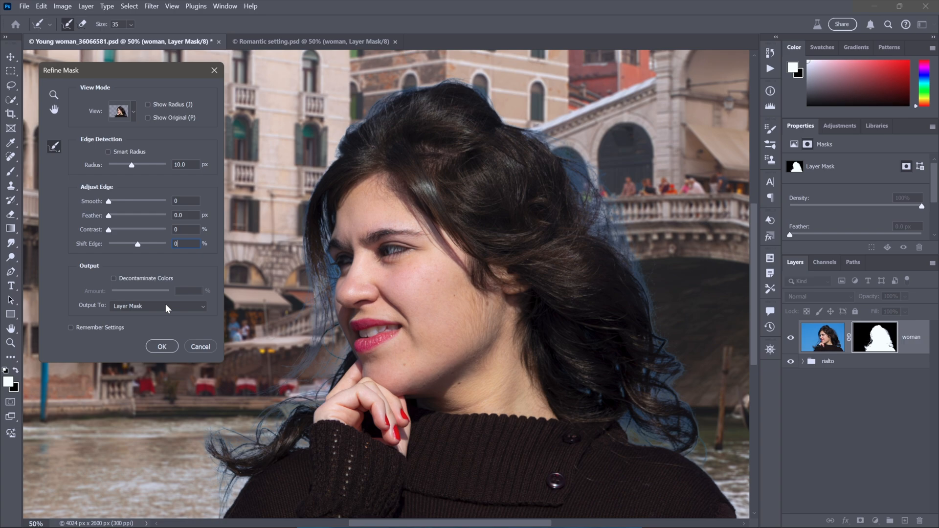
mouse_move(114, 282)
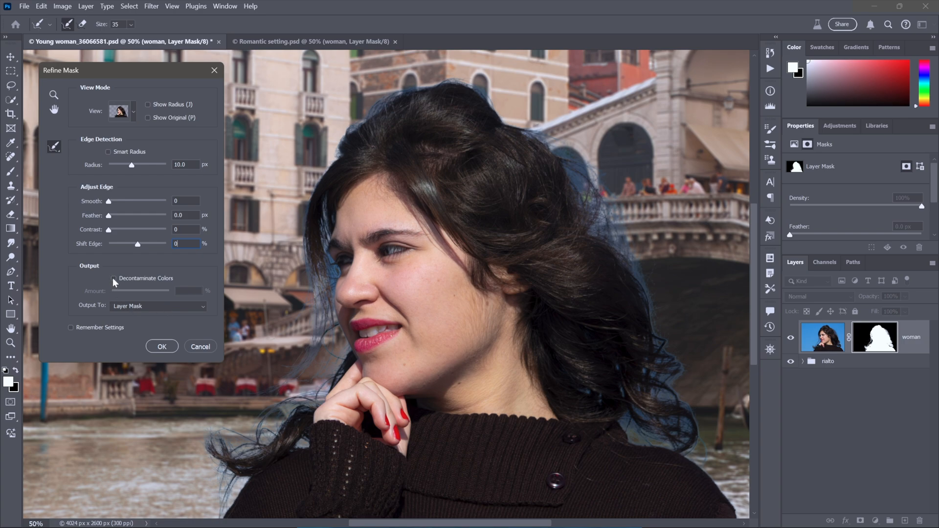
mouse_move(624, 246)
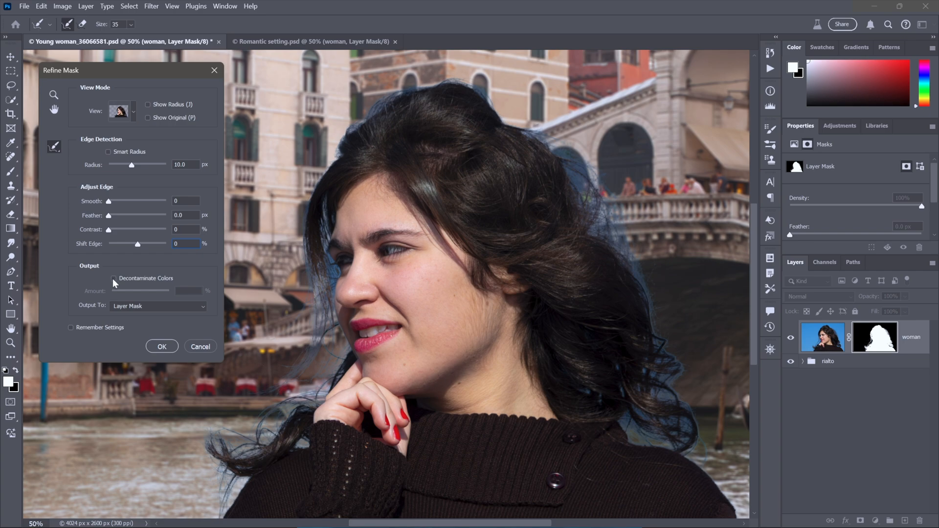
- Enable Decontaminate Colors at 100% and output to a new layer with layer mask
left_click(114, 278)
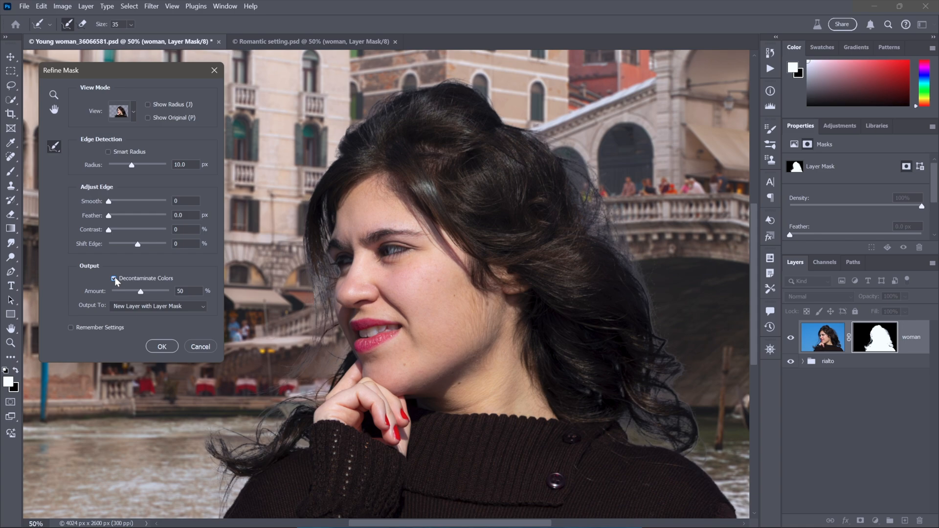
left_click(114, 279)
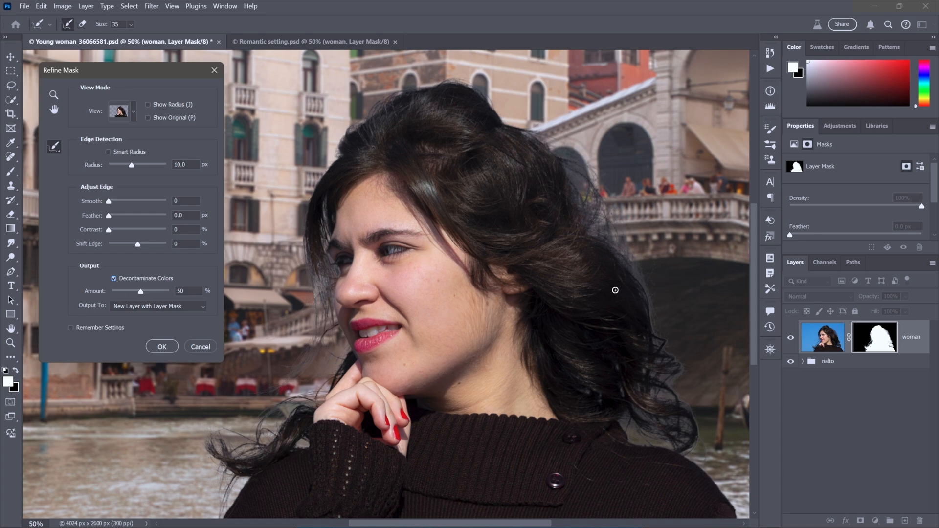
mouse_move(709, 364)
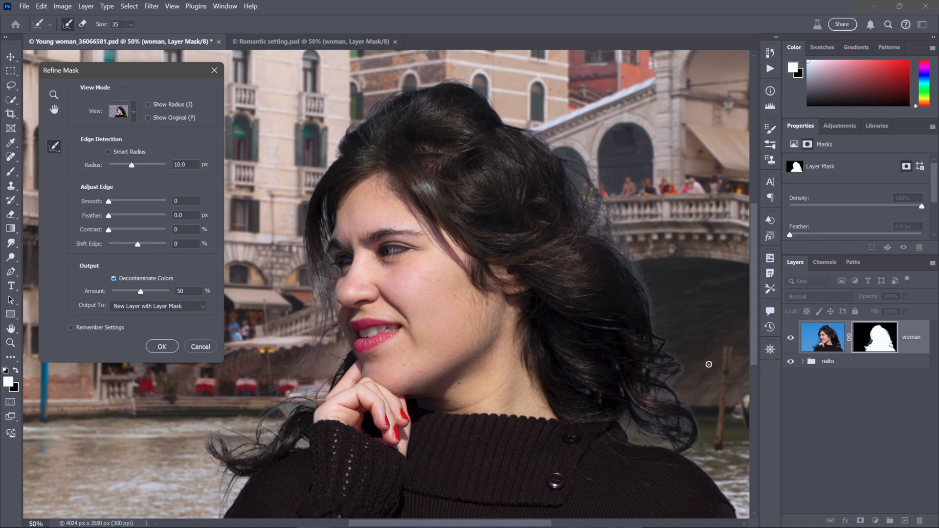
mouse_move(70, 309)
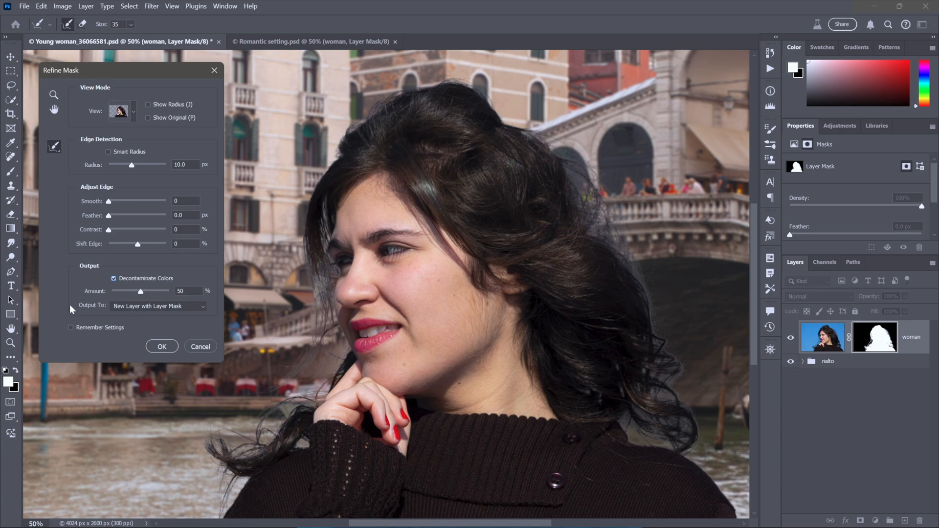
mouse_move(91, 313)
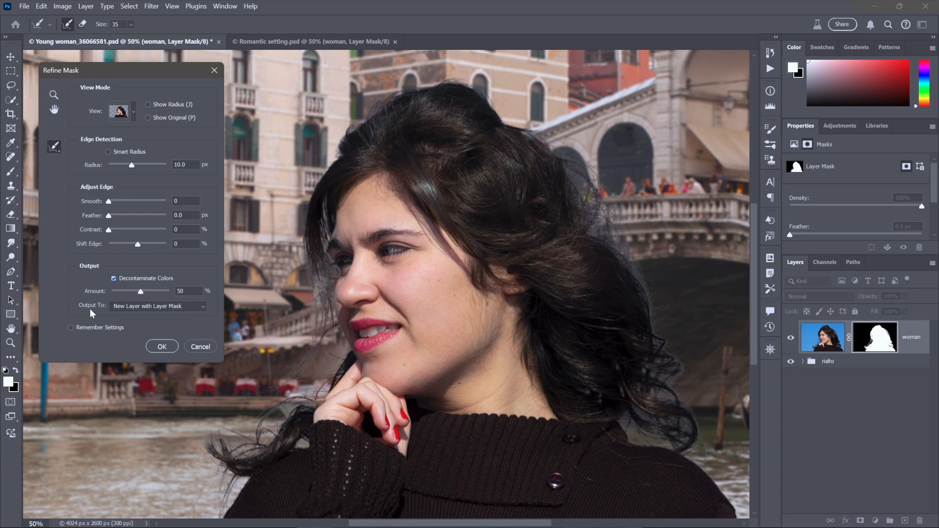
mouse_move(169, 311)
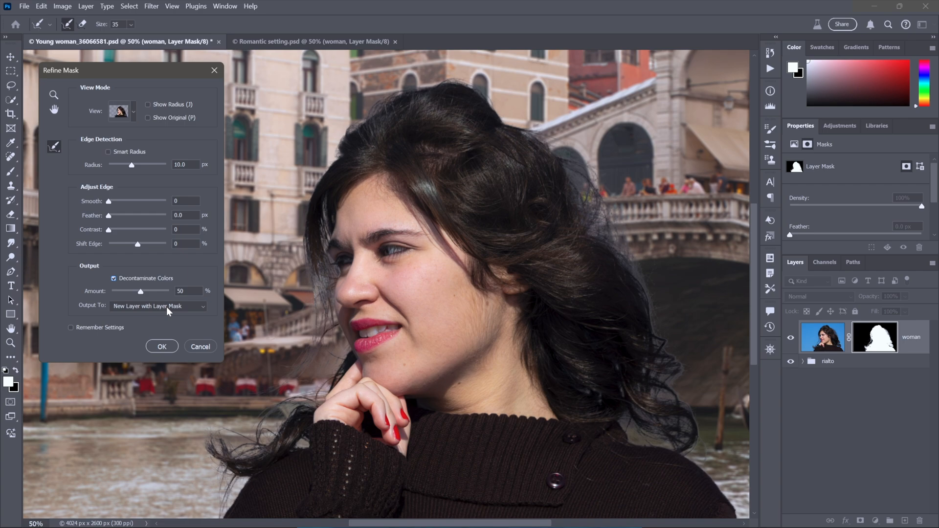
mouse_move(189, 313)
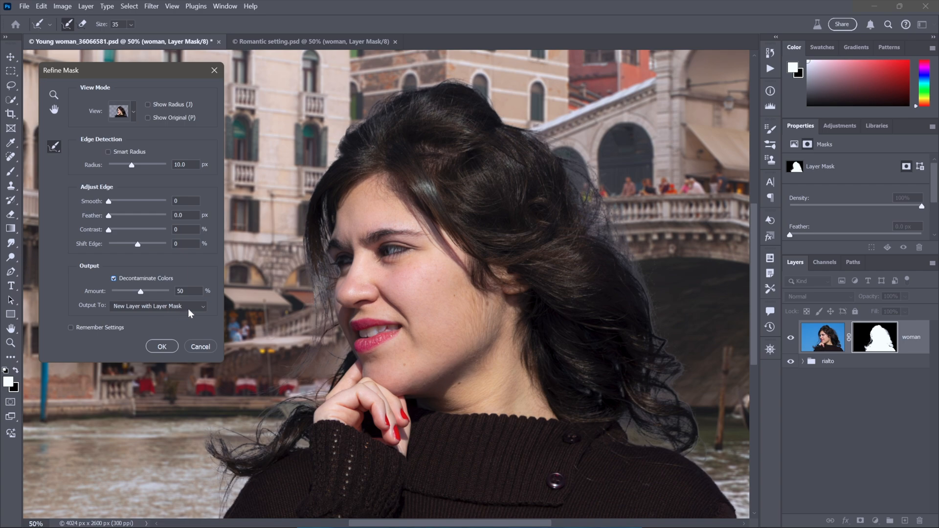
mouse_move(675, 437)
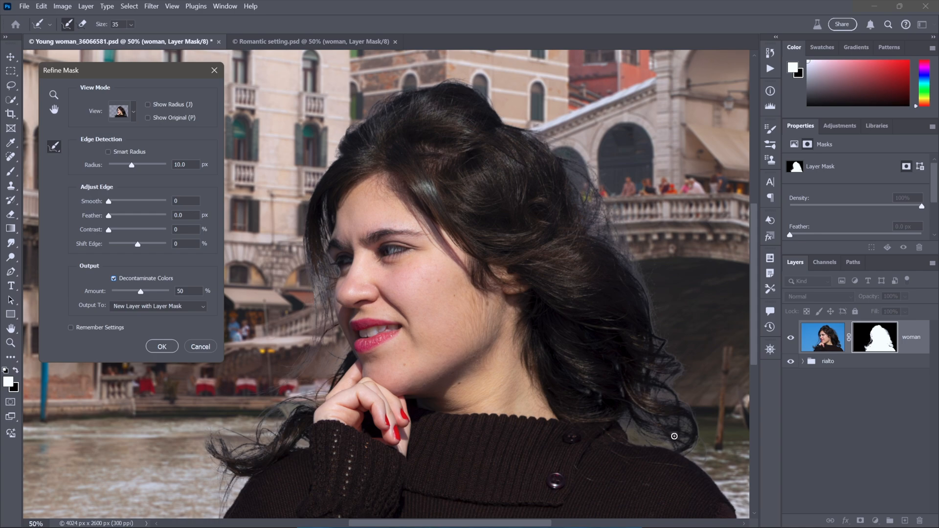
mouse_move(571, 175)
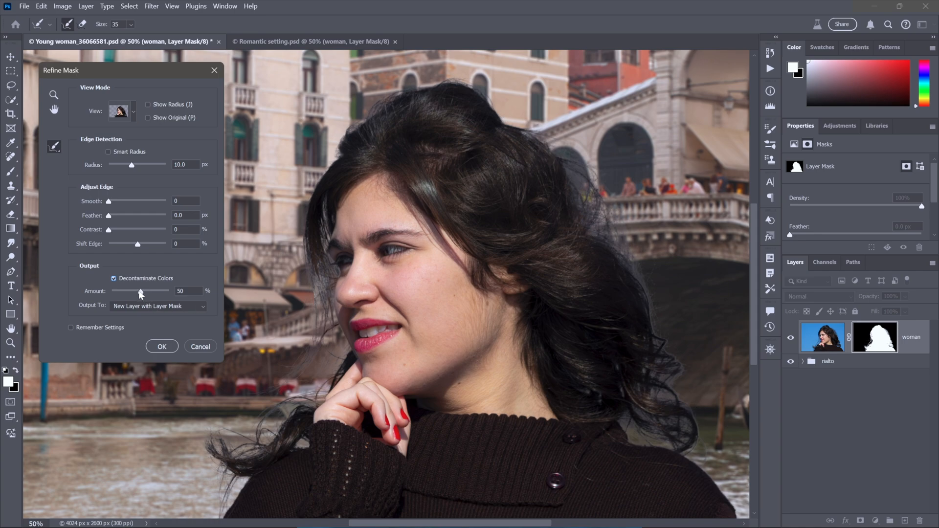
left_click_drag(140, 292, 169, 291)
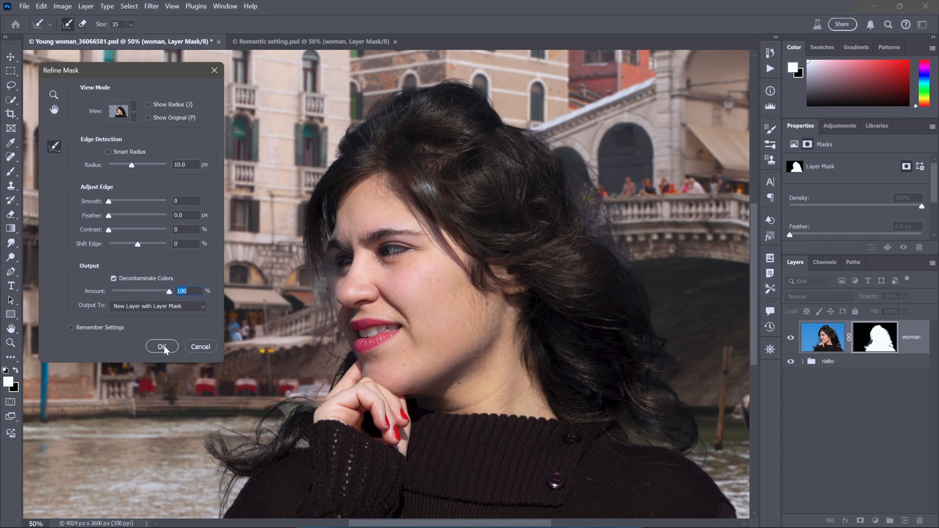
left_click(162, 347)
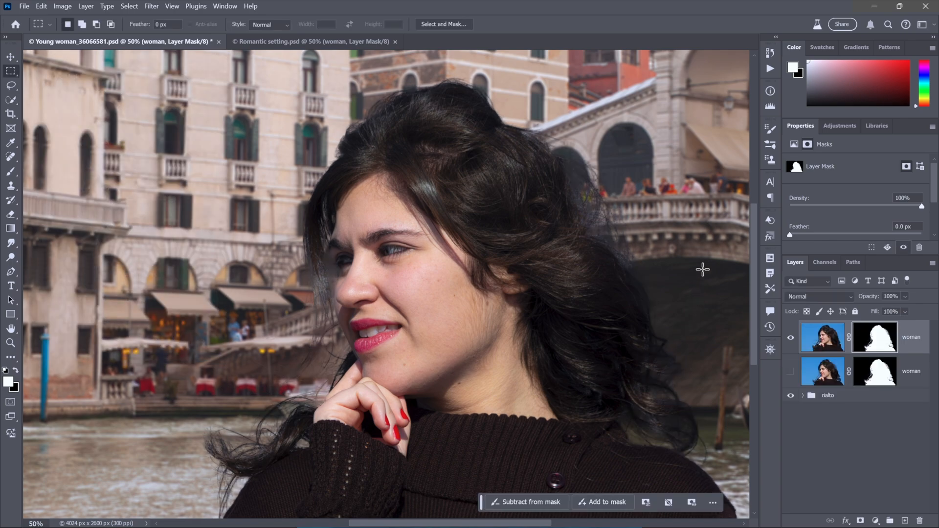